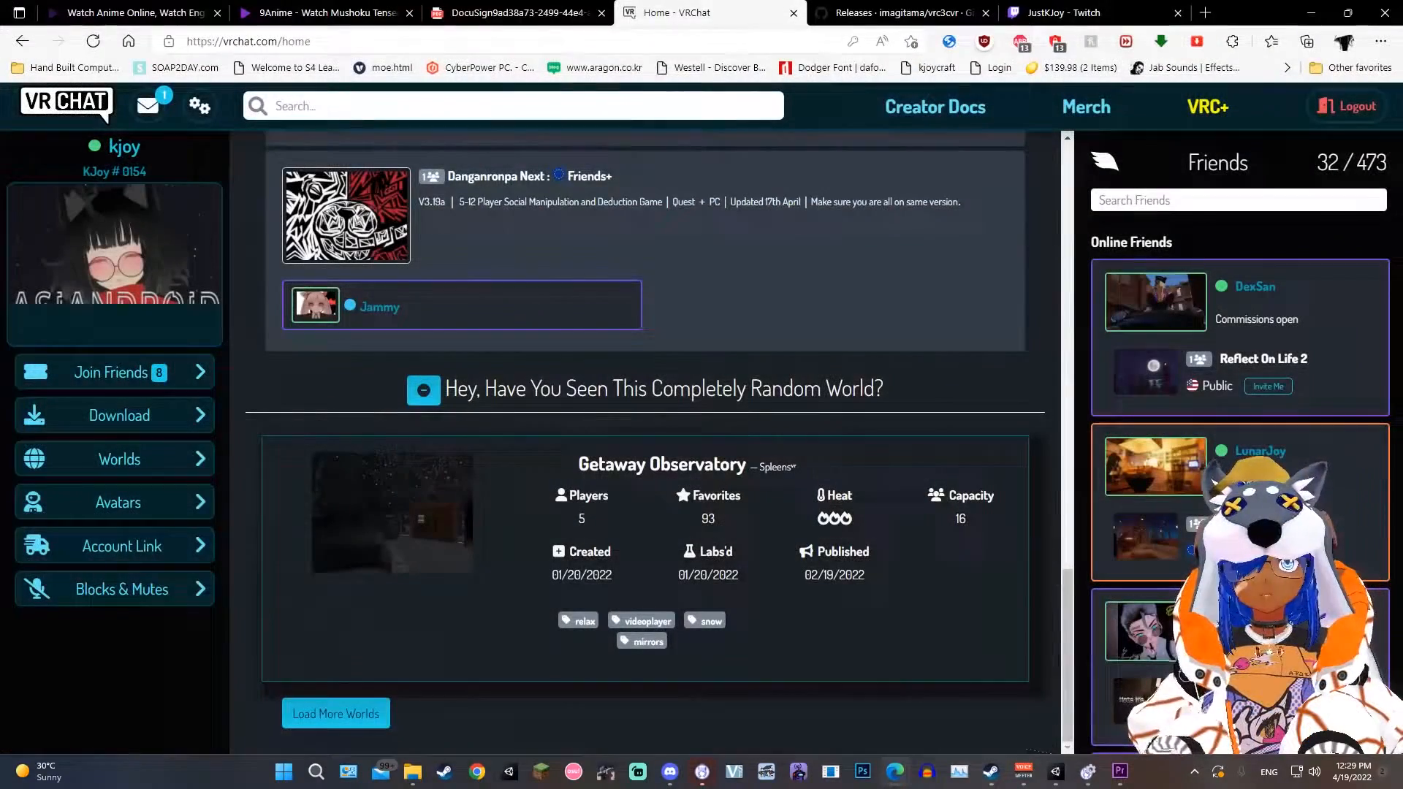
{"action": "mouse_move", "coordinate": [875, 737]}
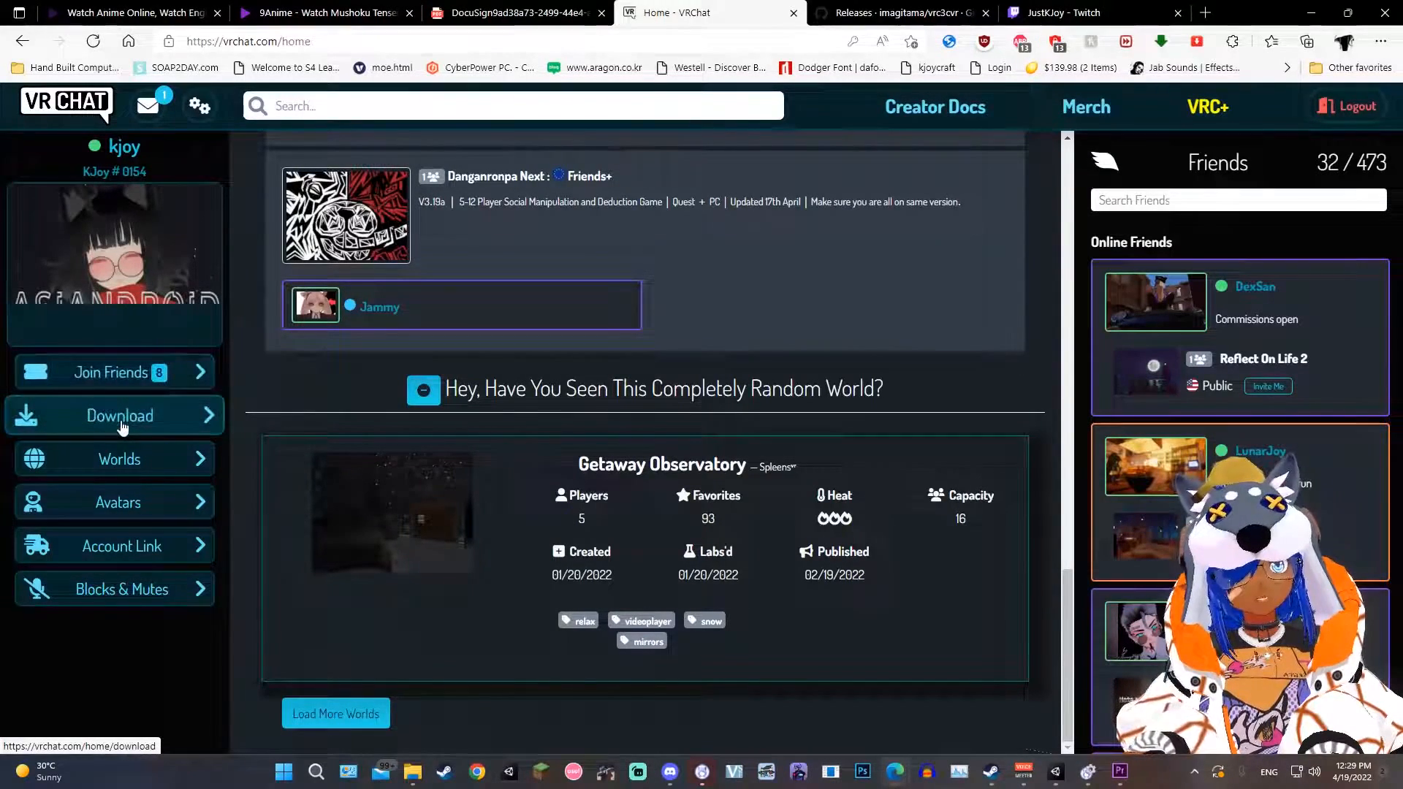
Request the 'SDK3 - Avatars' download from the VRChat website's Download page.
{"action": "left_click", "coordinate": [119, 415]}
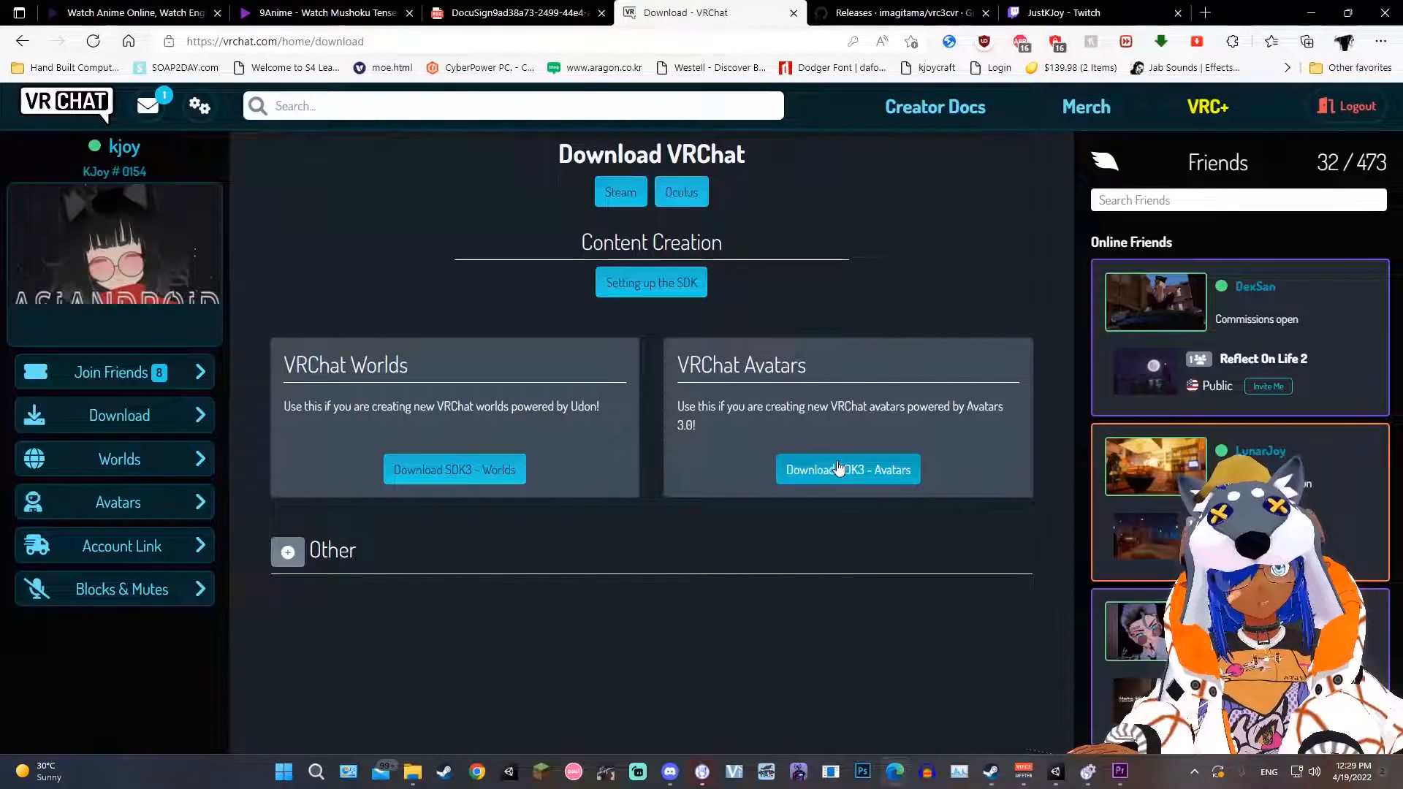
{"action": "left_click", "coordinate": [848, 469]}
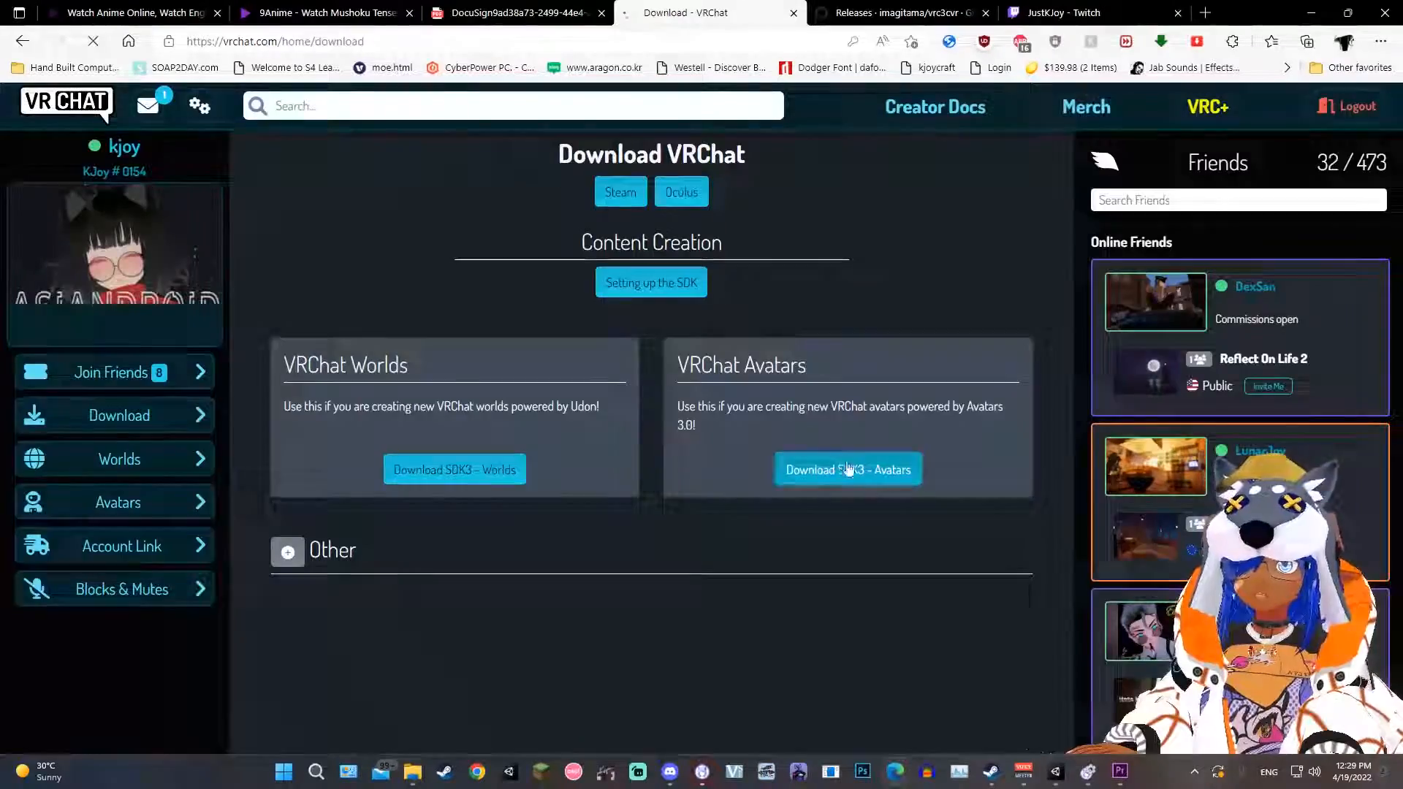
{"action": "left_click", "coordinate": [913, 12]}
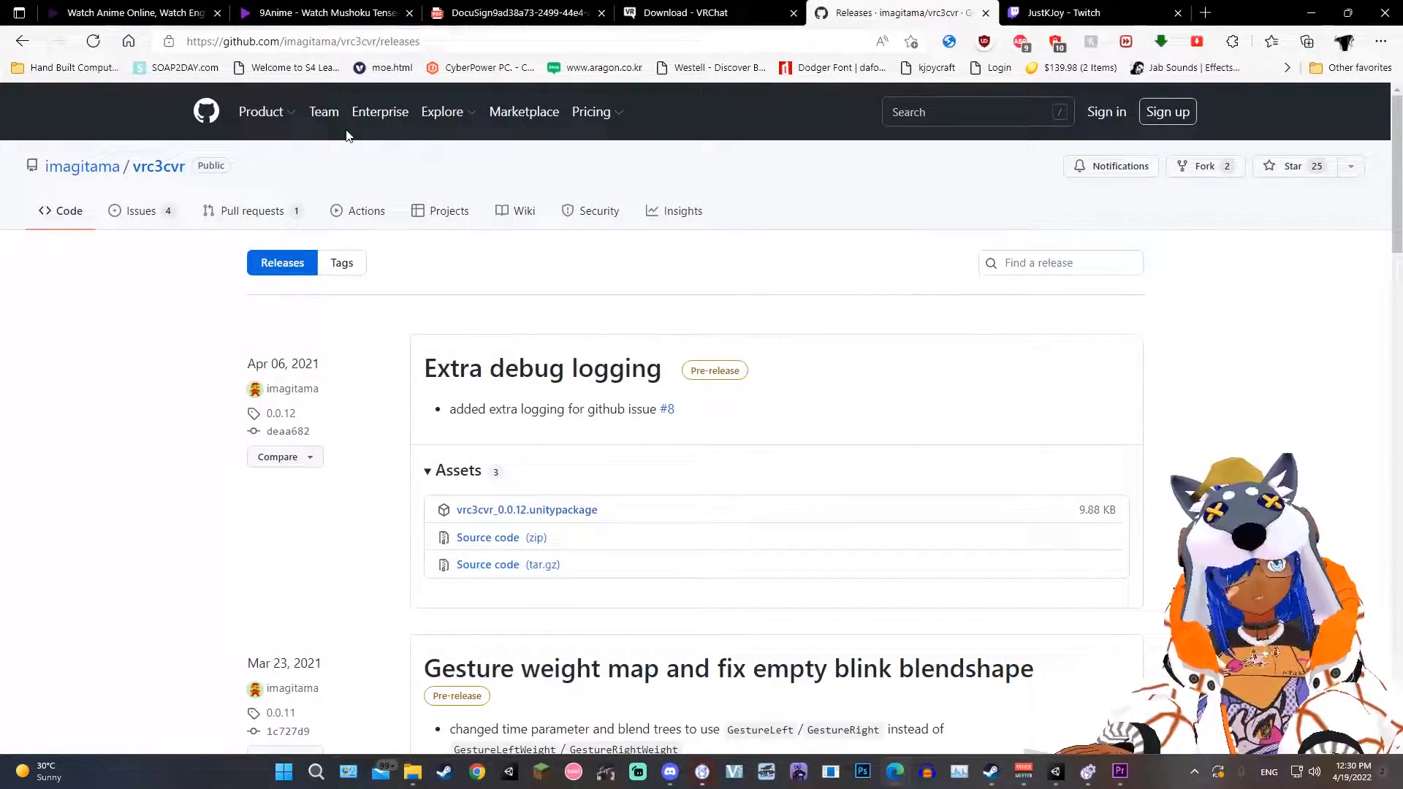
{"action": "mouse_move", "coordinate": [884, 678]}
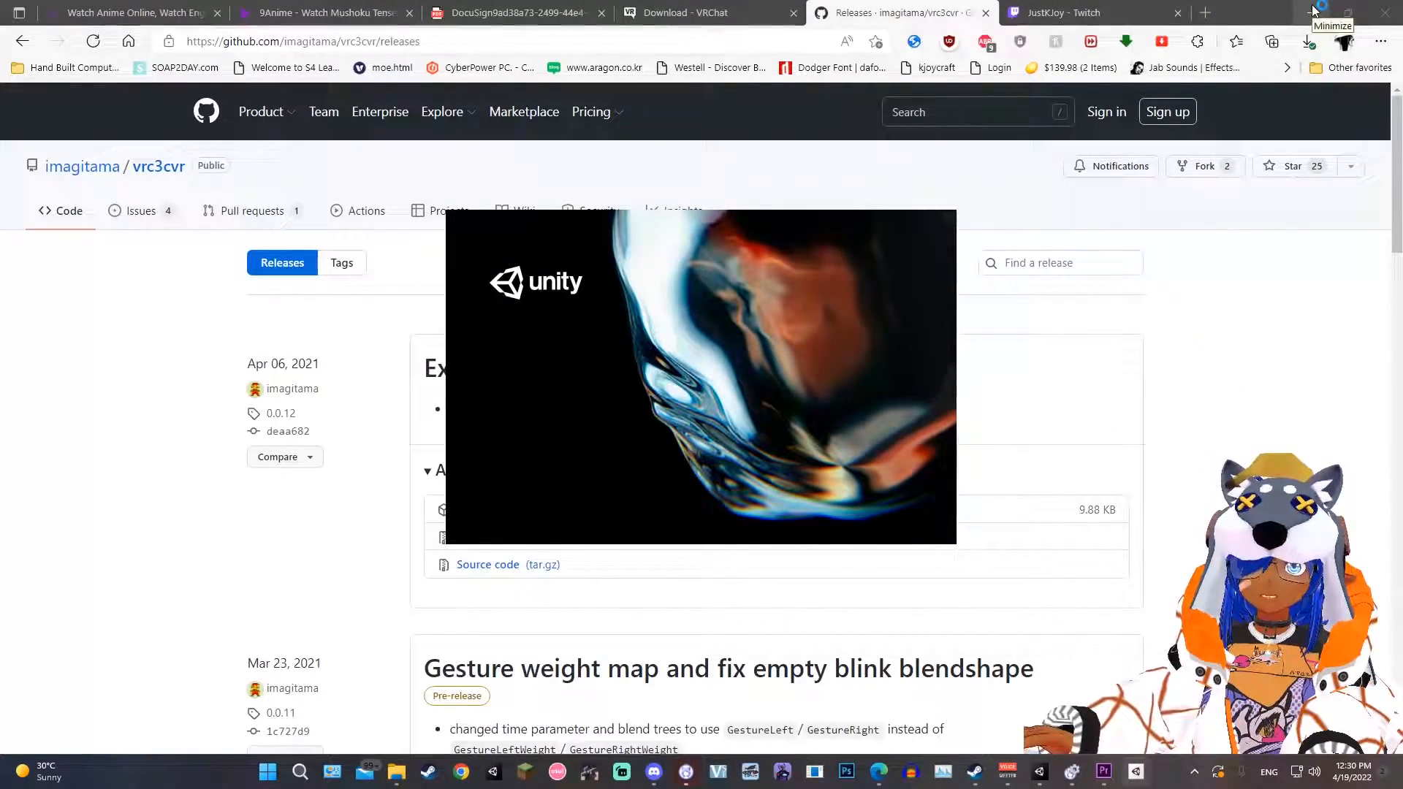
Go to the ABI Hub dashboard footer and open the Content Creation Kit documentation.
{"action": "left_click", "coordinate": [1082, 13]}
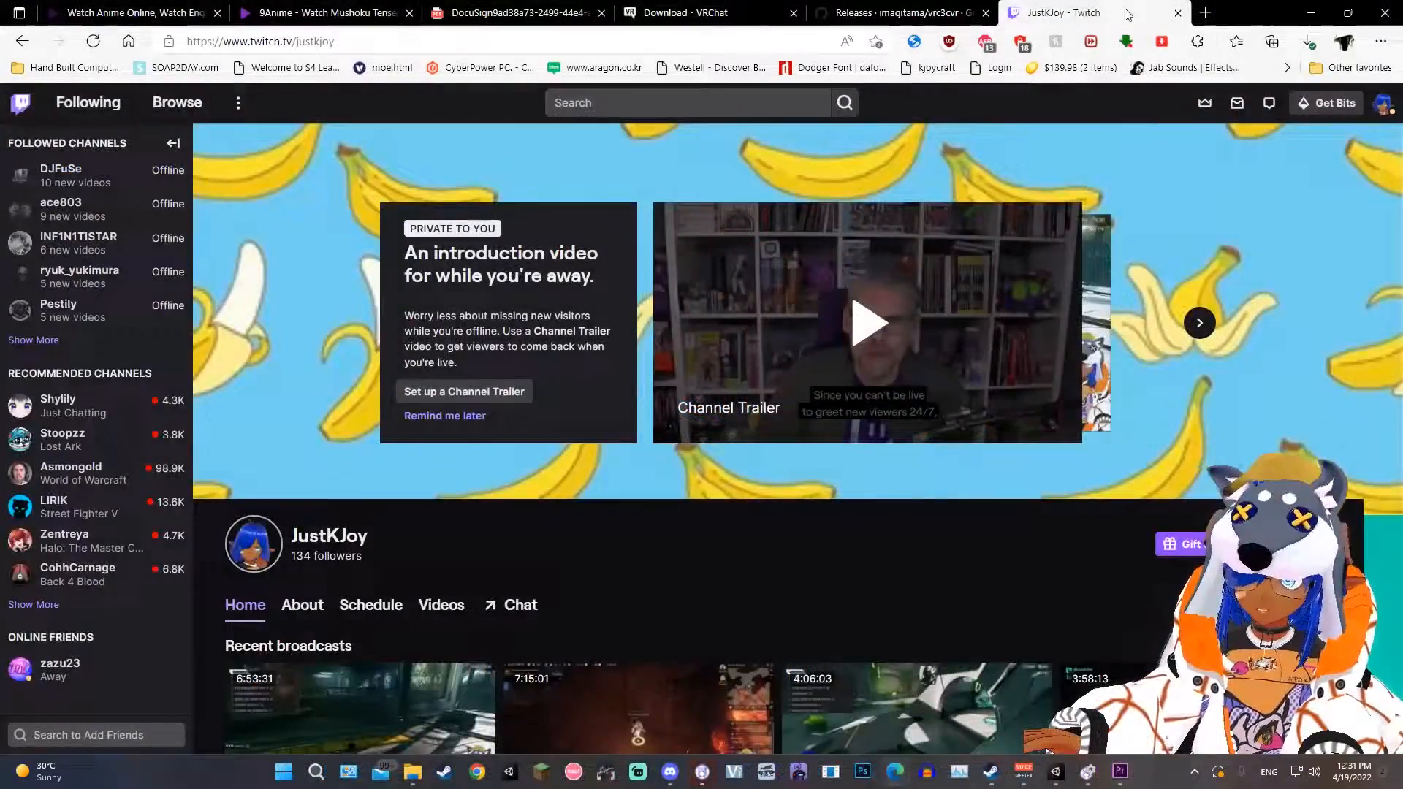
{"action": "mouse_move", "coordinate": [1204, 12]}
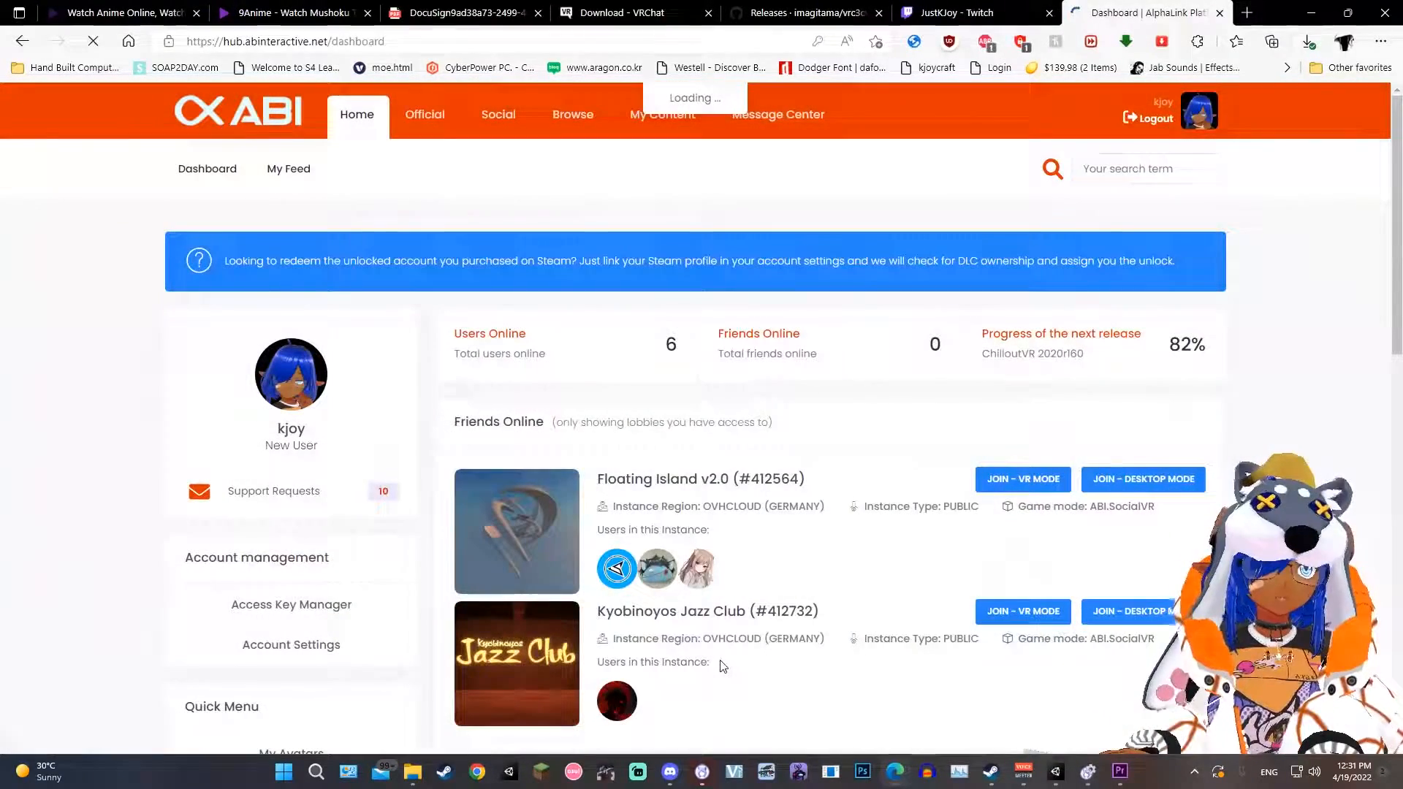
{"action": "mouse_move", "coordinate": [867, 399]}
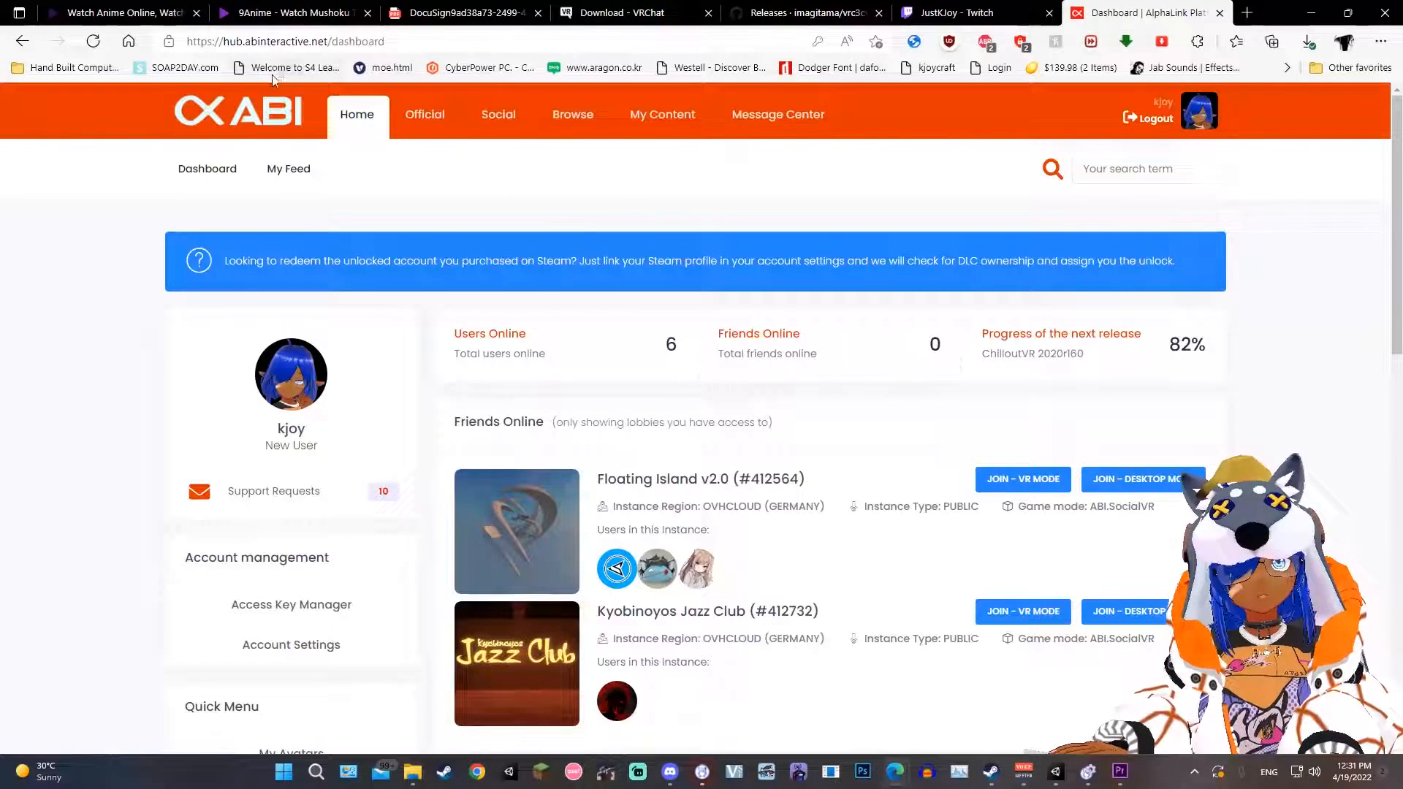
{"action": "mouse_move", "coordinate": [478, 204]}
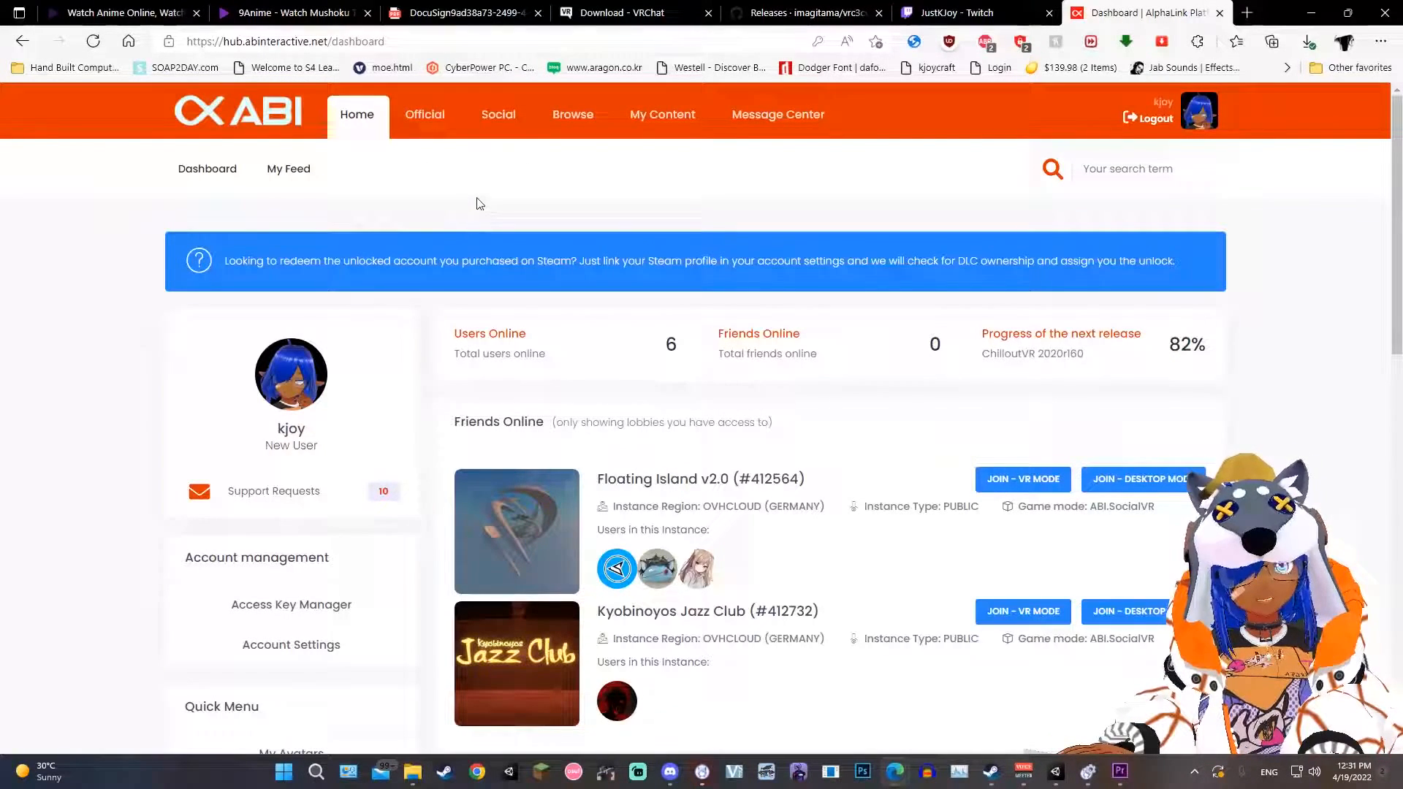
{"action": "mouse_move", "coordinate": [755, 219]}
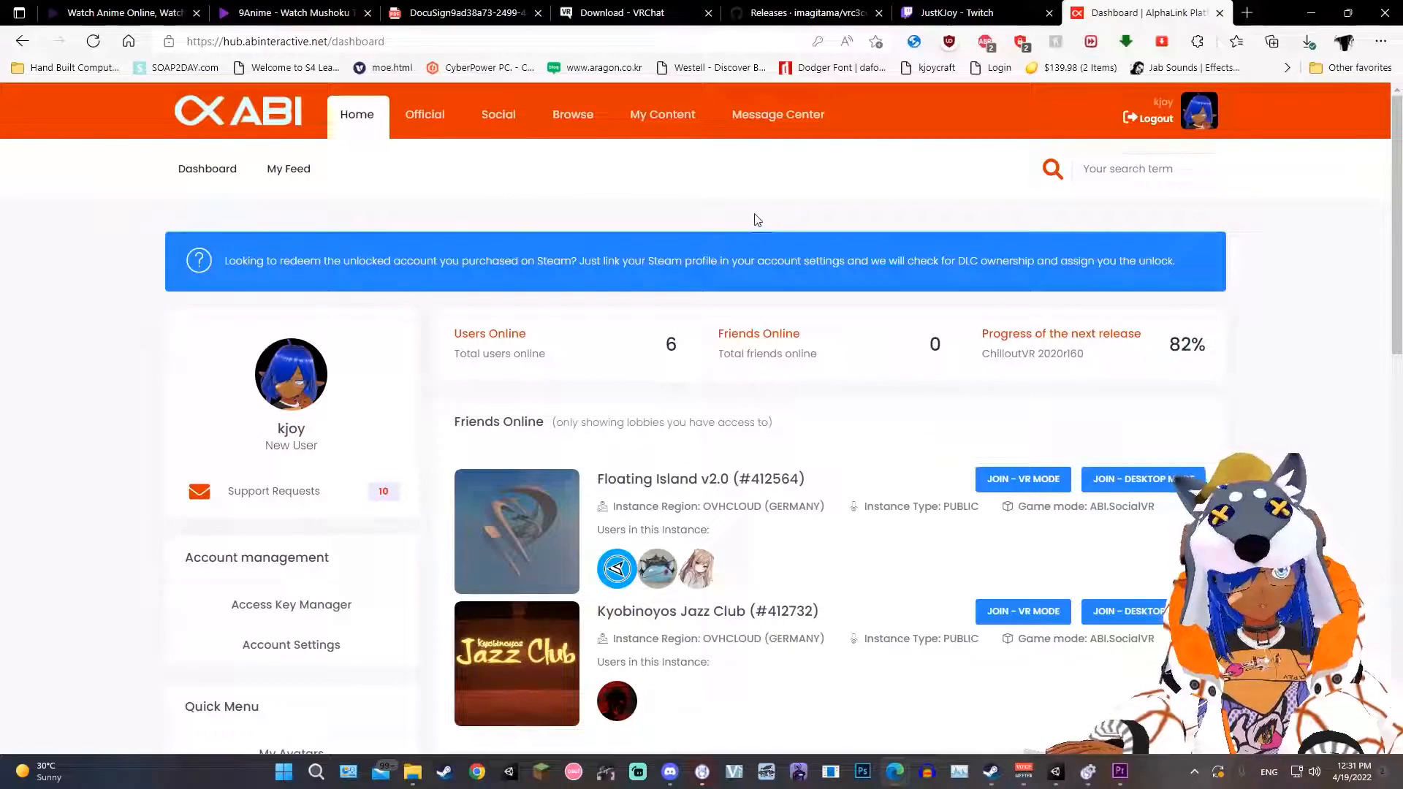
{"action": "mouse_move", "coordinate": [770, 220]}
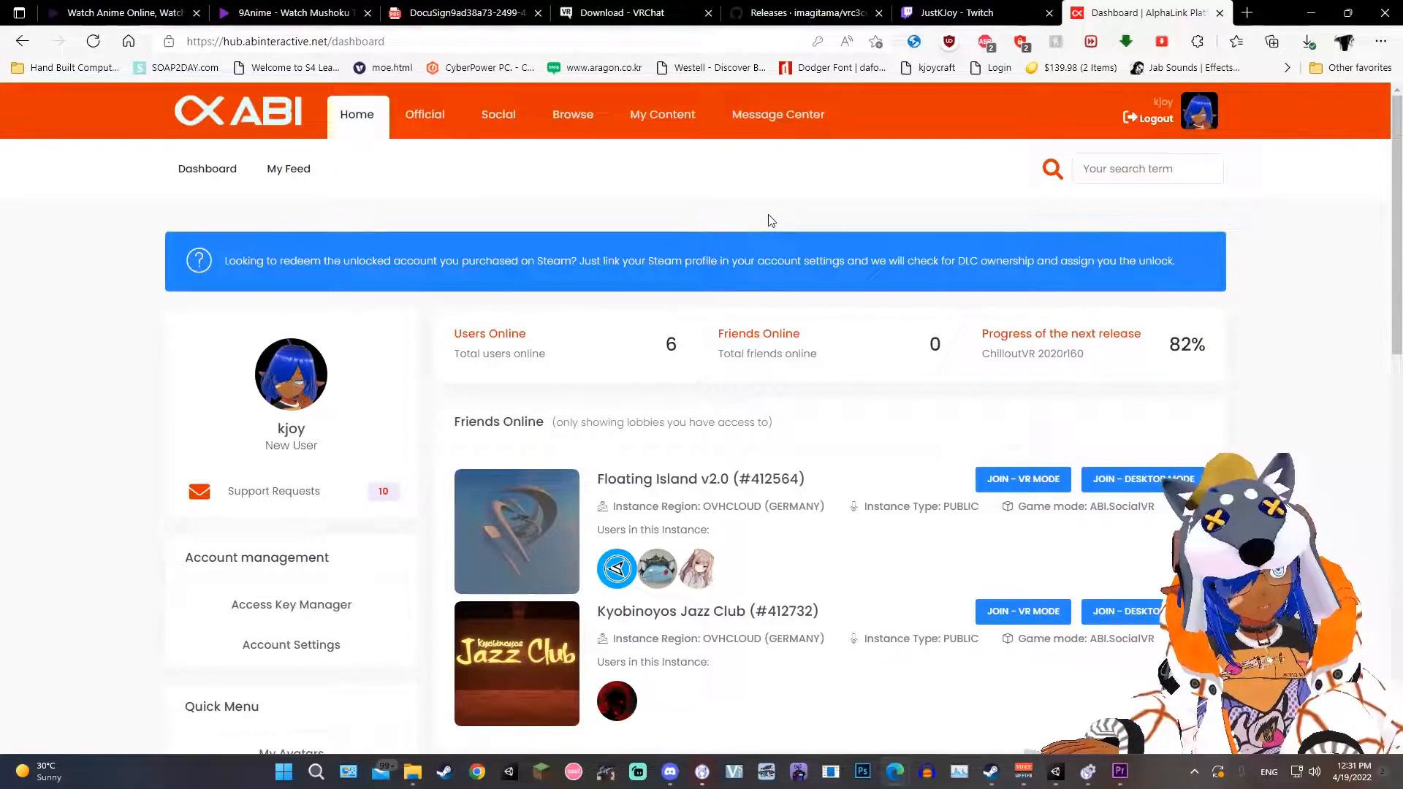
{"action": "scroll", "scroll_direction": "down", "scroll_amount": 3}
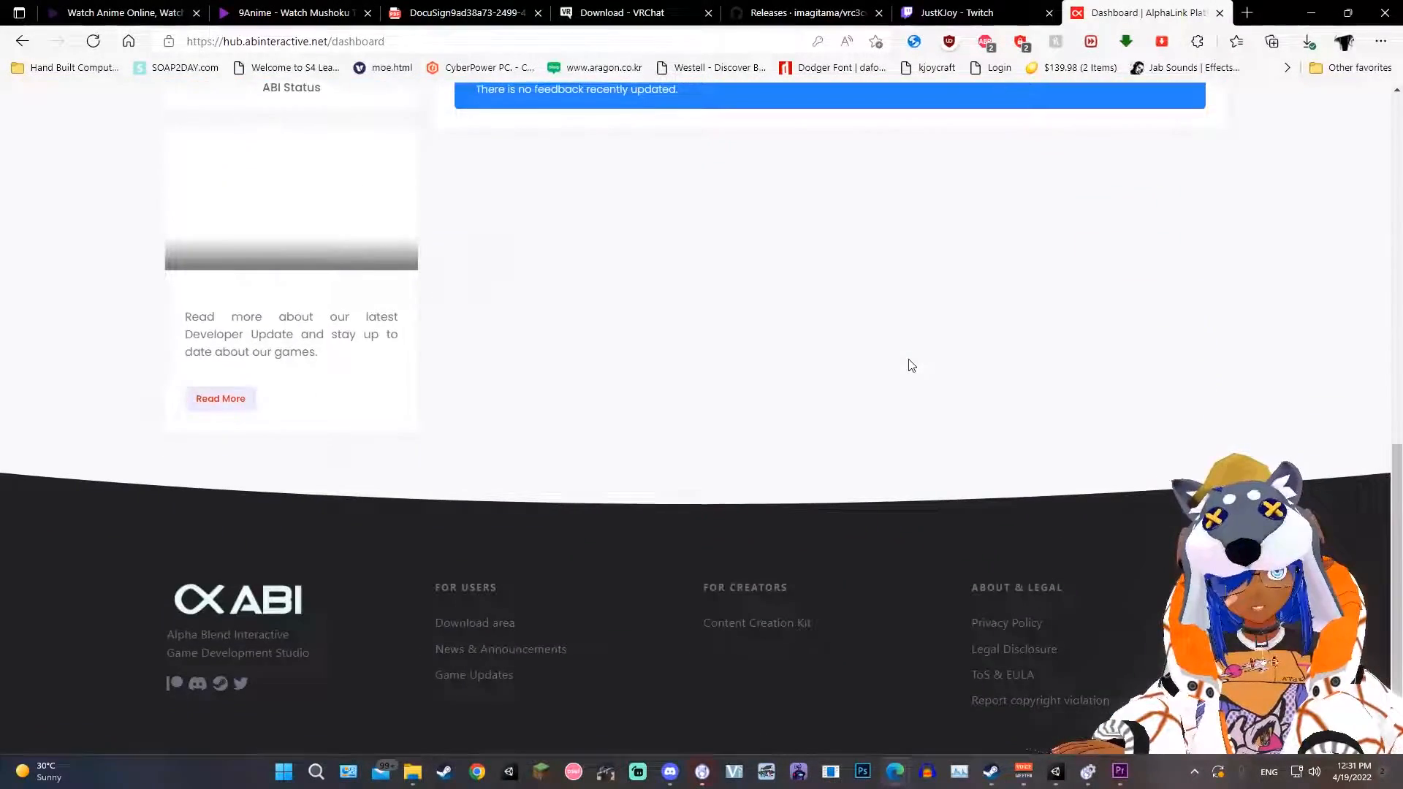
{"action": "mouse_move", "coordinate": [743, 625]}
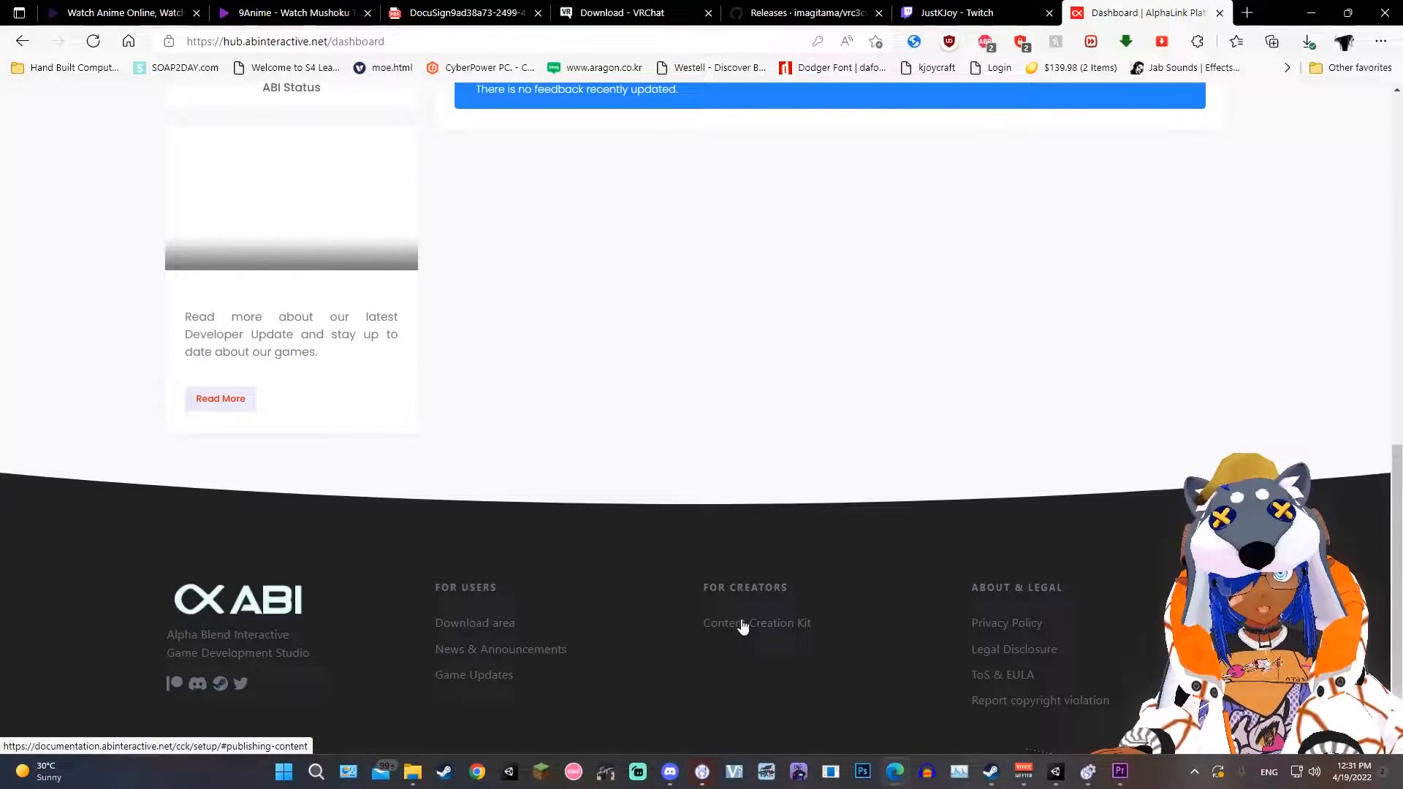
{"action": "left_click", "coordinate": [756, 623]}
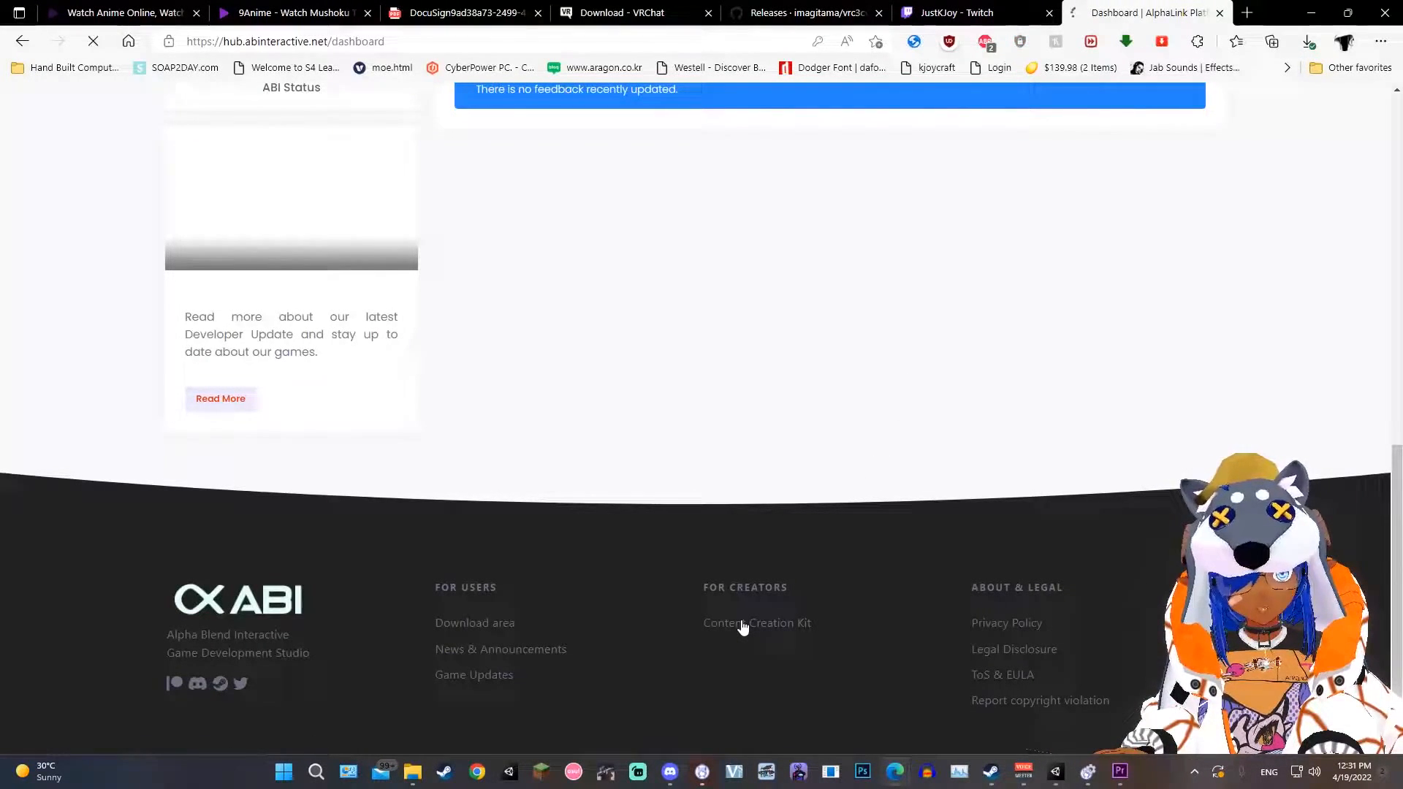
Follow the documentation link to the Setup Unity and CCK page with the CCK v3.2 download.
{"action": "left_click", "coordinate": [757, 622]}
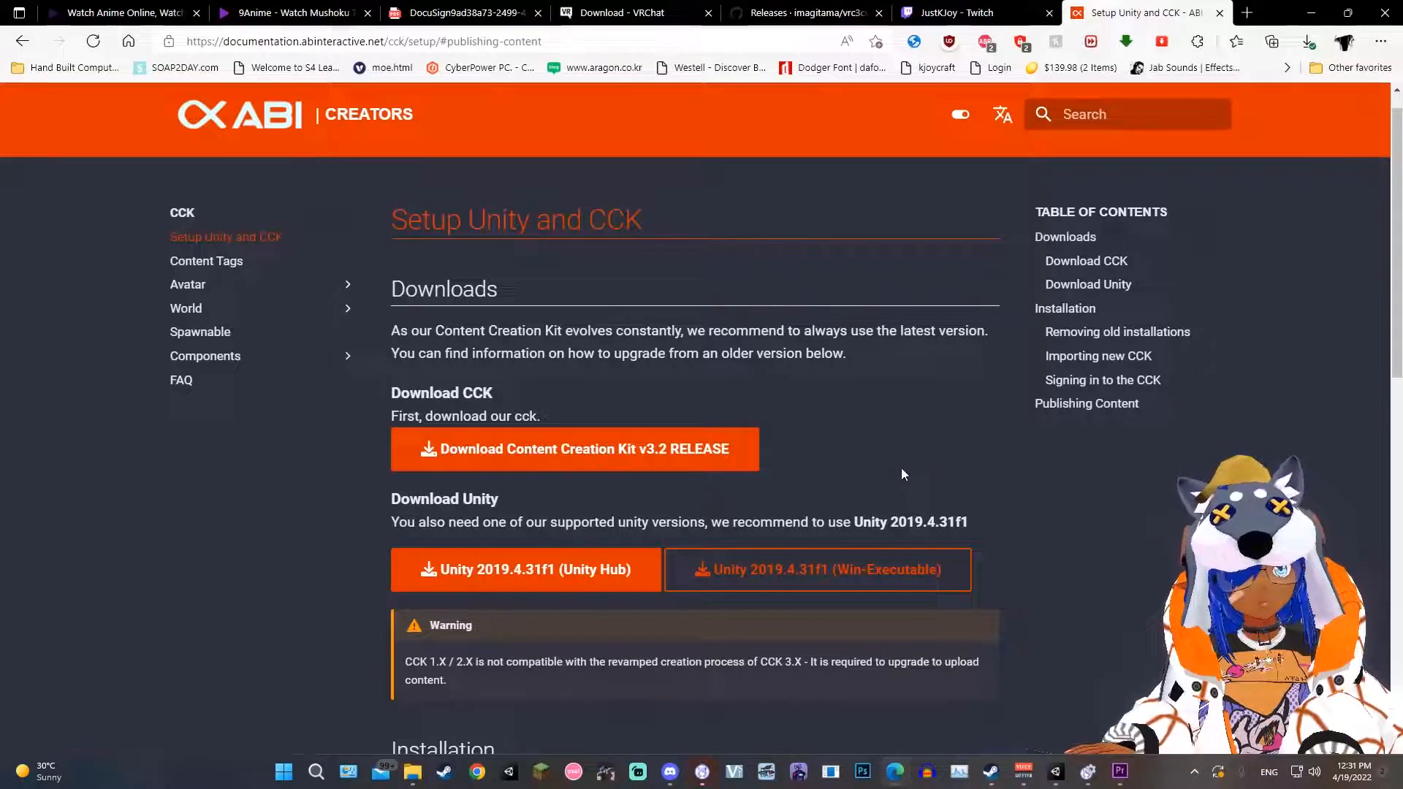
{"action": "mouse_move", "coordinate": [617, 565]}
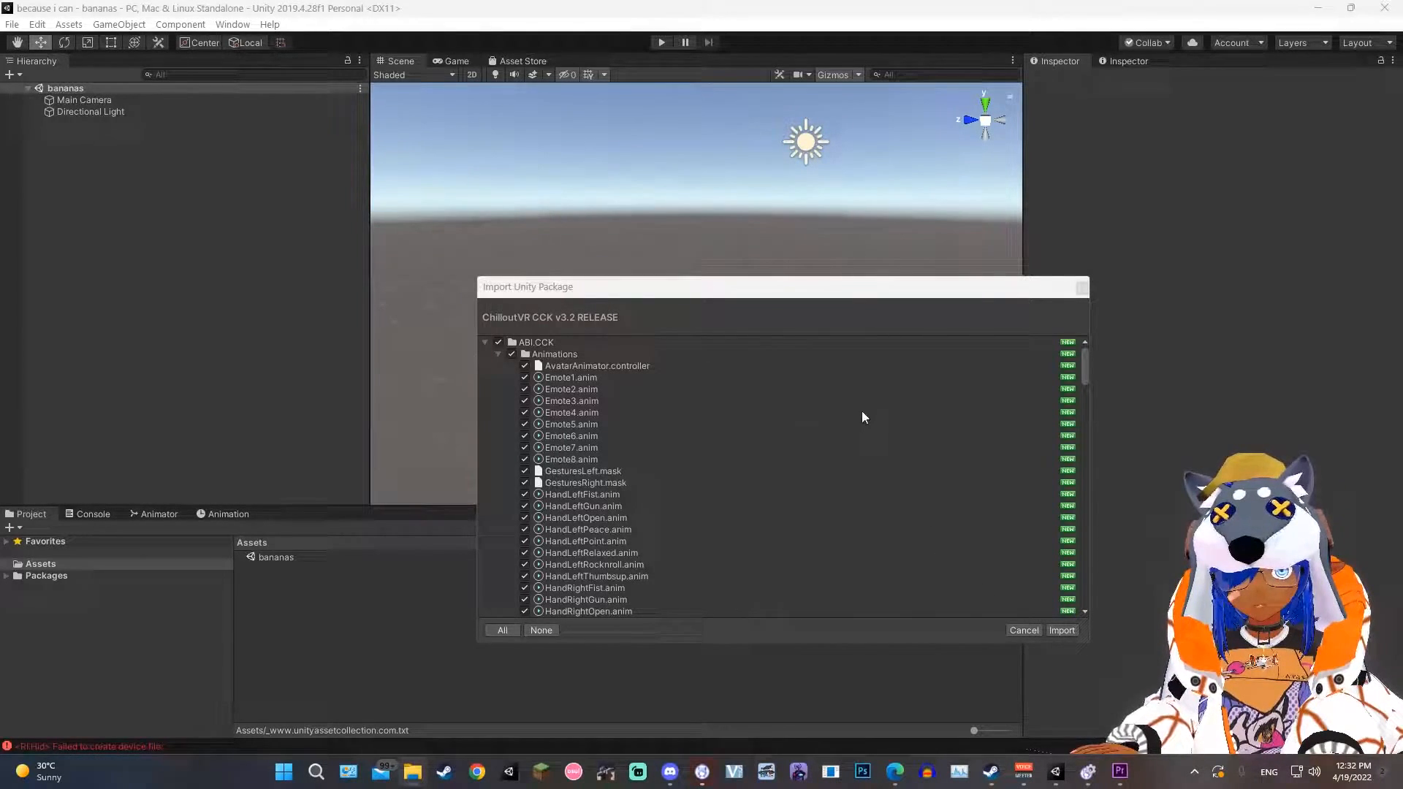
Import the ChilloutVR CCK v3.2 unitypackage into the Unity project.
{"action": "left_click", "coordinate": [1062, 630]}
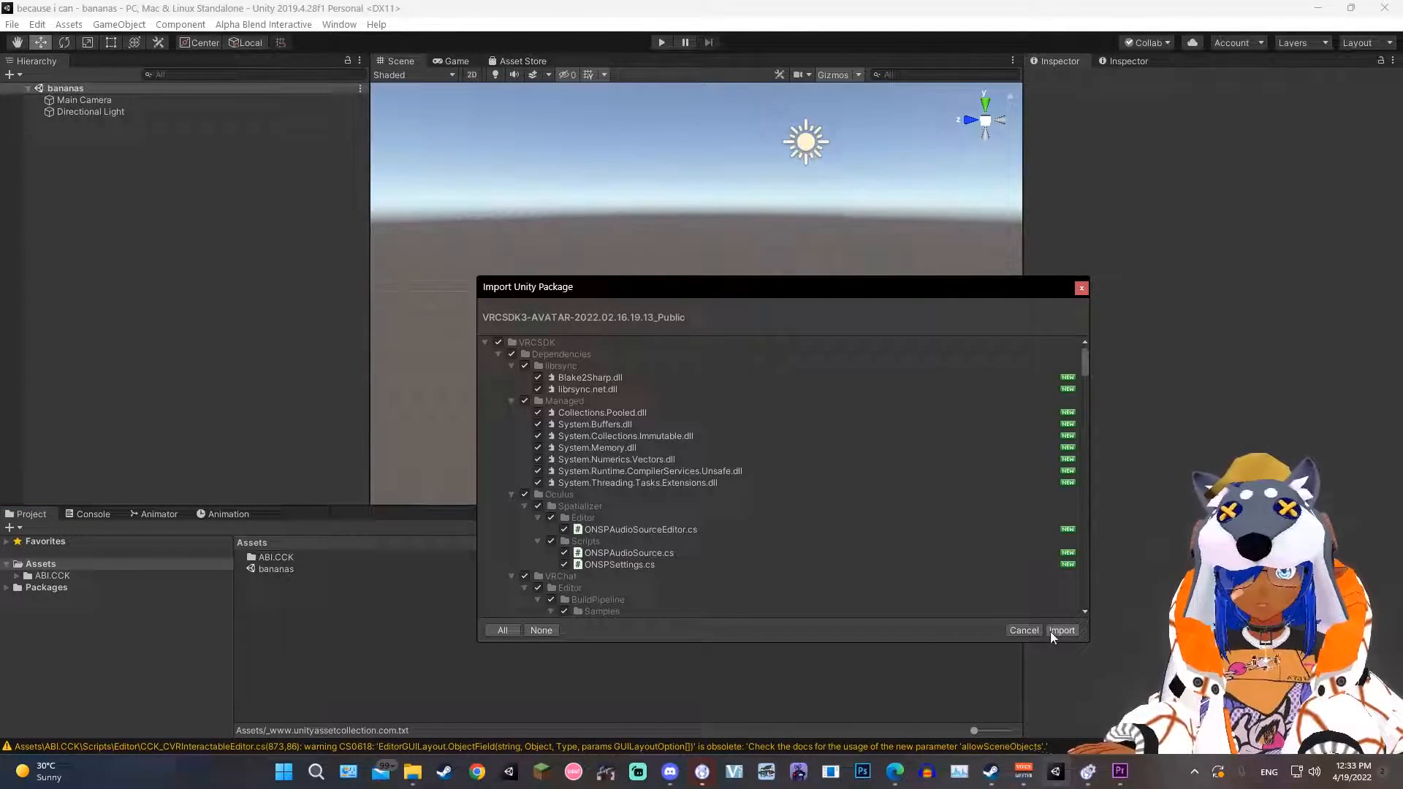
Import the VRCSDK3 avatar package and the vrc3cvr_0.0.12 converter package.
{"action": "left_click", "coordinate": [1061, 630]}
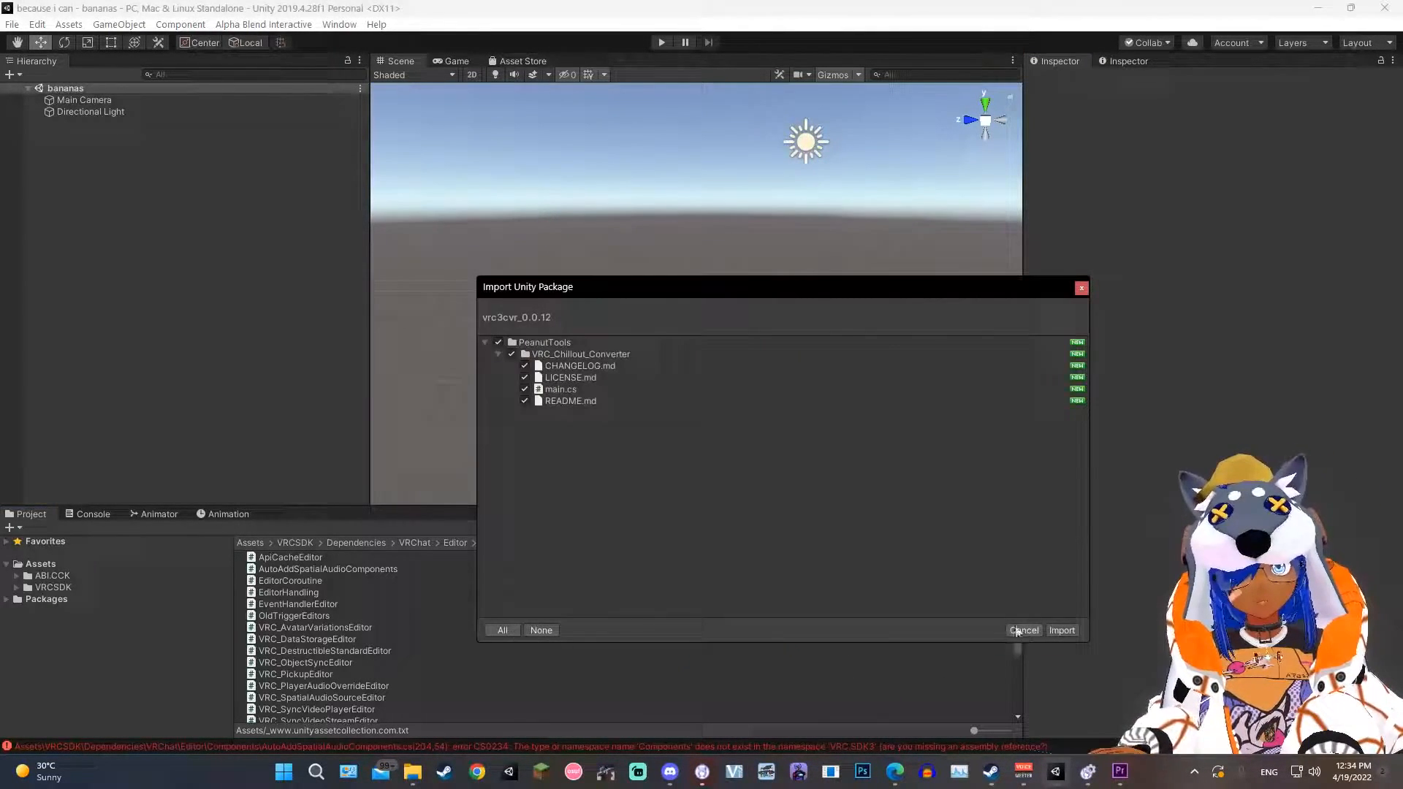
{"action": "left_click", "coordinate": [1023, 630]}
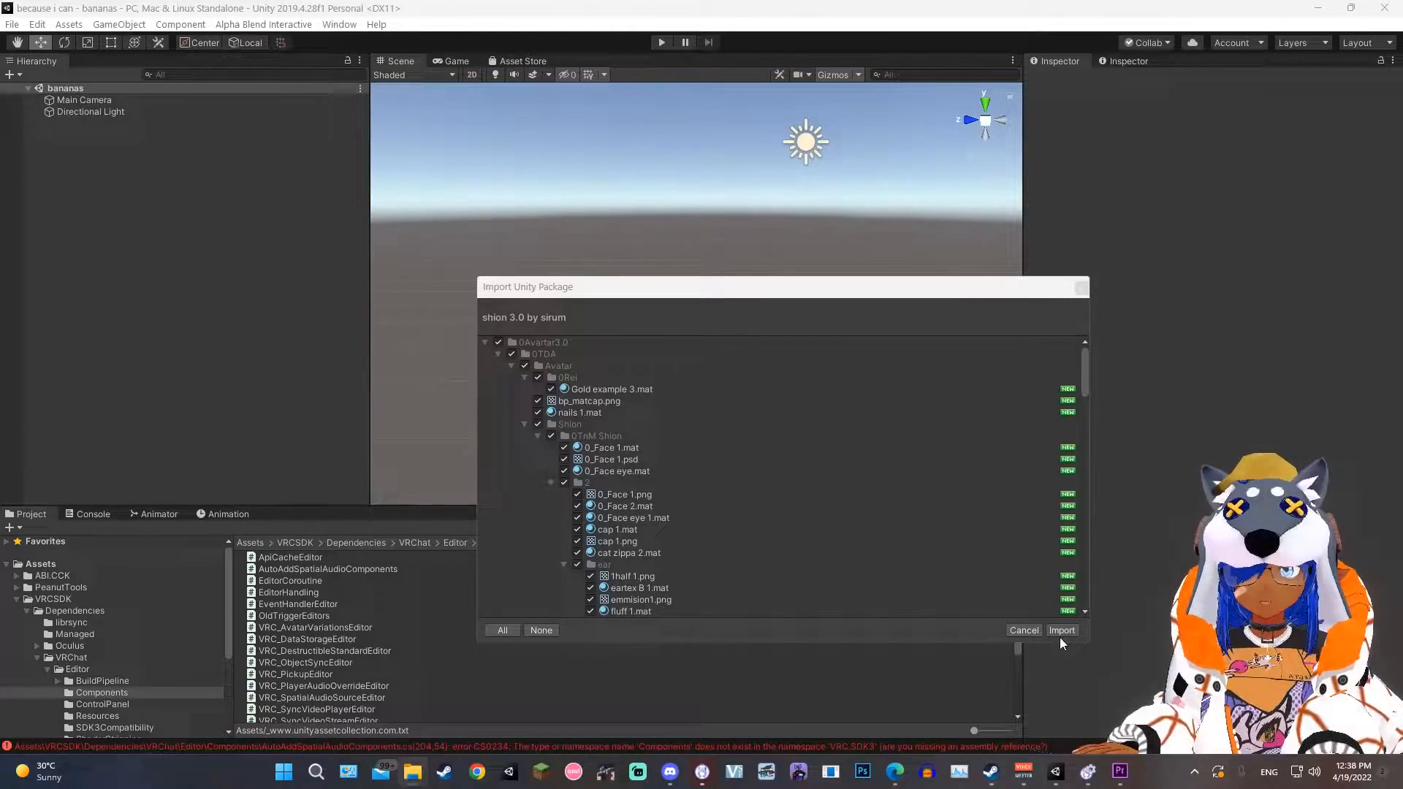
Import the shion 3.0 avatar package into the project.
{"action": "left_click", "coordinate": [1062, 630]}
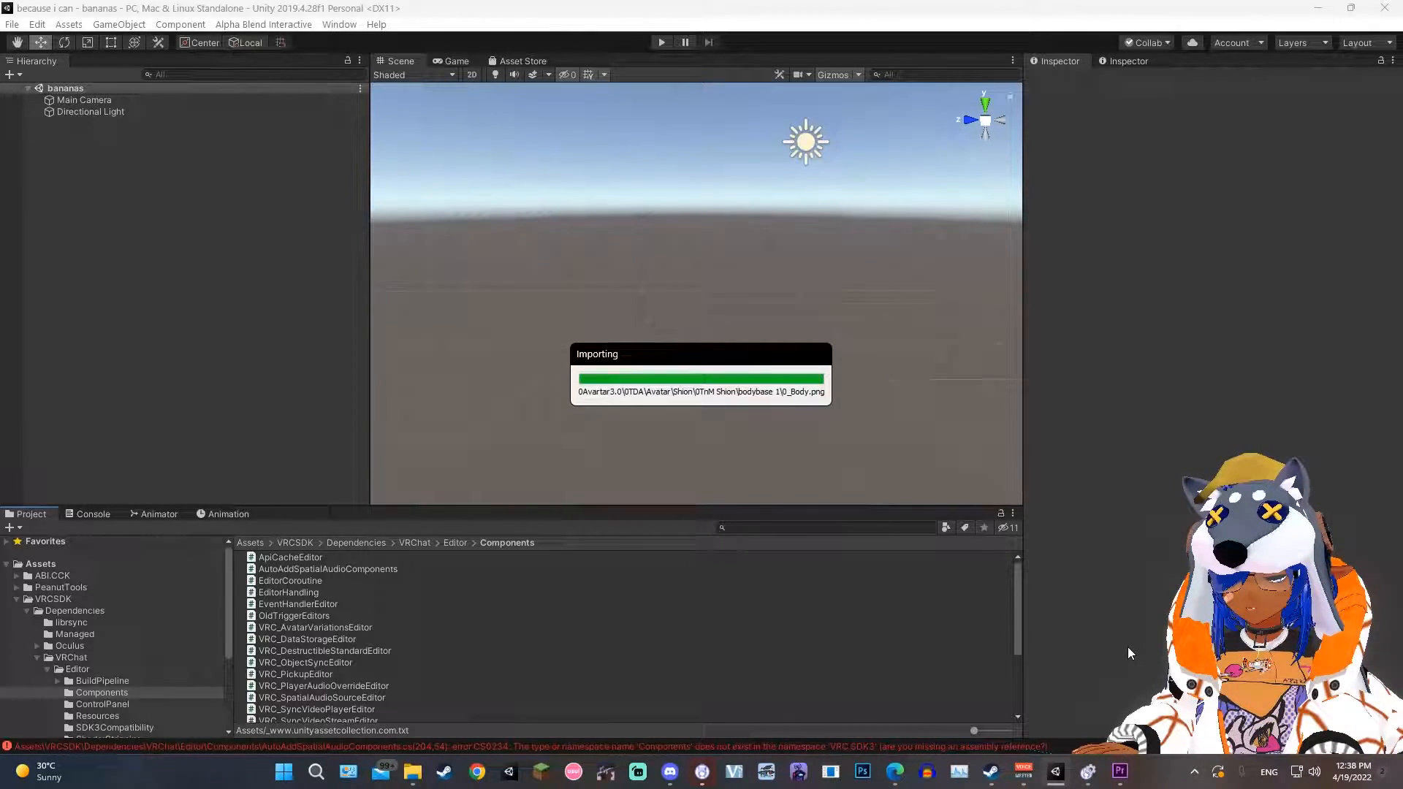
{"action": "mouse_move", "coordinate": [1143, 653]}
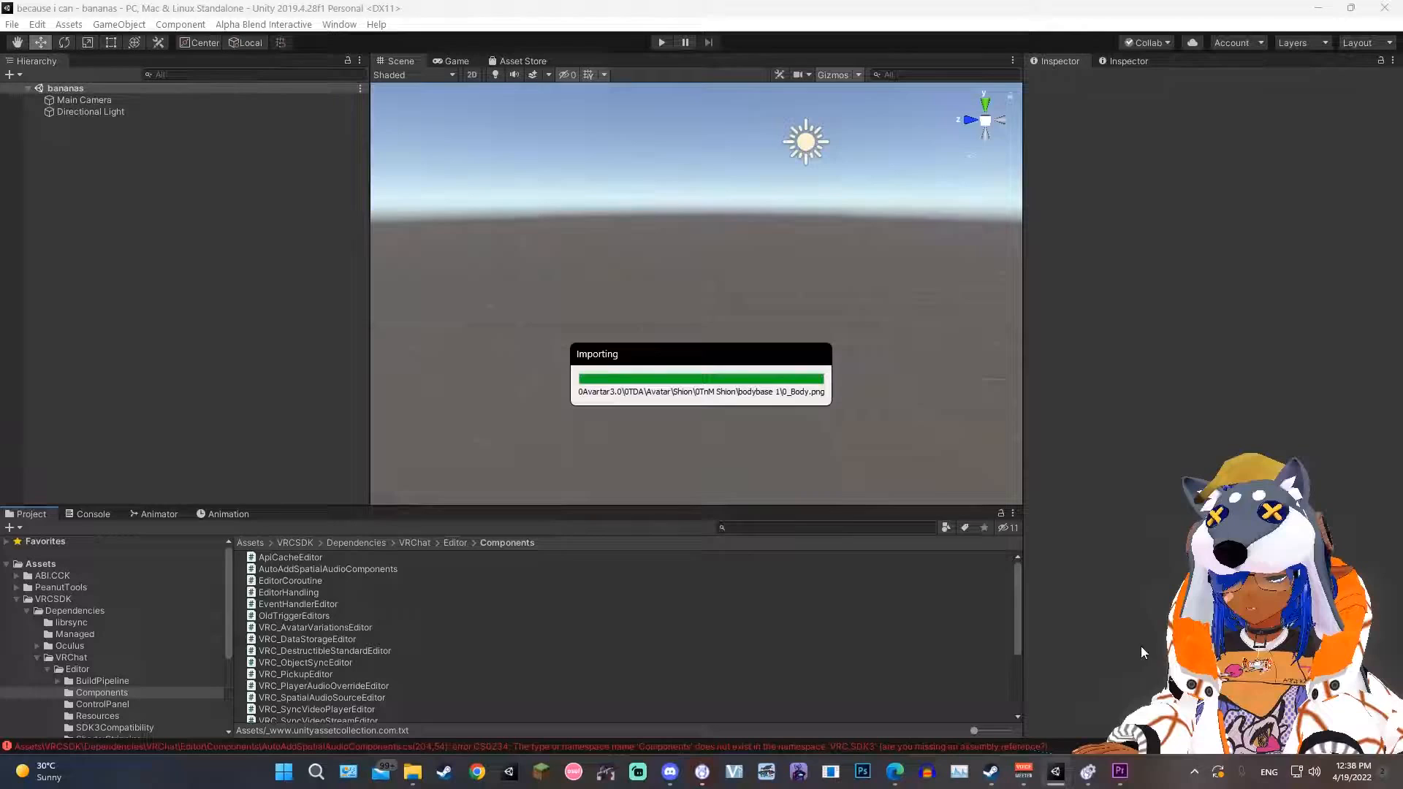
{"action": "mouse_move", "coordinate": [1189, 650]}
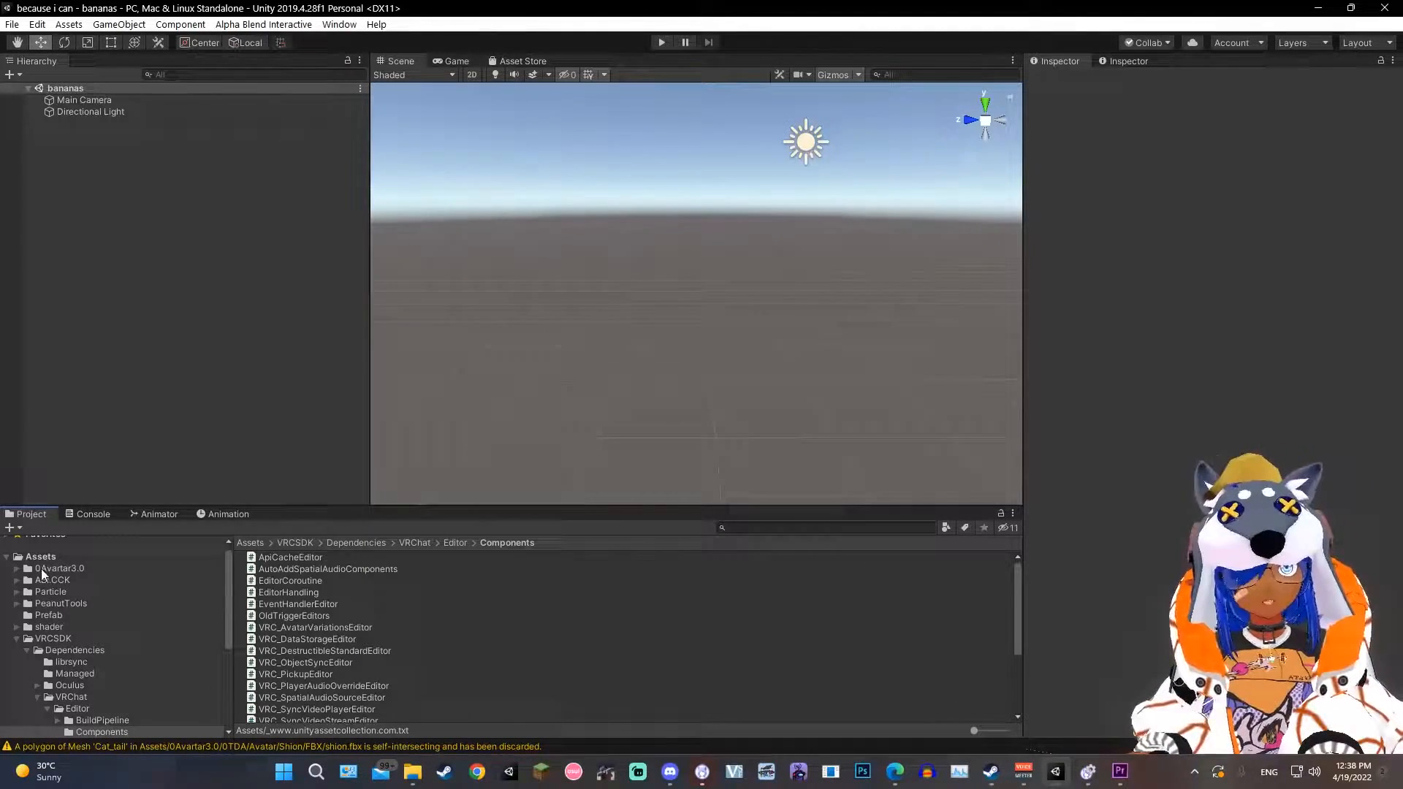
Browse the 0Avartar3.0 and OTDA folders, enlarge icons to thumbnails, and open the Shion scene.
{"action": "left_click", "coordinate": [52, 638]}
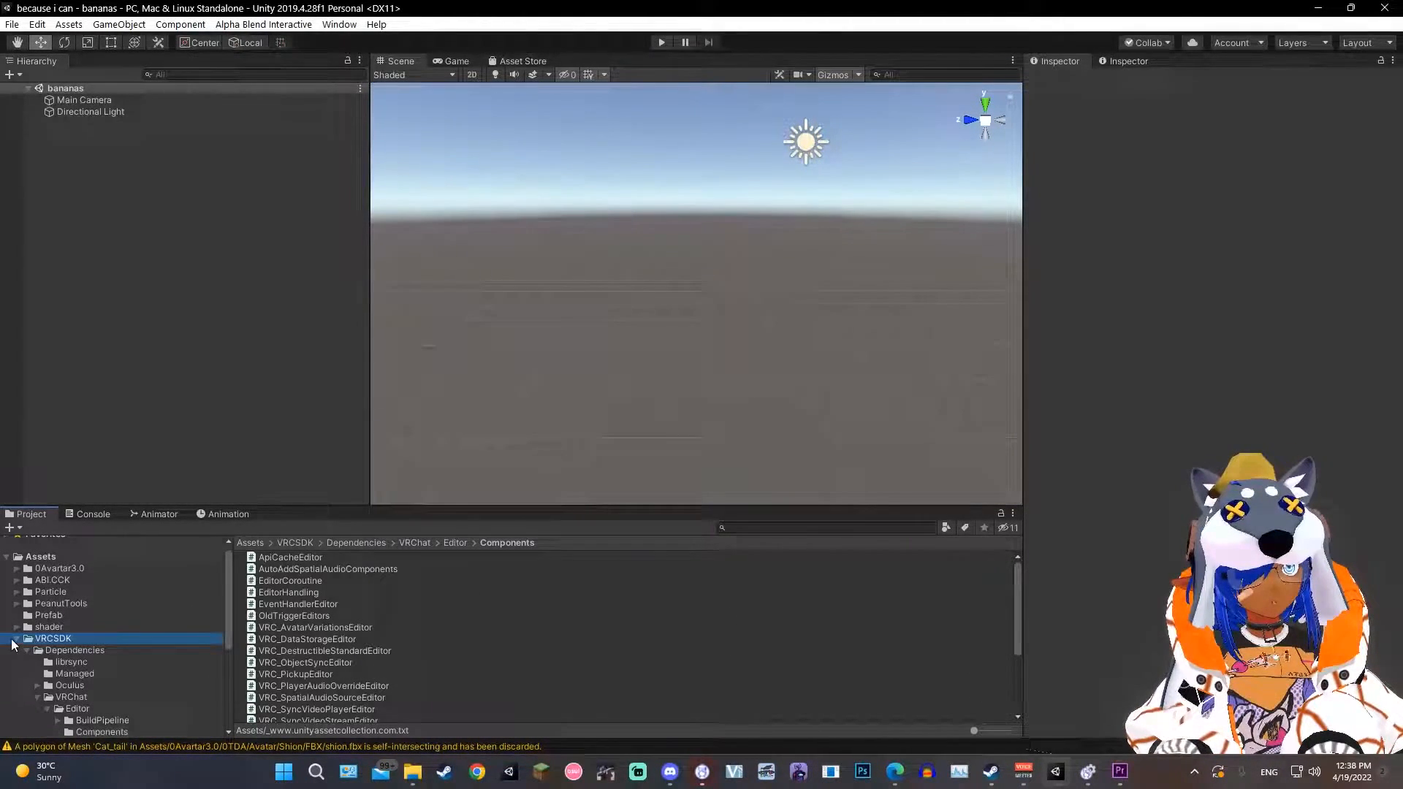
{"action": "left_click", "coordinate": [59, 568]}
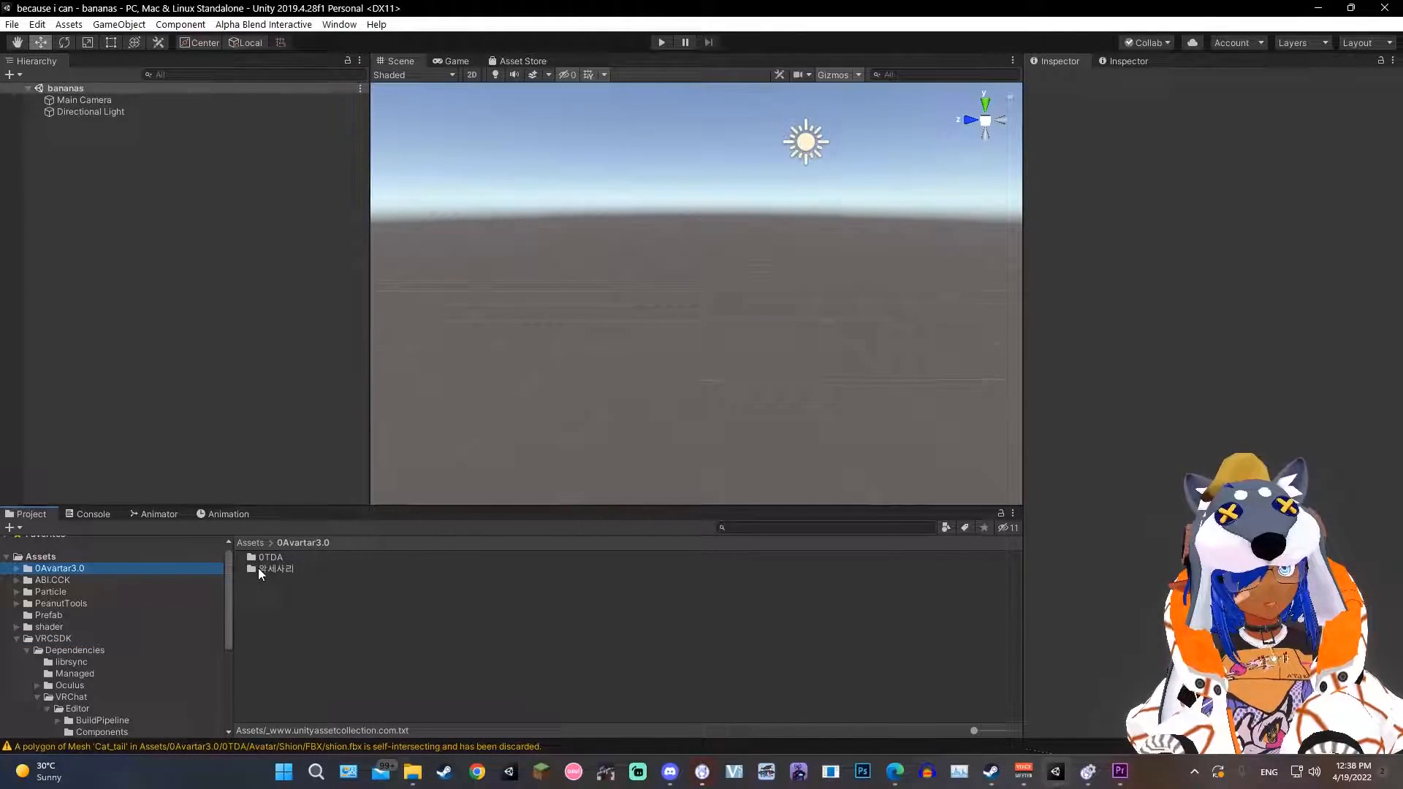
{"action": "double_click", "coordinate": [275, 569]}
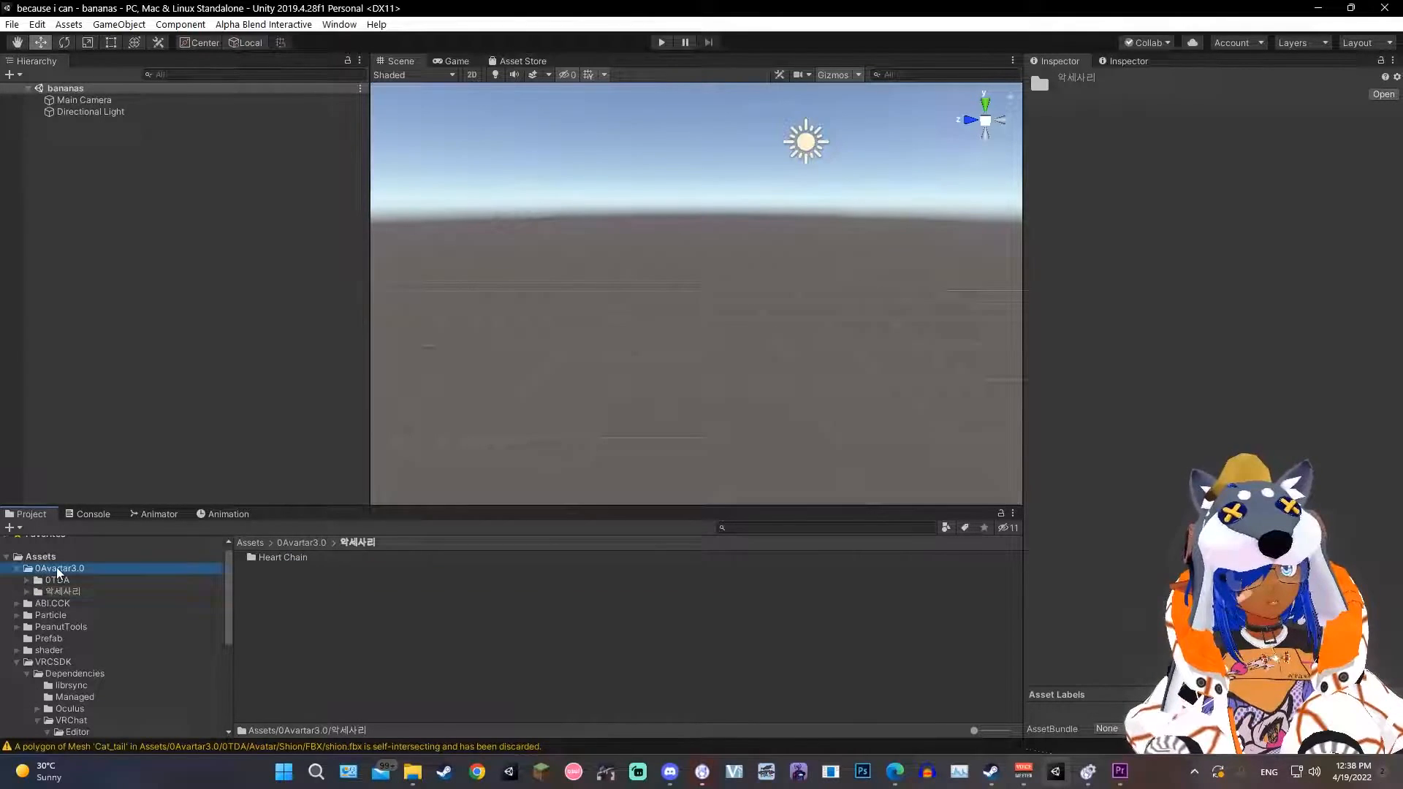
{"action": "left_click", "coordinate": [56, 580]}
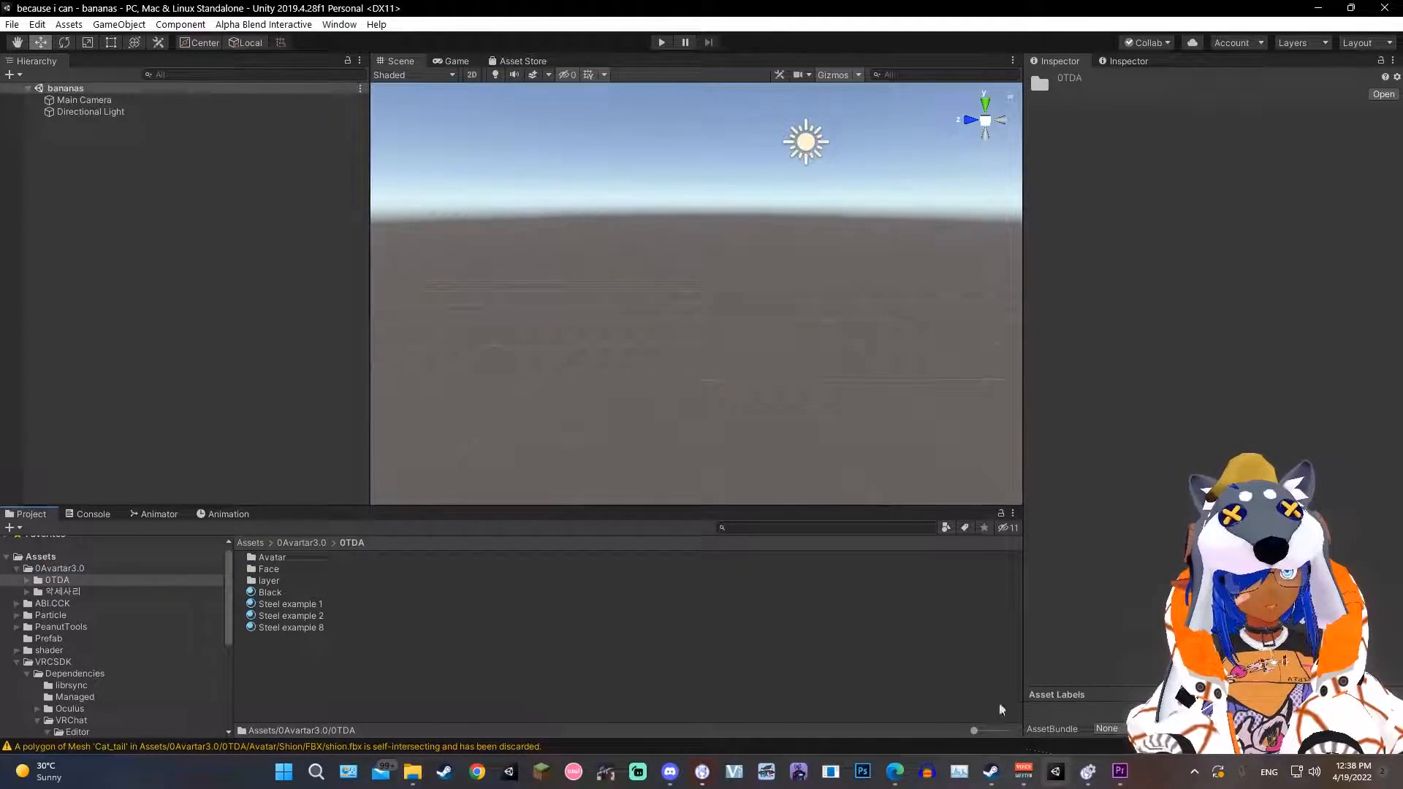
{"action": "left_click_drag", "start_coordinate": [972, 731], "coordinate": [984, 730]}
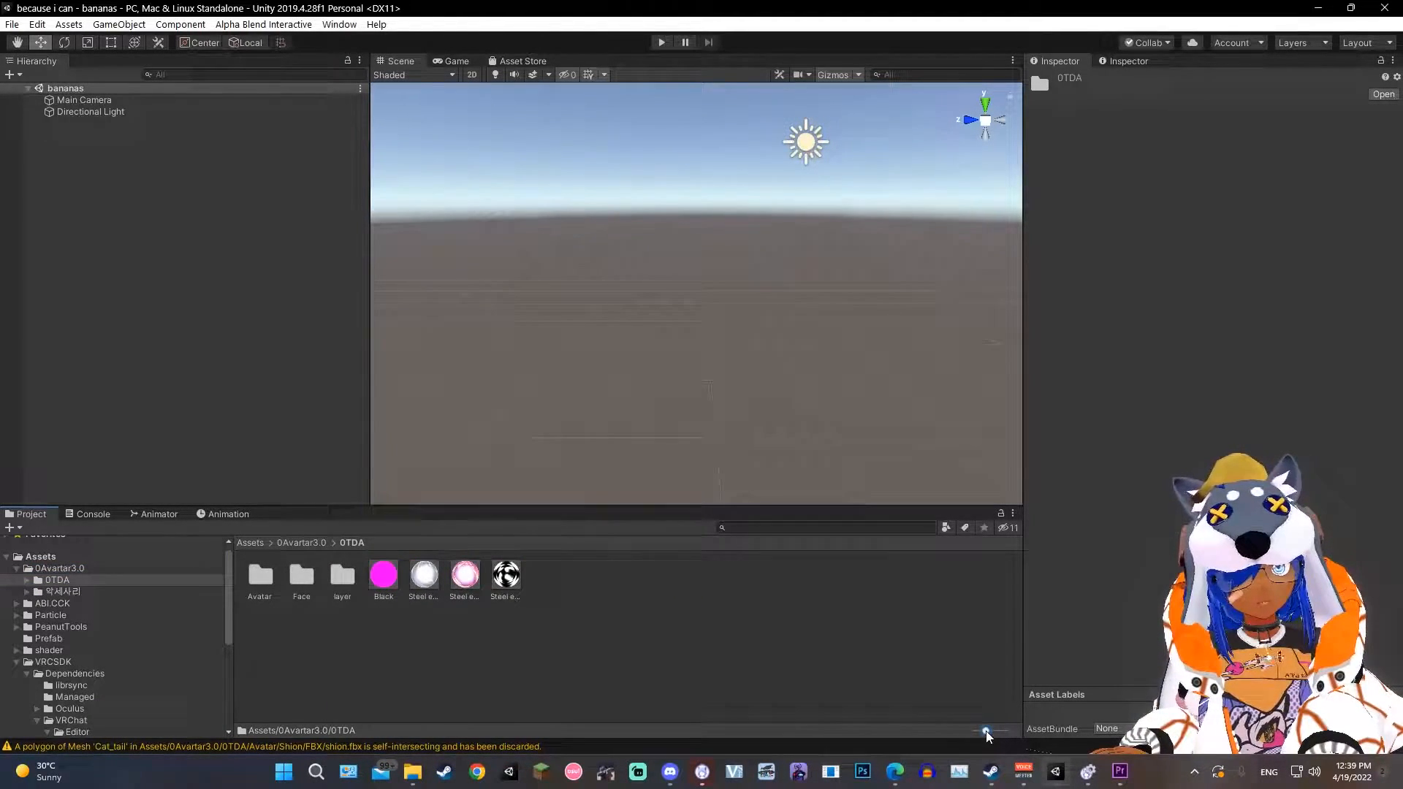
{"action": "left_click", "coordinate": [40, 556]}
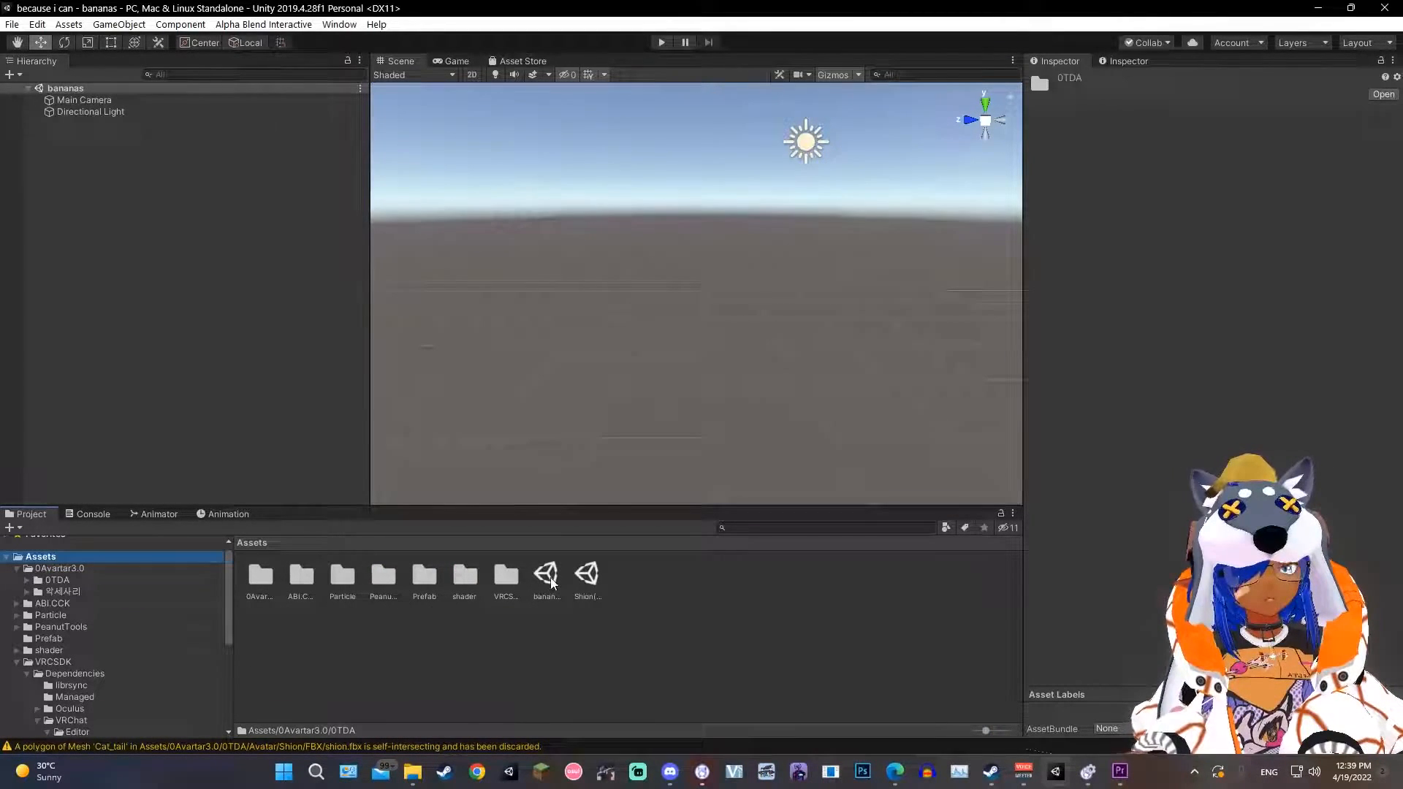
{"action": "left_click", "coordinate": [586, 576]}
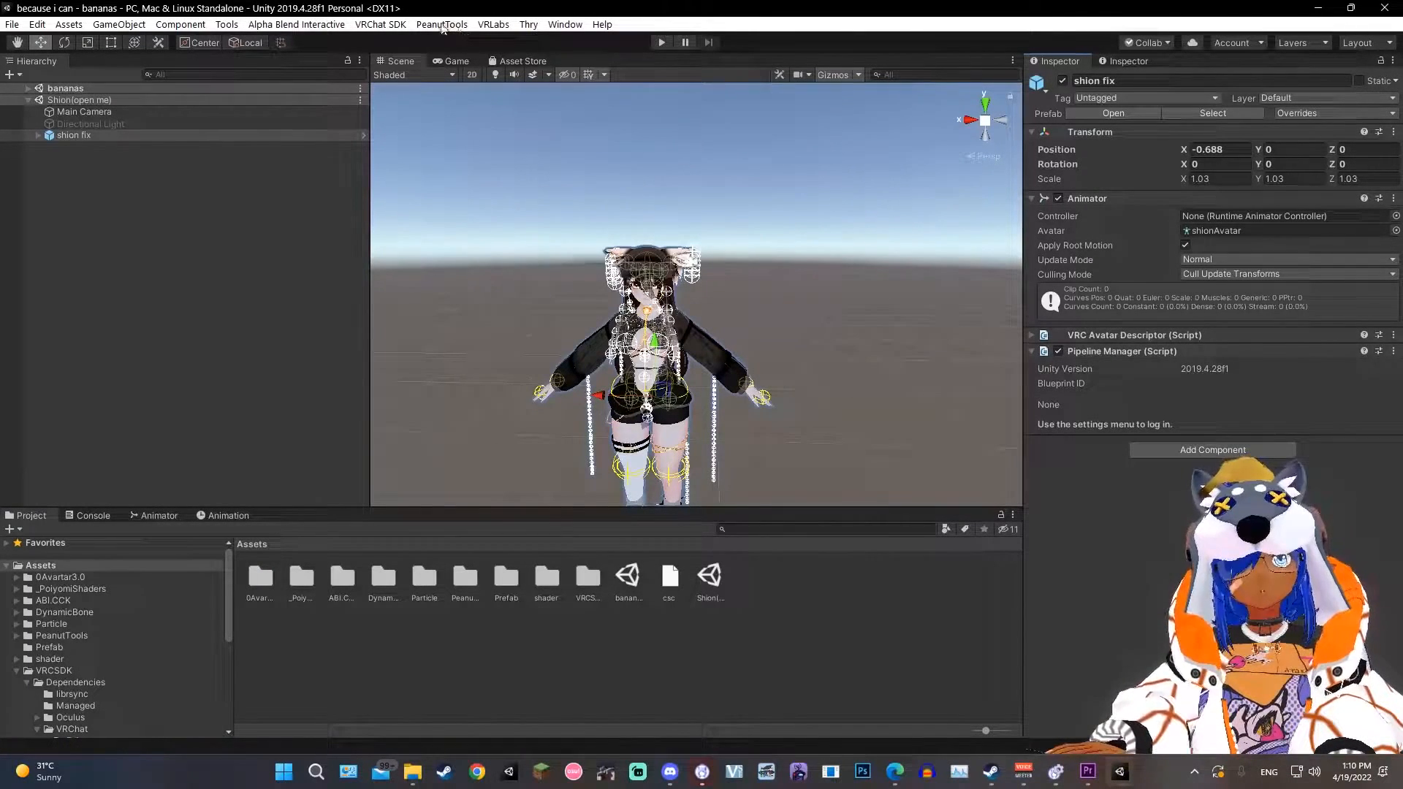
Convert shion fix with PeanutTools' VRC Chillout Converter, custom hand animations disabled.
{"action": "left_click", "coordinate": [441, 24]}
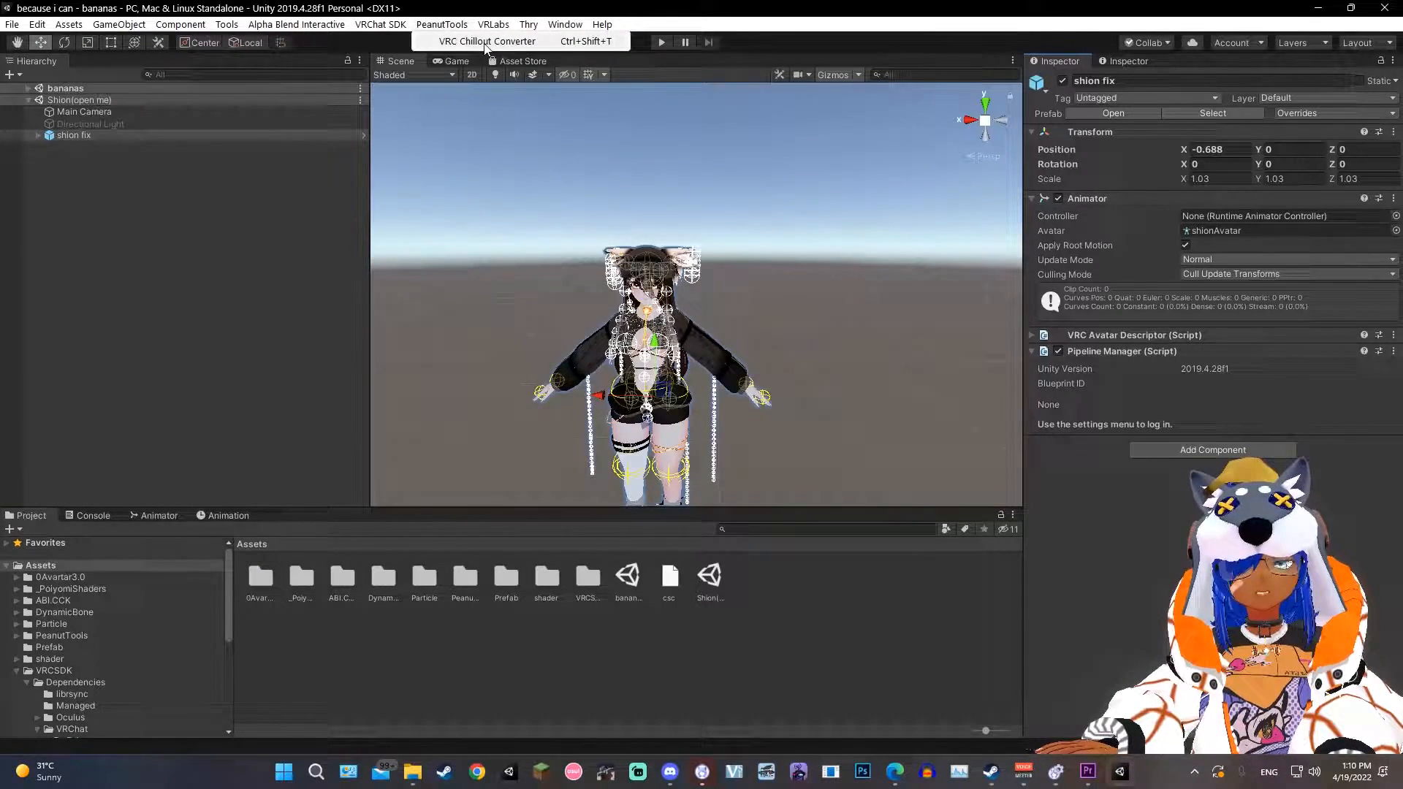
{"action": "left_click", "coordinate": [491, 41]}
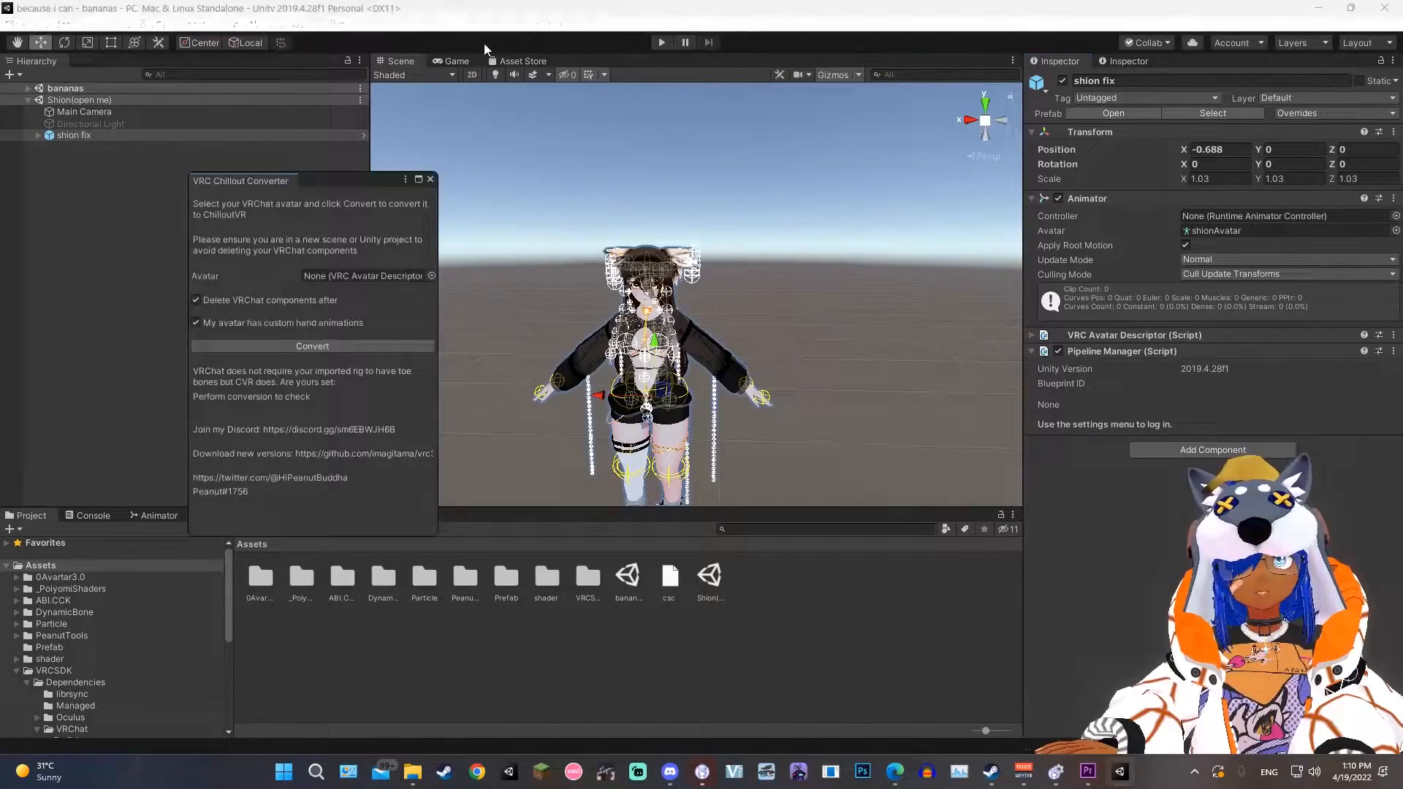
{"action": "left_click_drag", "start_coordinate": [242, 179], "coordinate": [497, 153]}
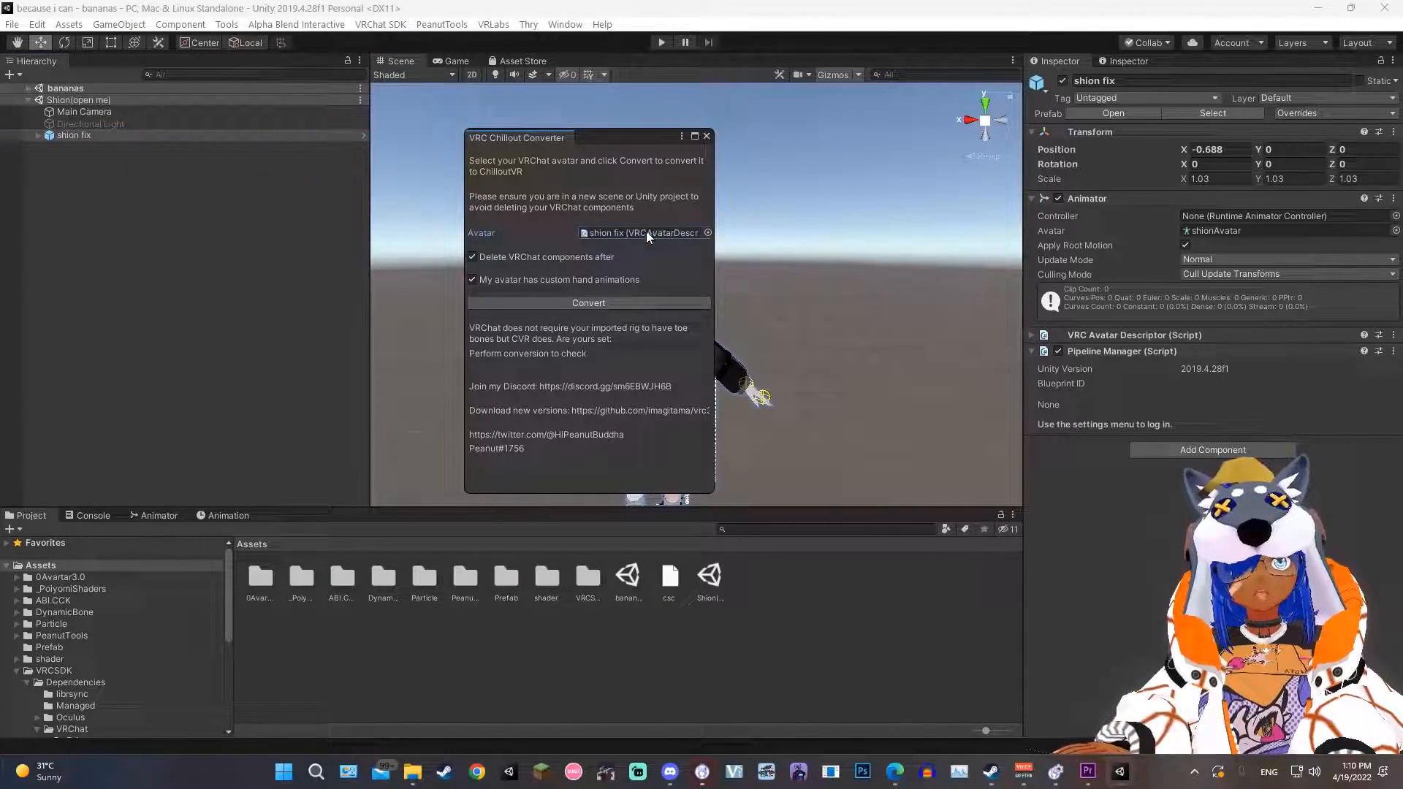
{"action": "left_click", "coordinate": [472, 279]}
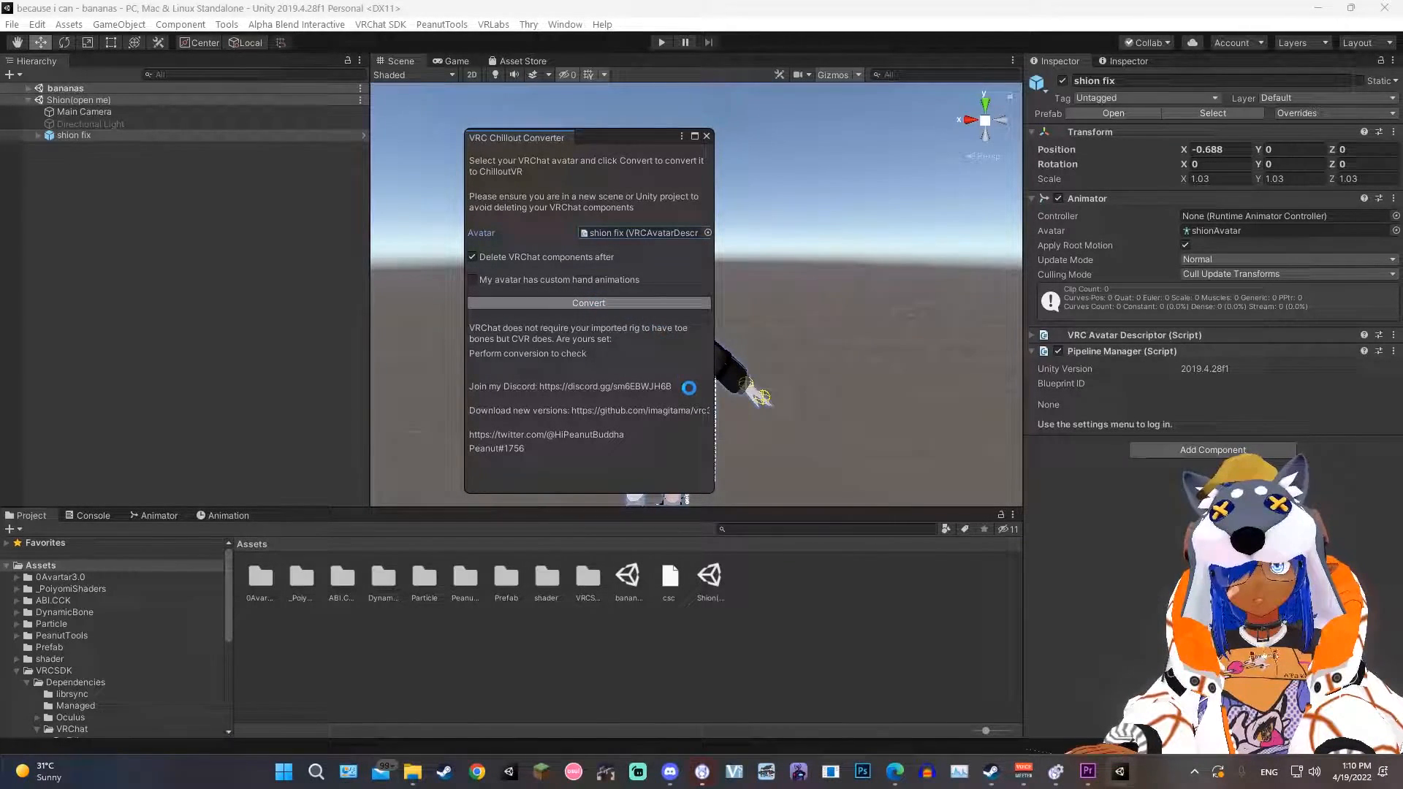
{"action": "left_click", "coordinate": [588, 302]}
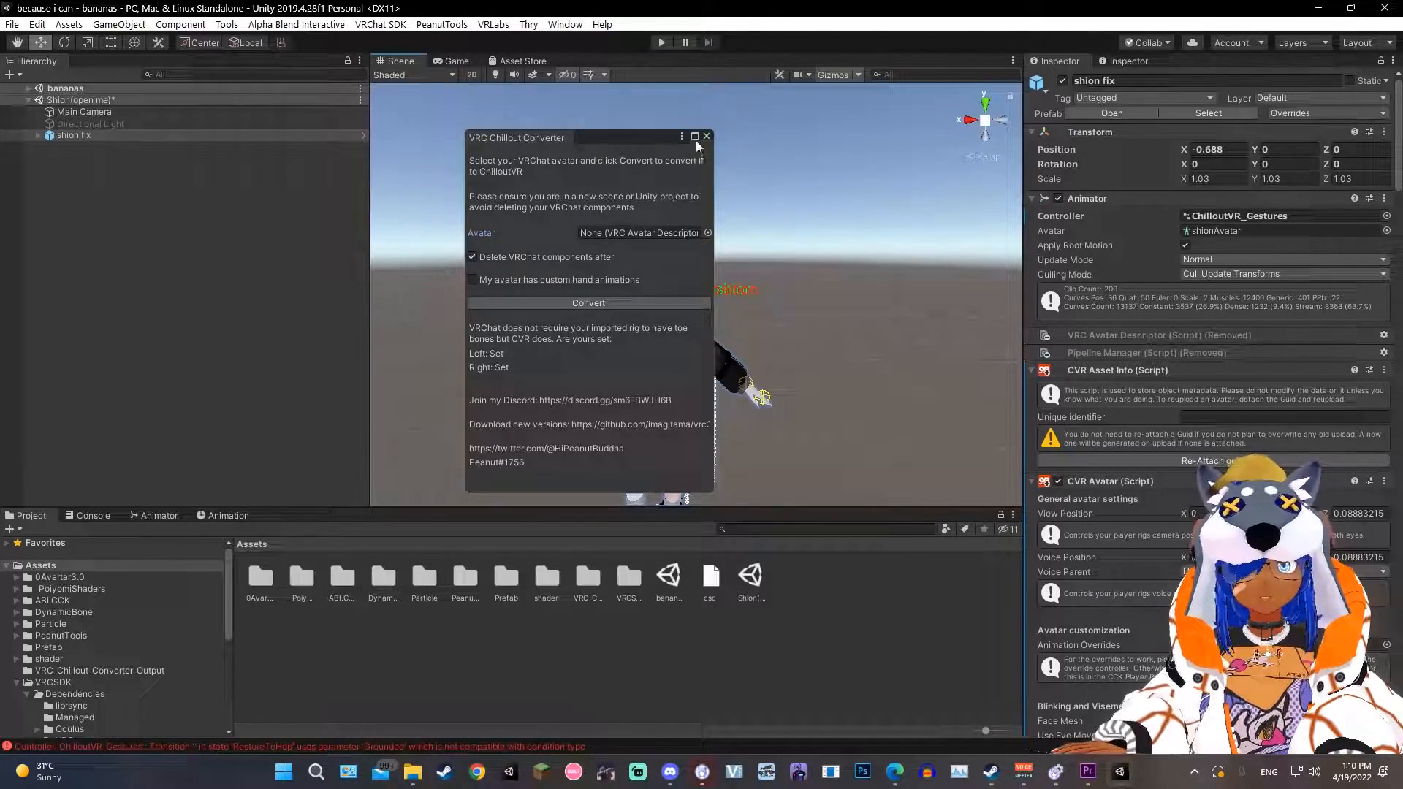
Close the converter and scroll to the CVR Avatar's VRCFaceBlend advanced inputs.
{"action": "left_click", "coordinate": [706, 136]}
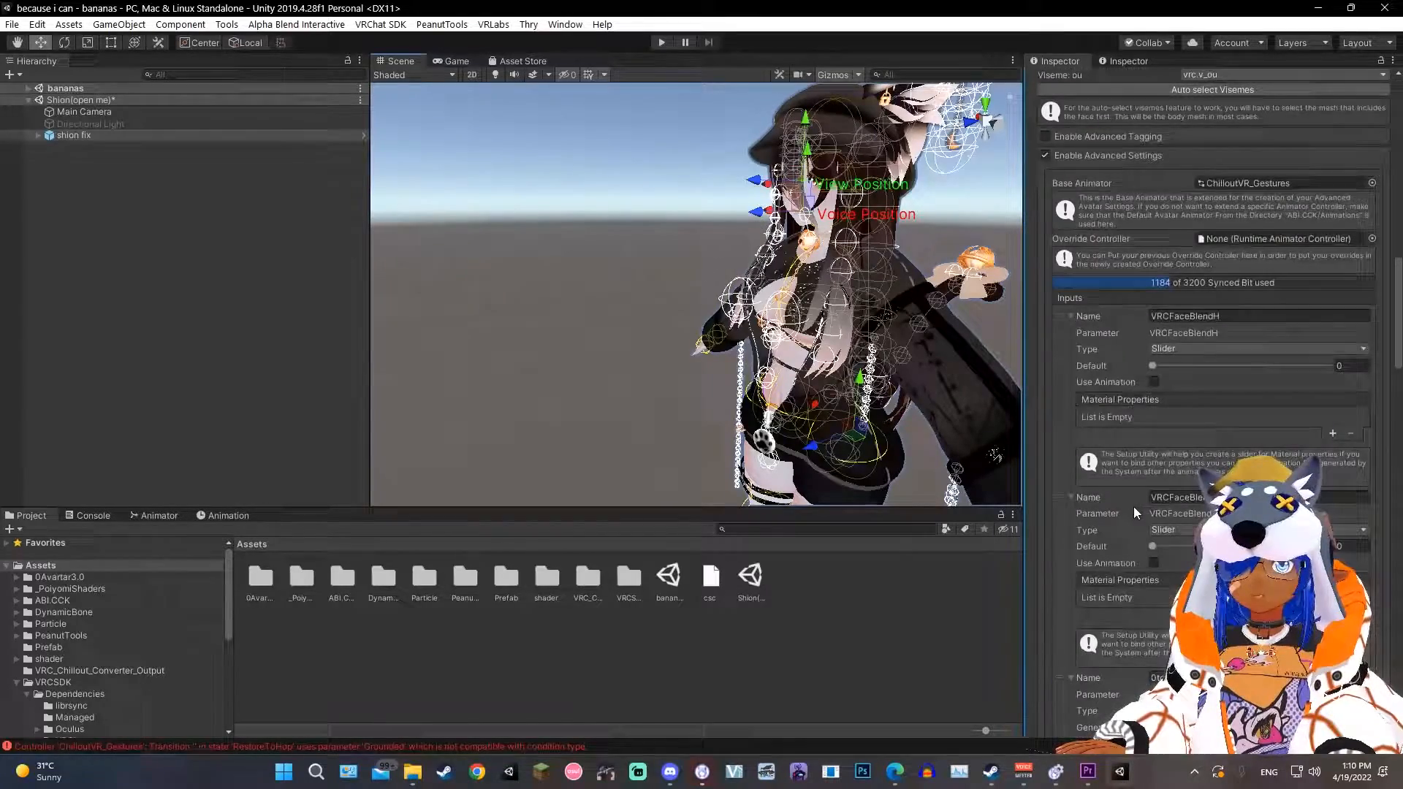
{"action": "scroll", "scroll_direction": "down", "scroll_amount": 3}
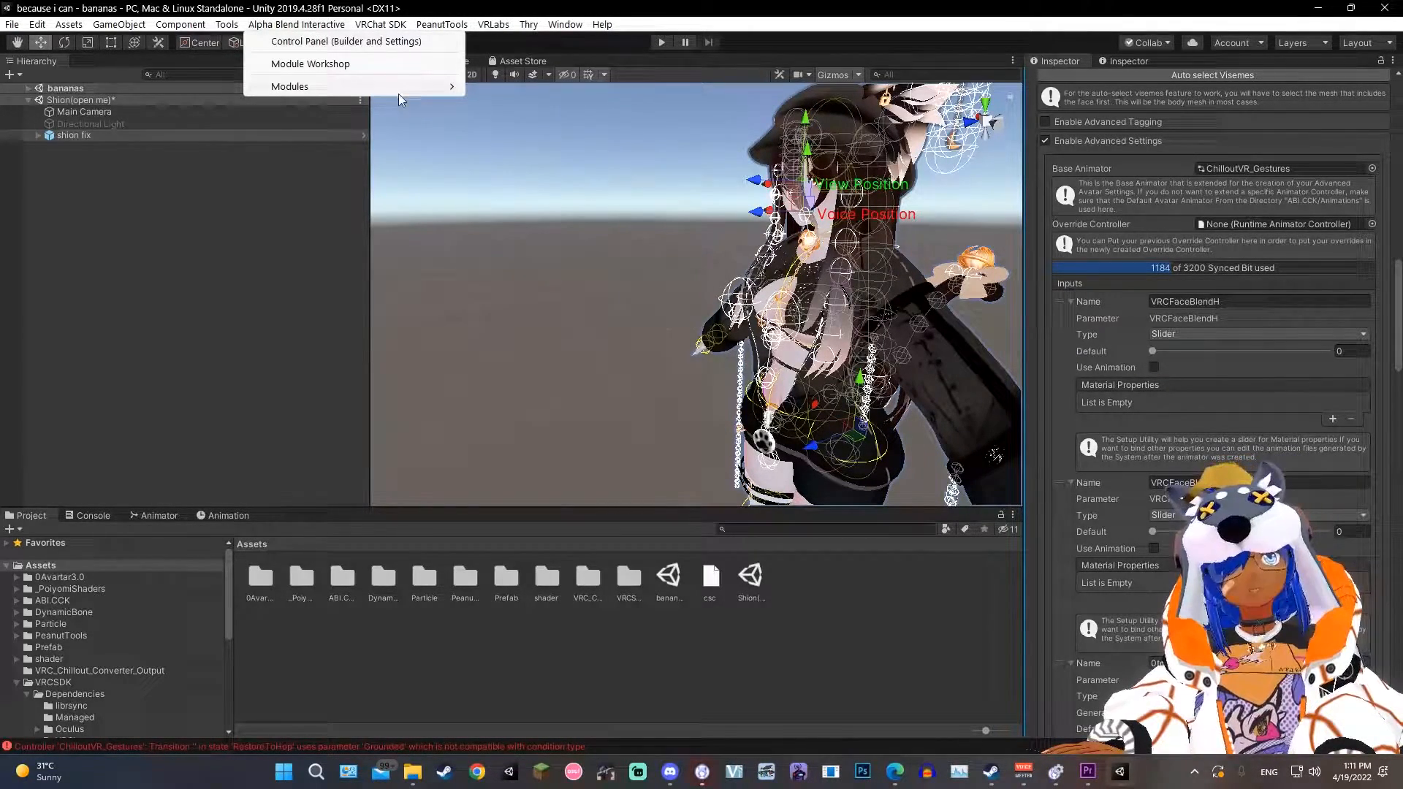
Open the Alpha Blend Interactive Control Panel and log in to the CCK account.
{"action": "left_click", "coordinate": [348, 41]}
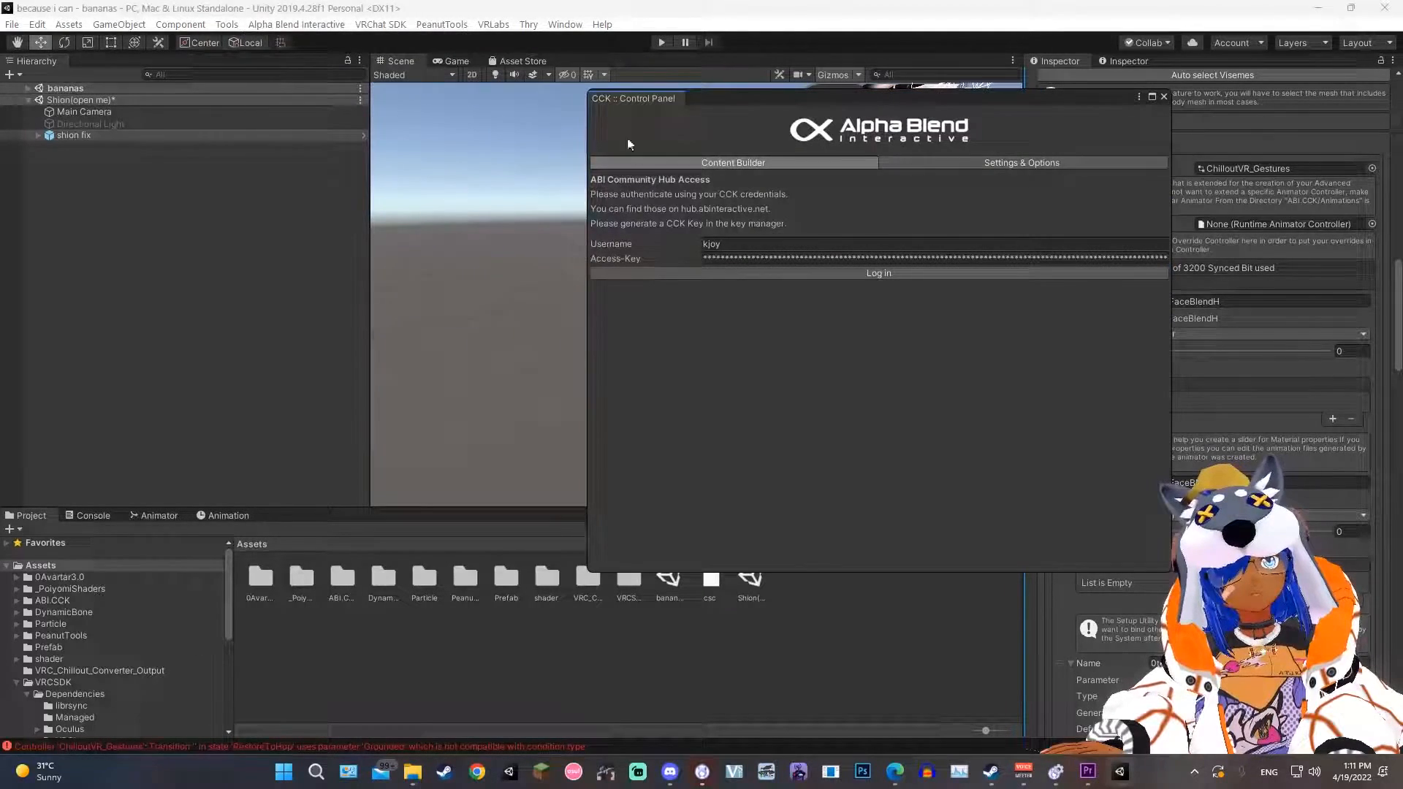
{"action": "left_click", "coordinate": [878, 273]}
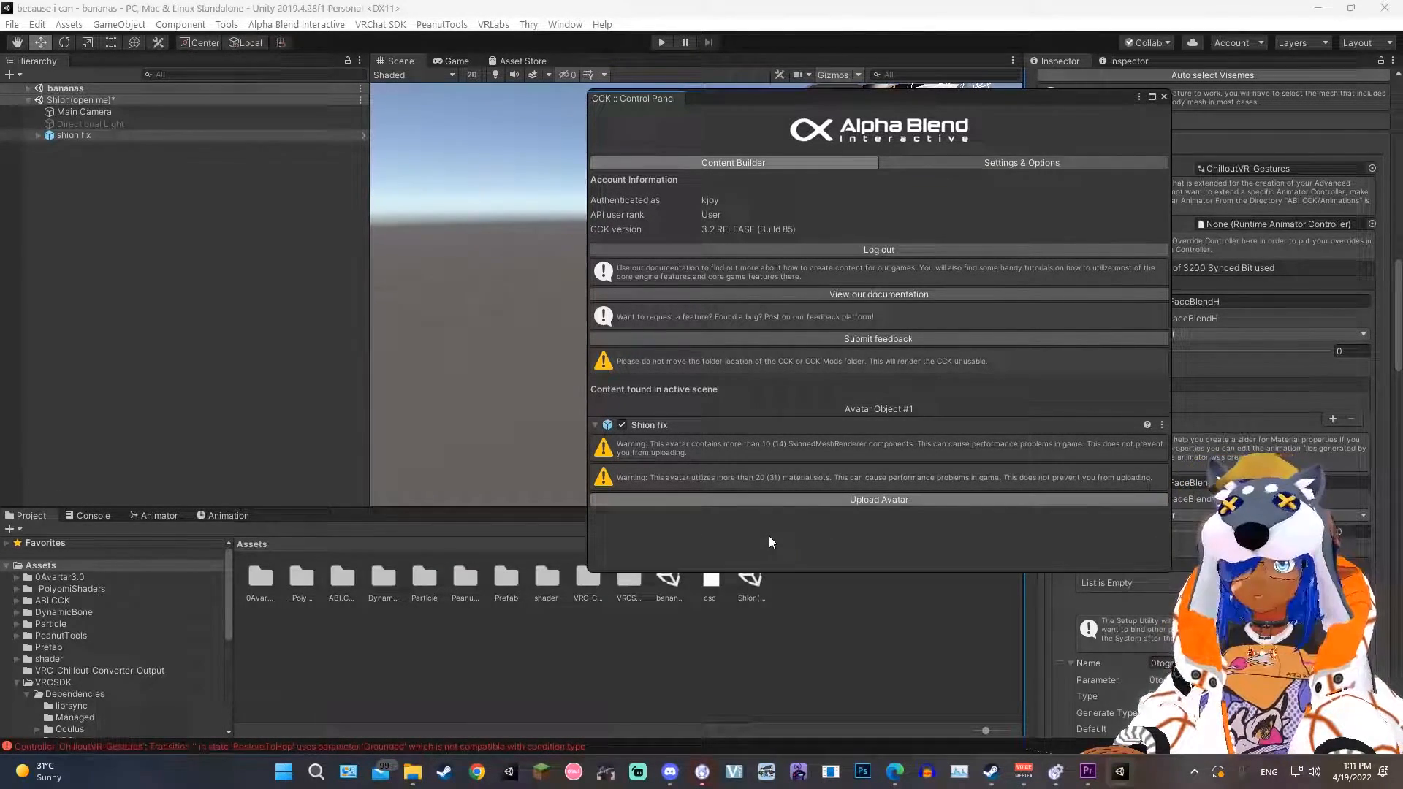
{"action": "mouse_move", "coordinate": [777, 543]}
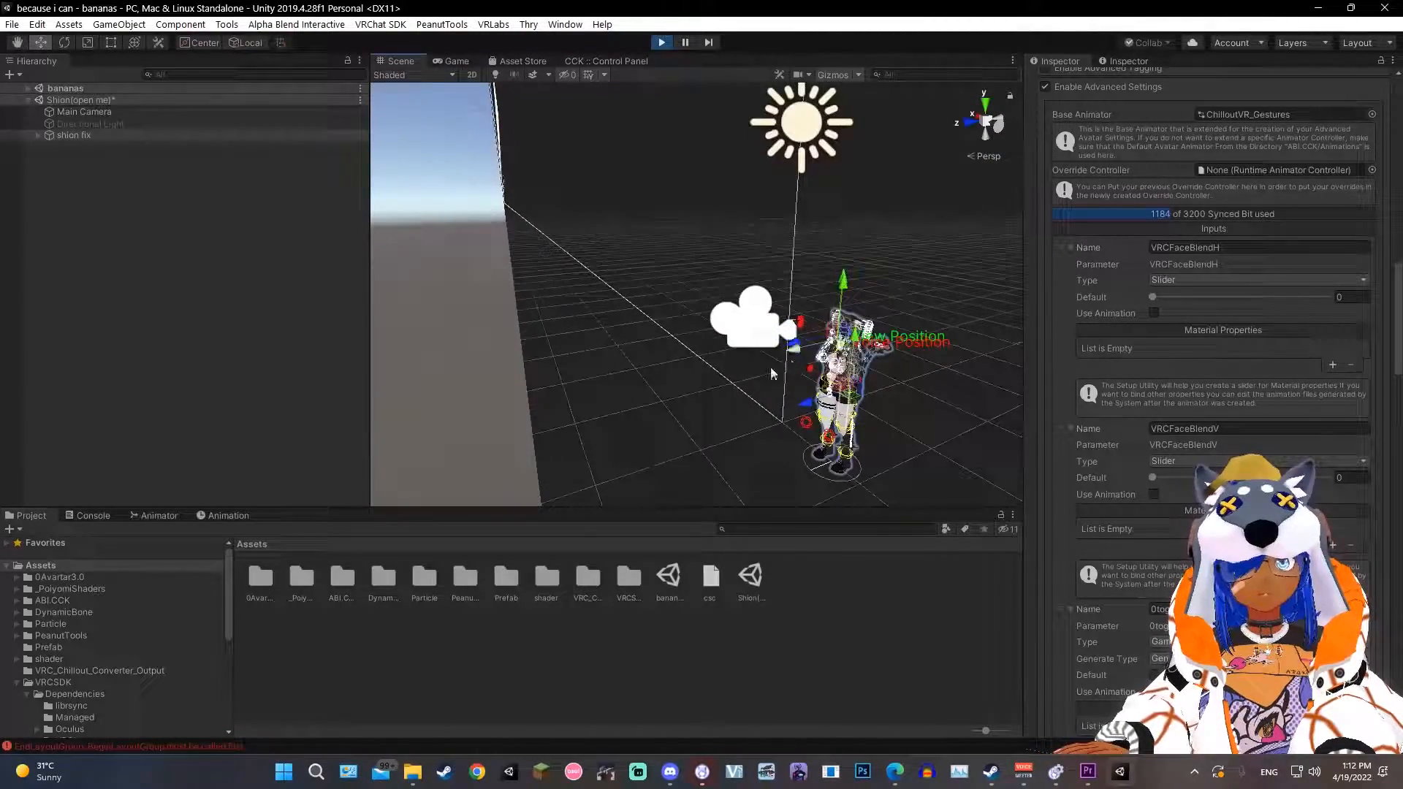
Select the ShotCam for CVR CCK camera and view the upload form in the Game view.
{"action": "left_click", "coordinate": [101, 135]}
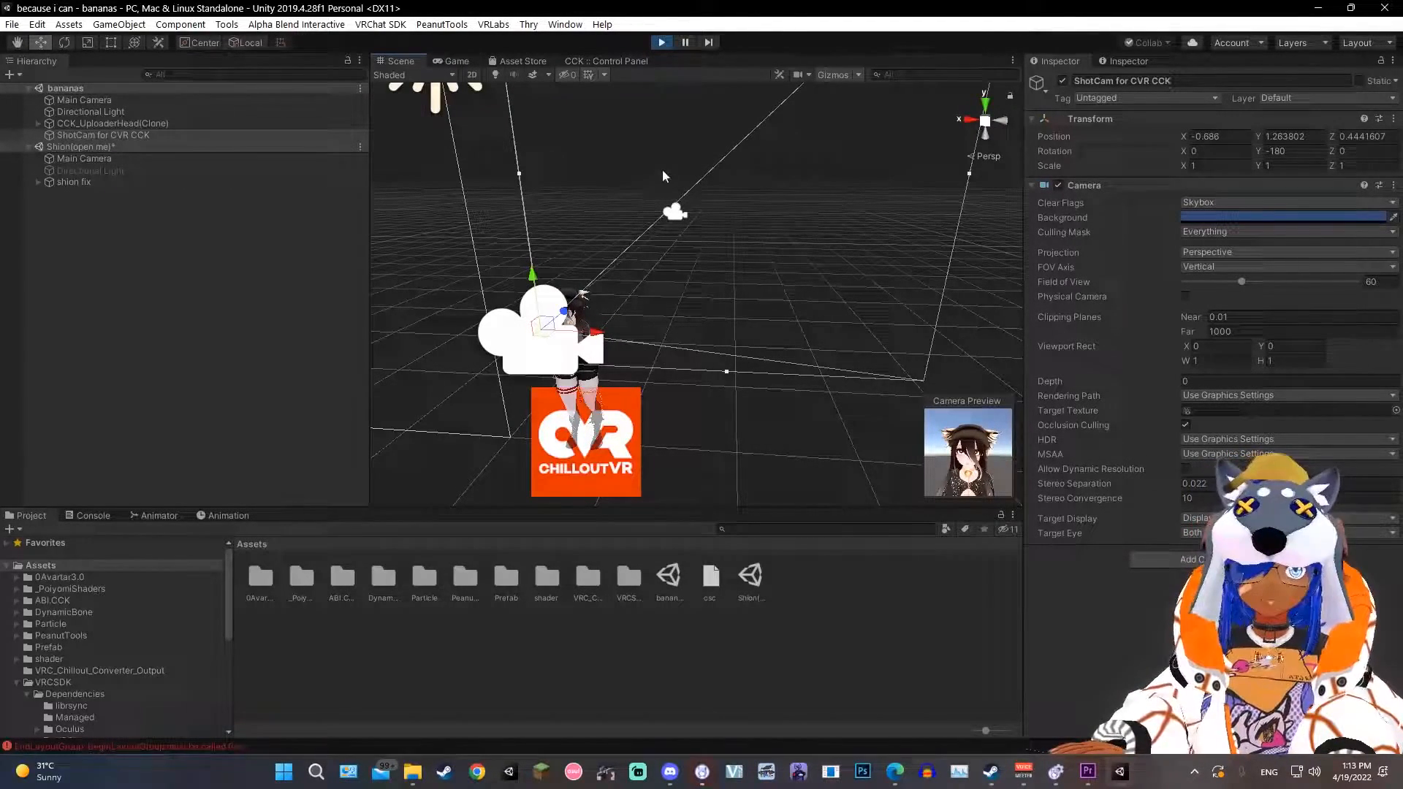
{"action": "left_click", "coordinate": [457, 60]}
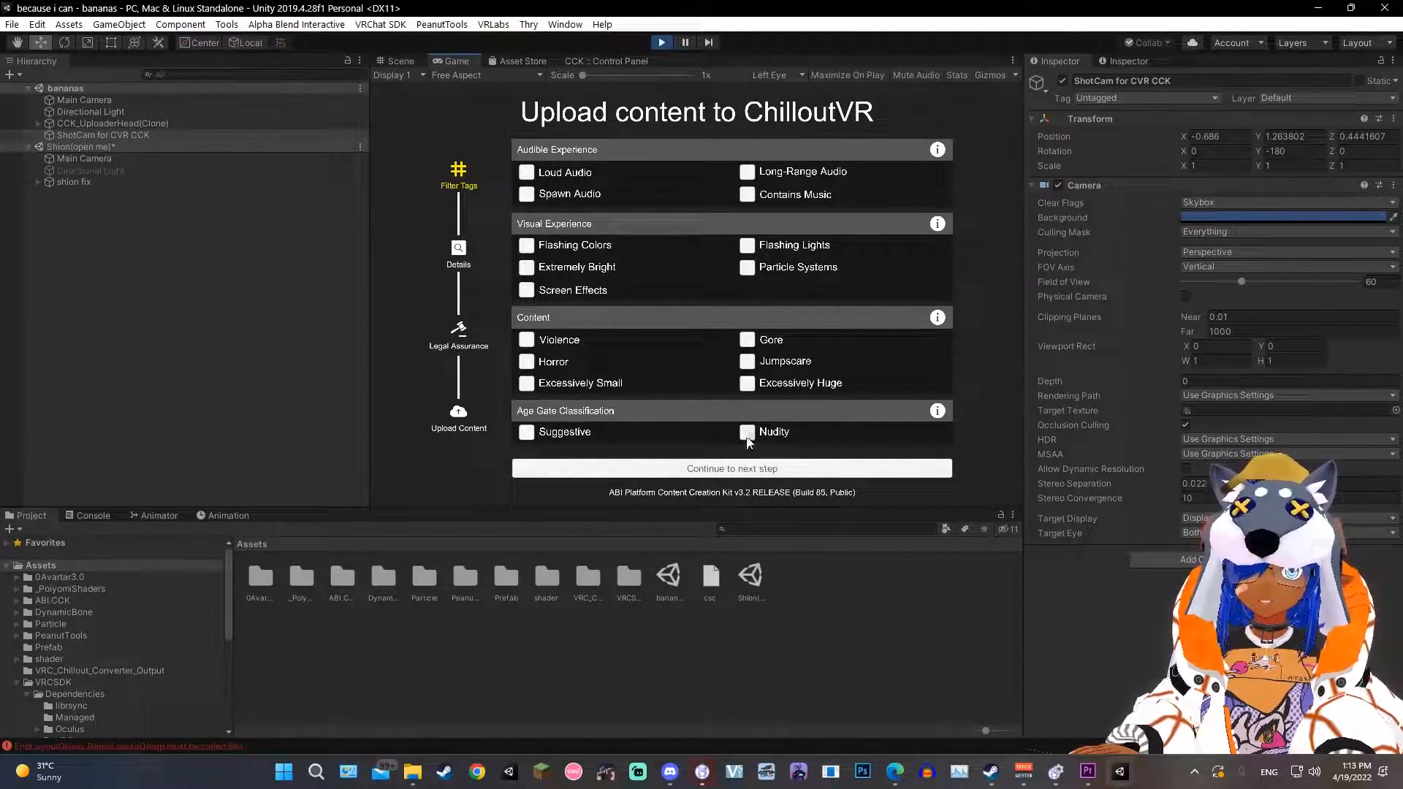
Tag the avatar with Nudity and advance to the upload Details step.
{"action": "left_click", "coordinate": [746, 431]}
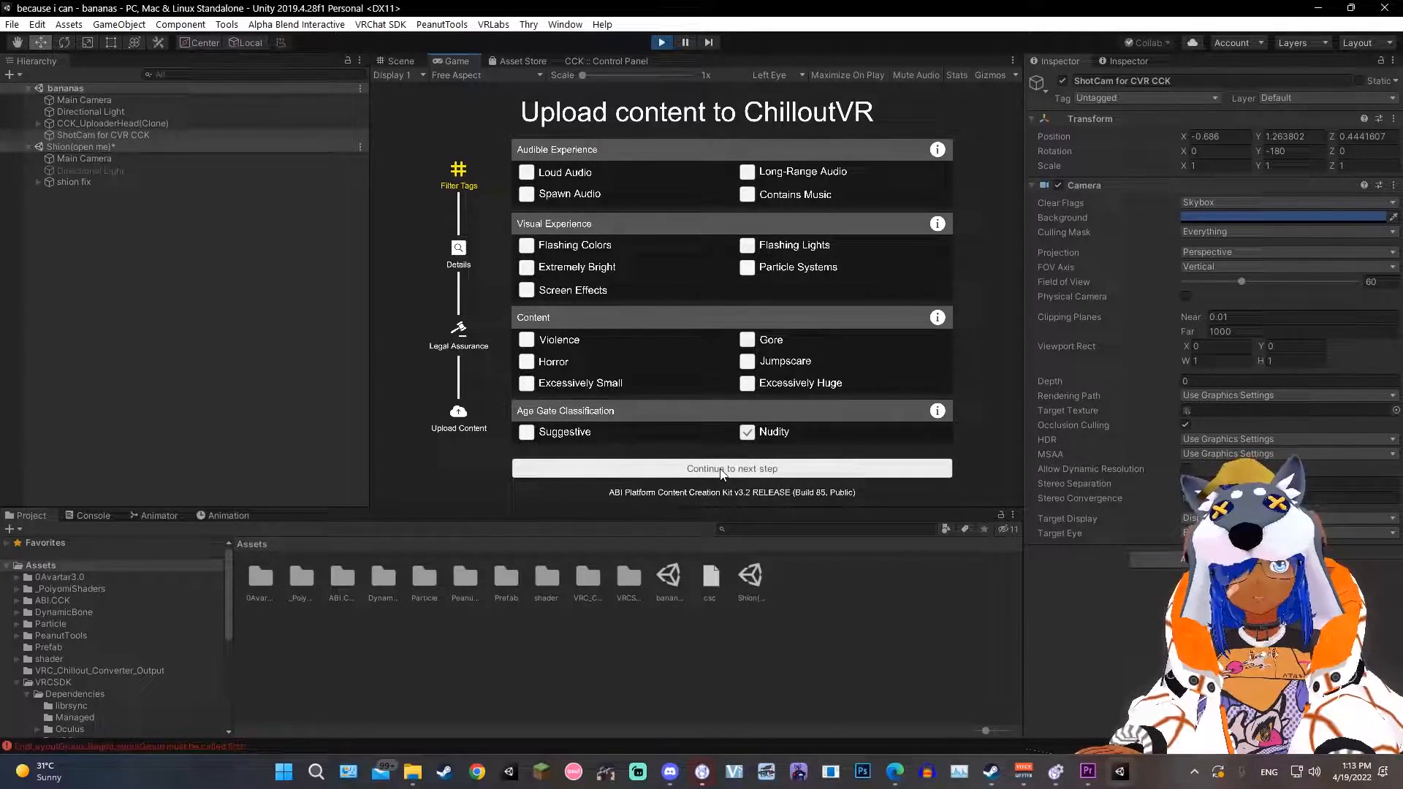
{"action": "left_click", "coordinate": [732, 468]}
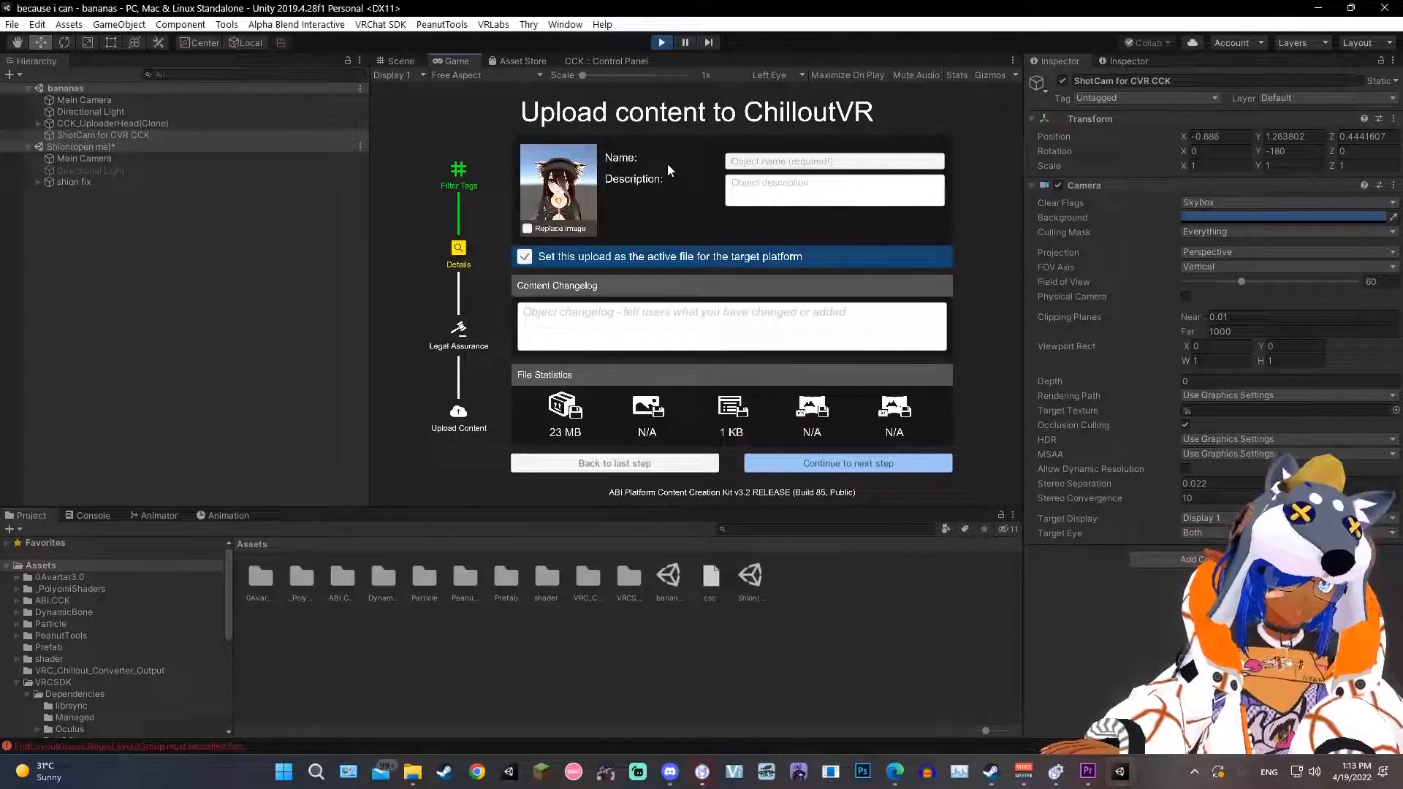
Name the upload 'Shion 3', replace its thumbnail image, and advance to Legal Assurance.
{"action": "type", "text": "Shio"}
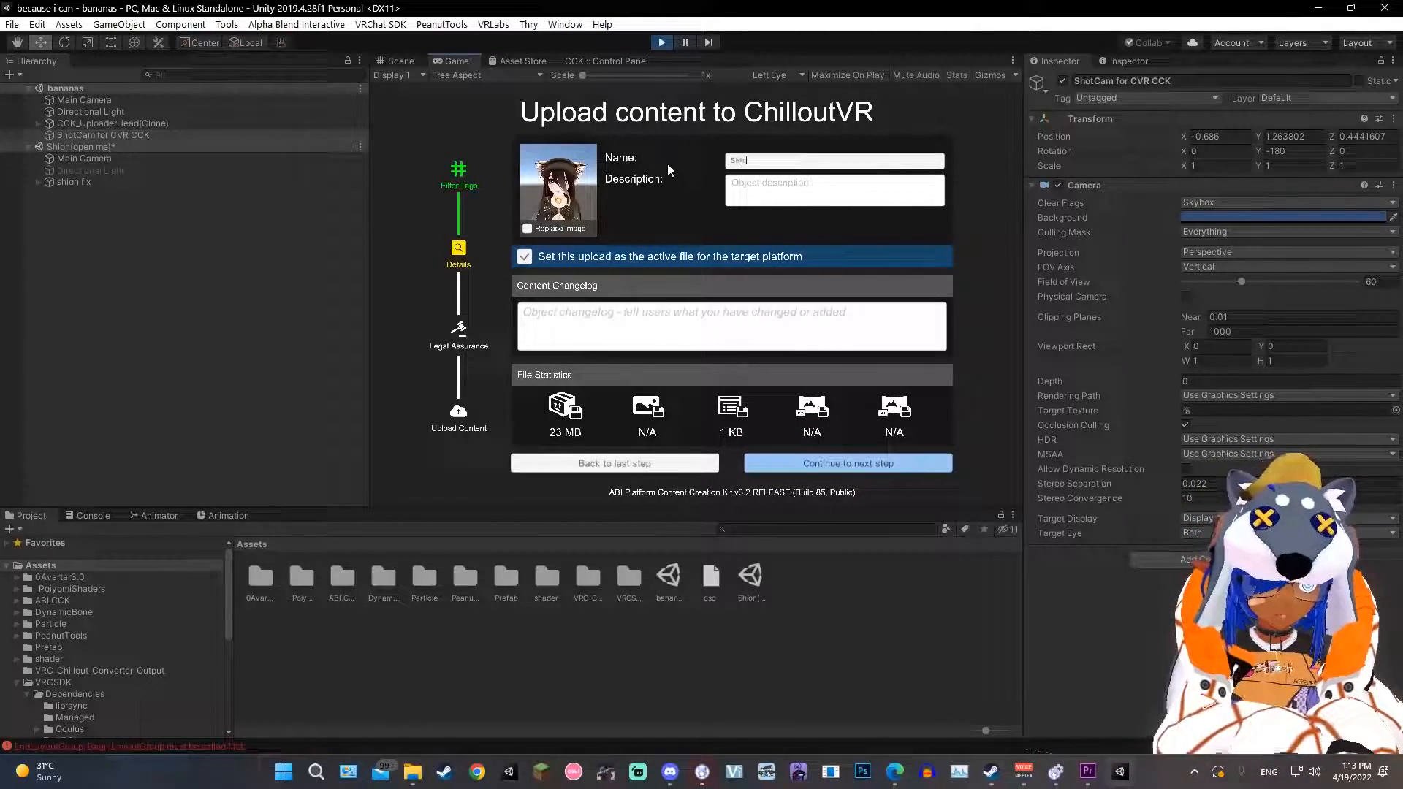
{"action": "type", "text": "Shion 3"}
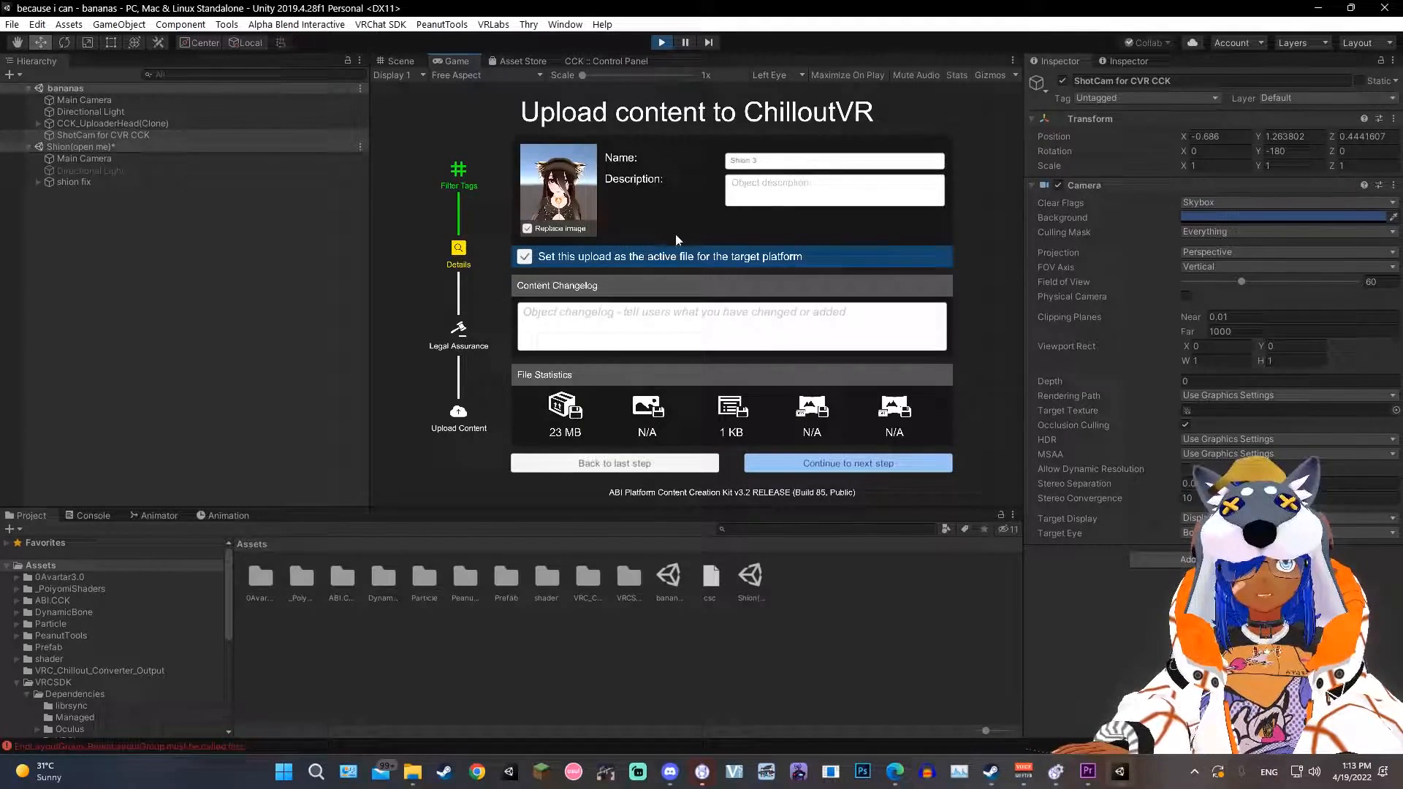
{"action": "left_click", "coordinate": [662, 333]}
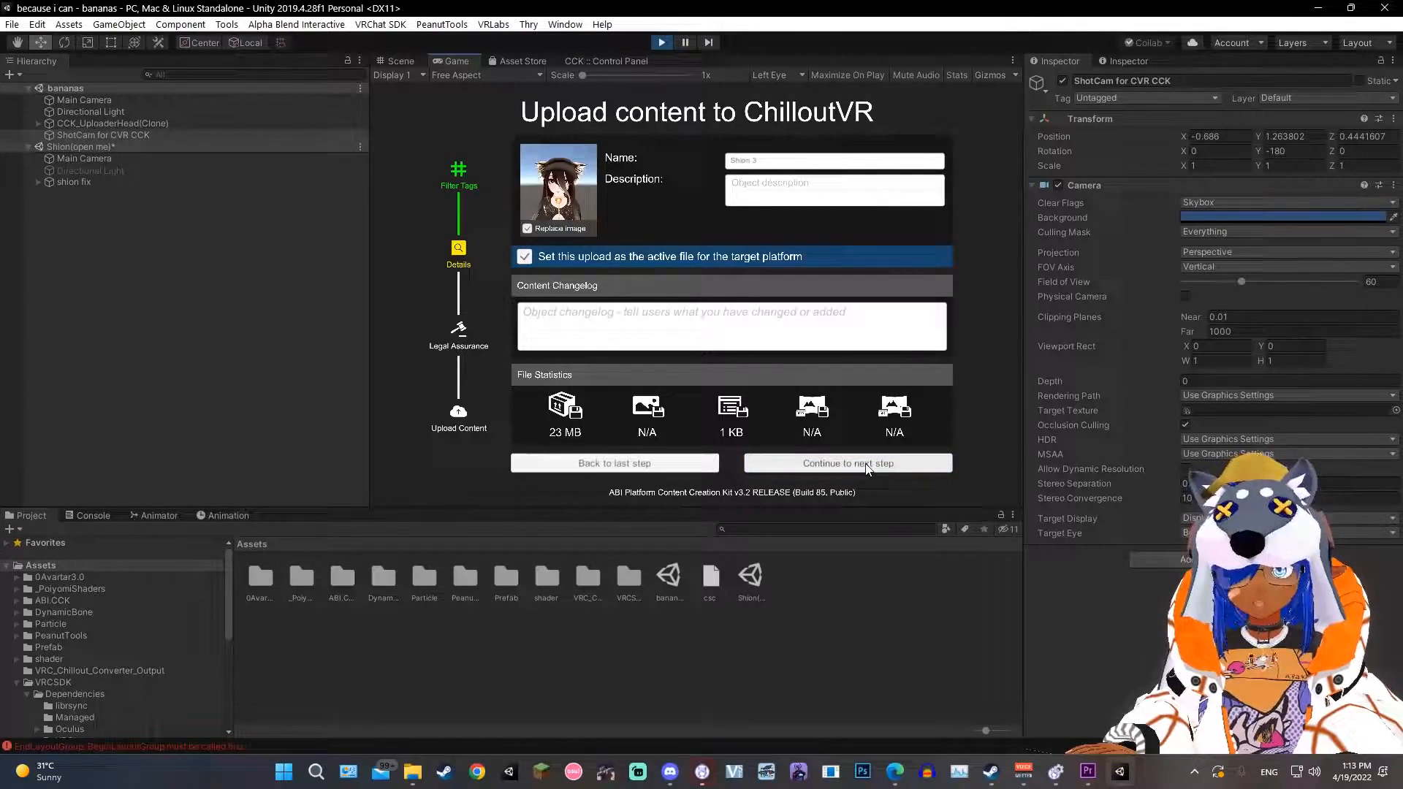
{"action": "left_click", "coordinate": [848, 463]}
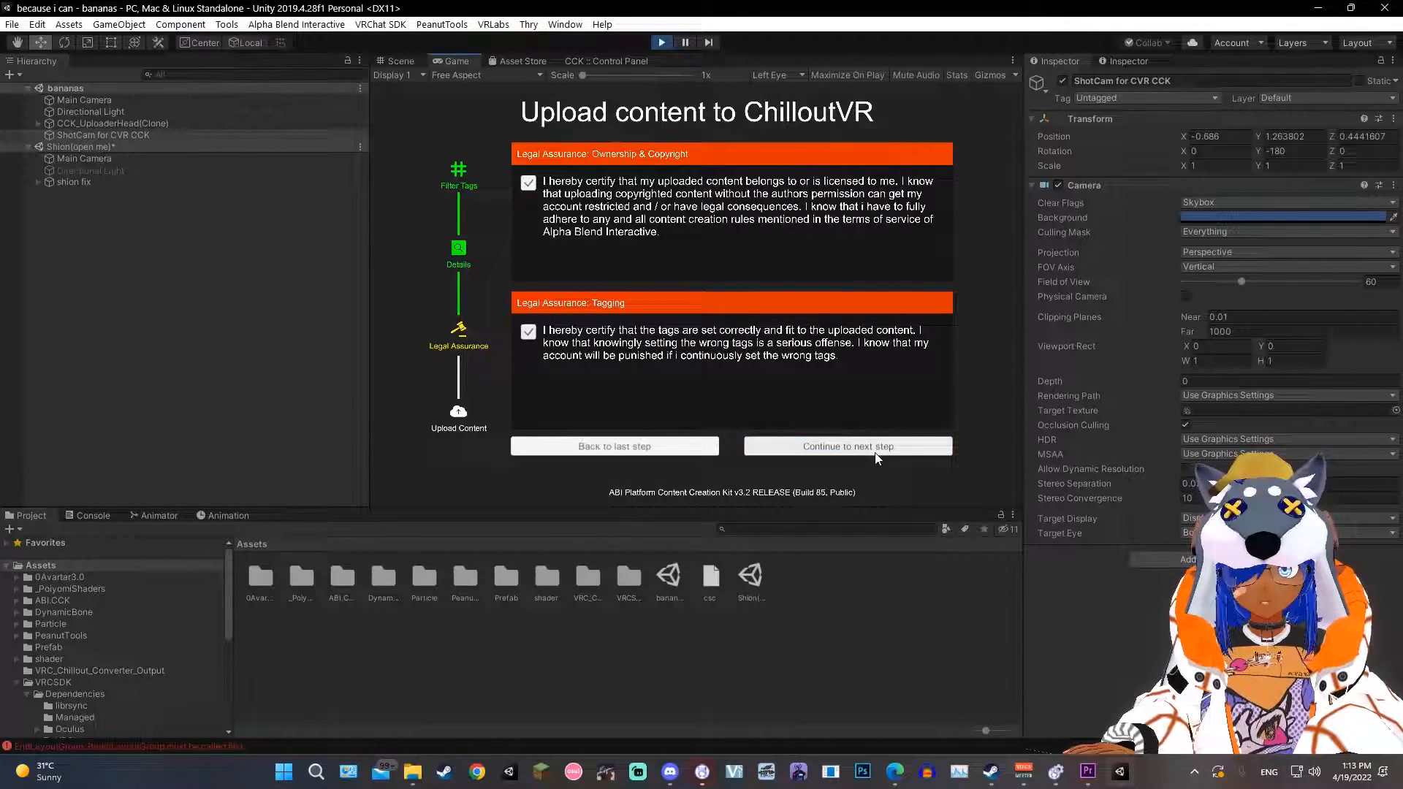
Continue past Legal Assurance to upload the avatar and wait for completion.
{"action": "left_click", "coordinate": [847, 446]}
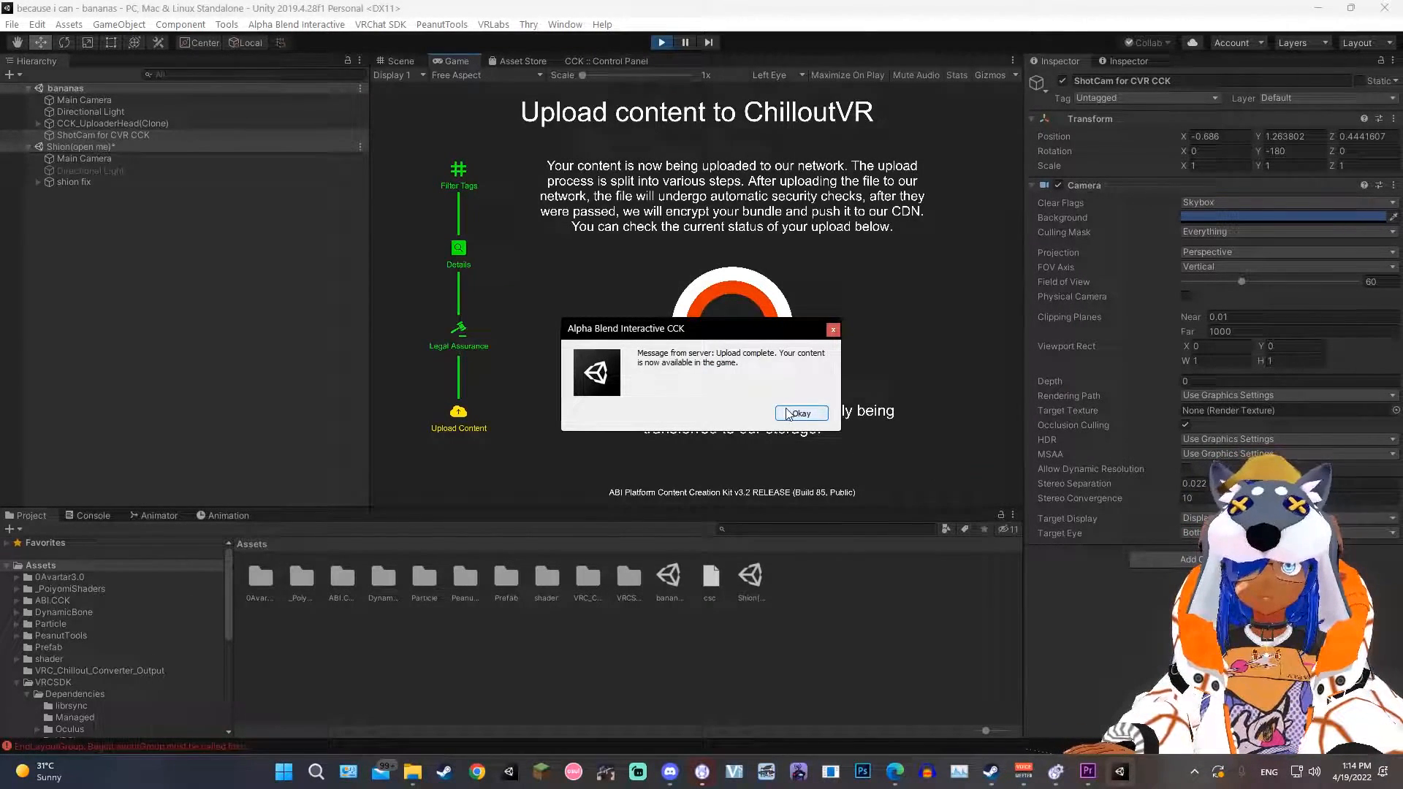
{"action": "left_click", "coordinate": [800, 413]}
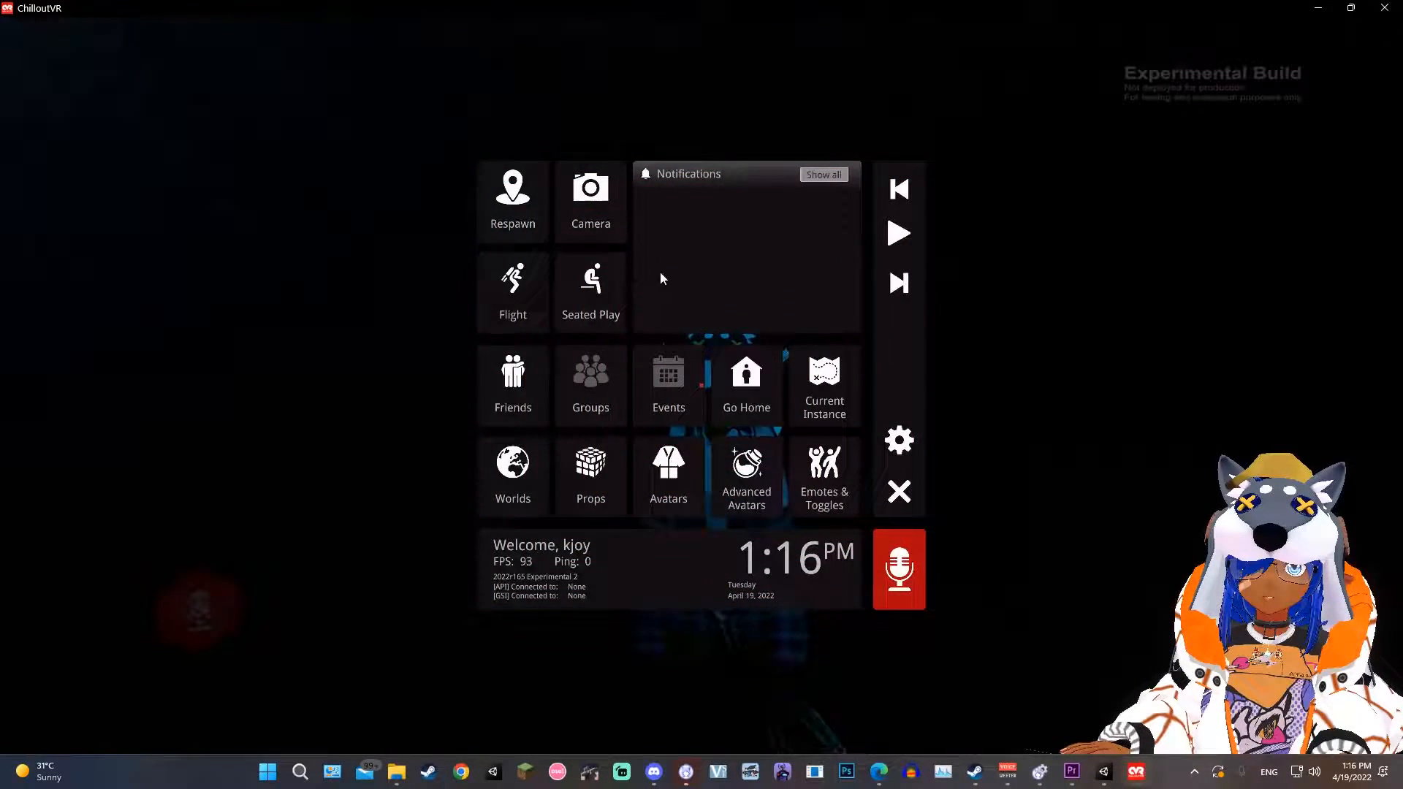
{"action": "mouse_move", "coordinate": [687, 436]}
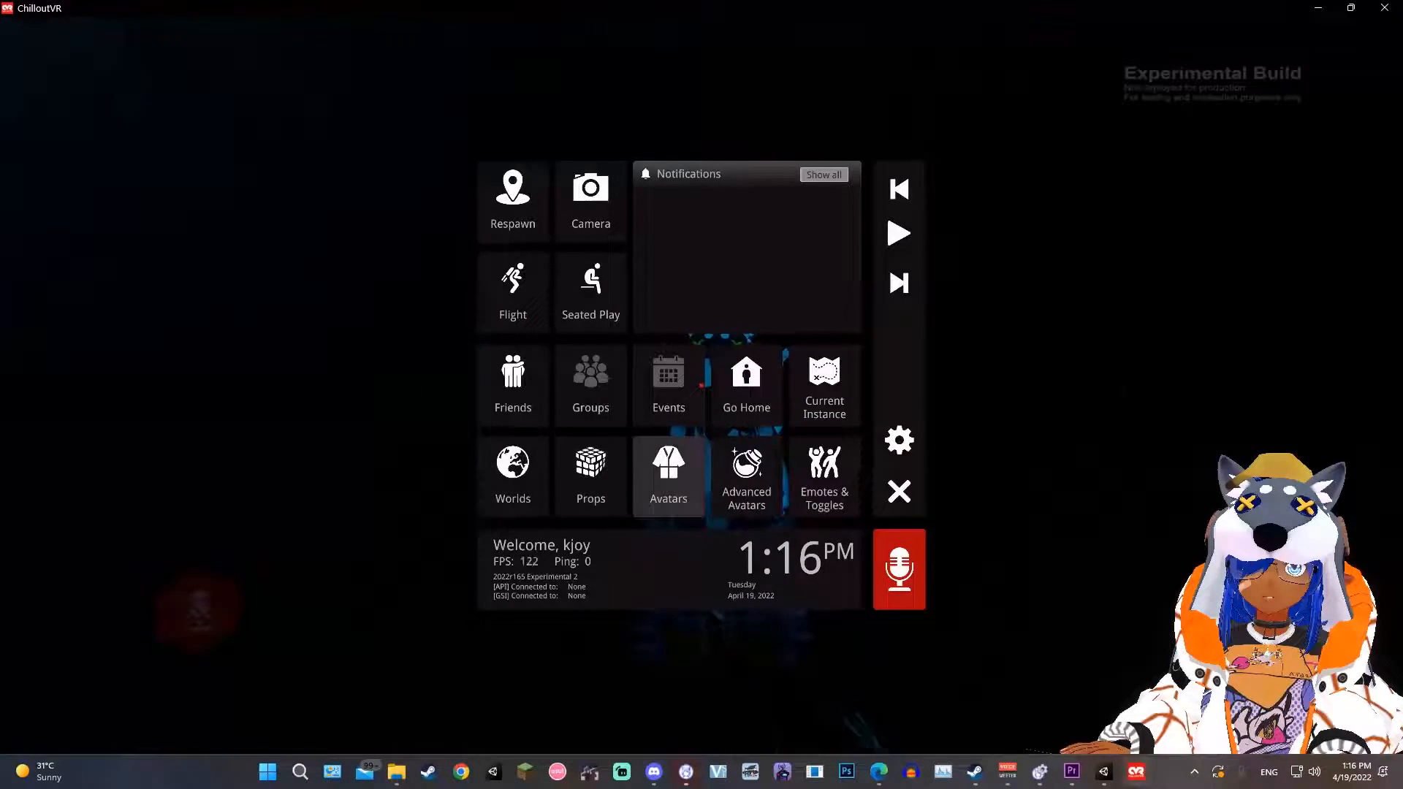
Open the Avatars page from the ChilloutVR quick menu.
{"action": "left_click", "coordinate": [669, 475]}
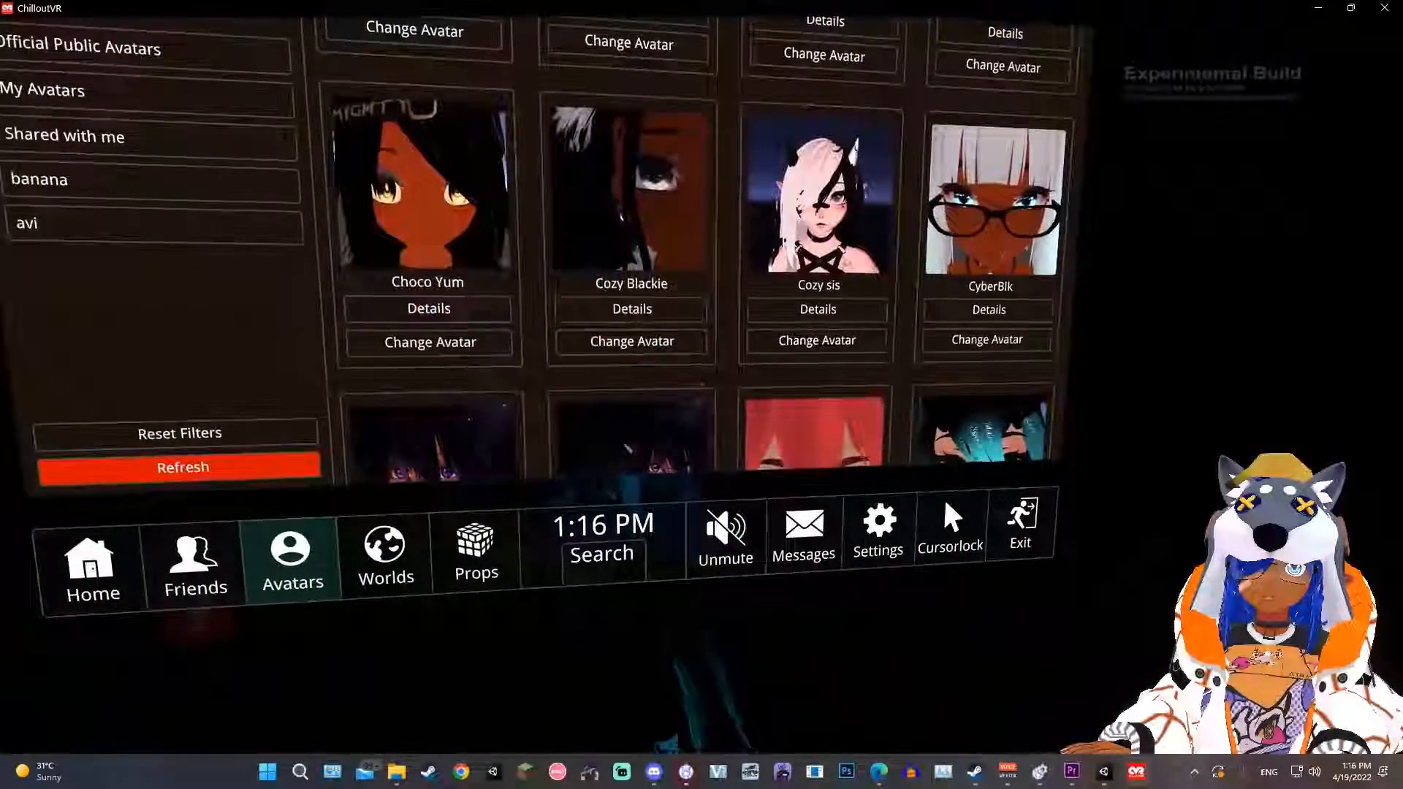
Scroll down the avatar grid until the Shion 3 entry appears.
{"action": "scroll", "scroll_direction": "down", "scroll_amount": 3}
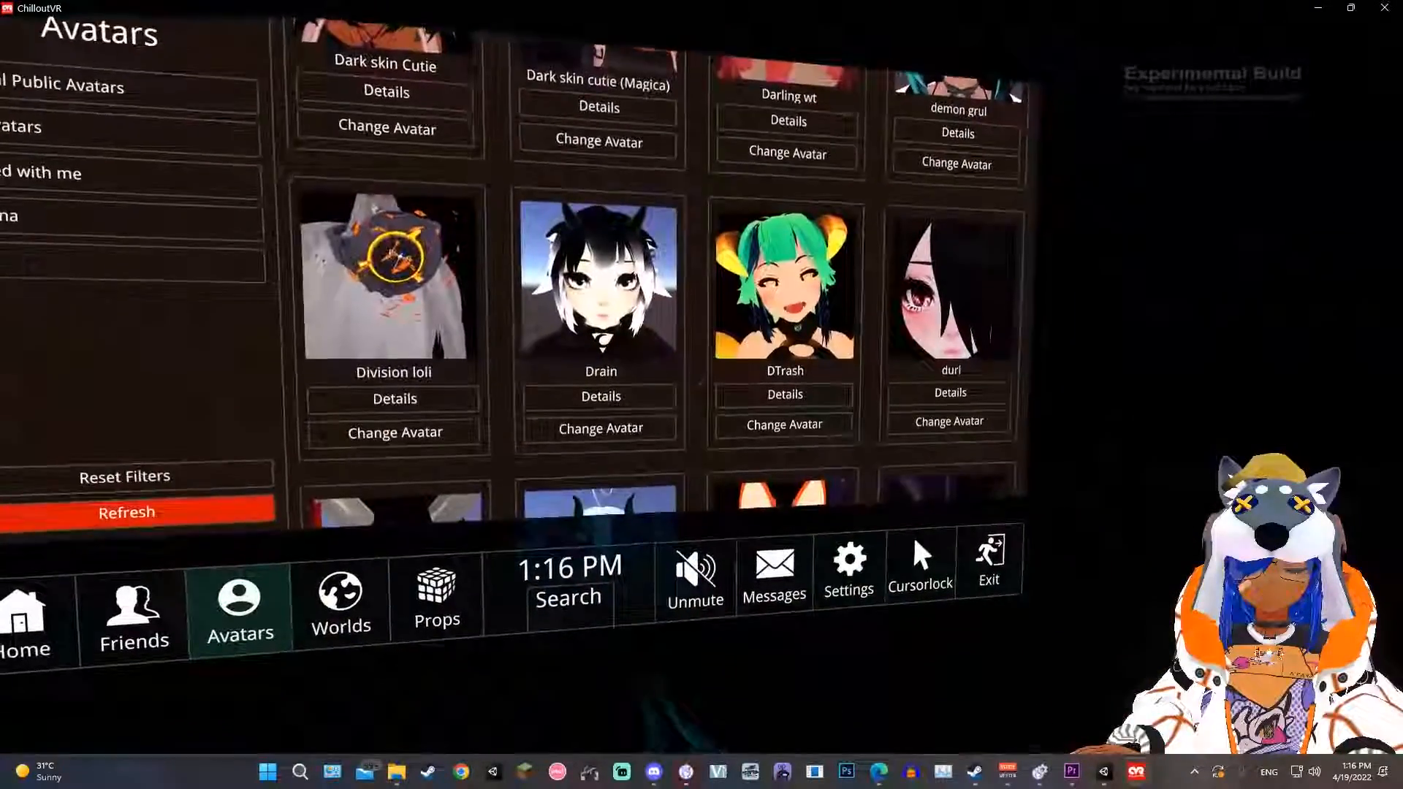
{"action": "scroll", "scroll_direction": "down", "scroll_amount": 3}
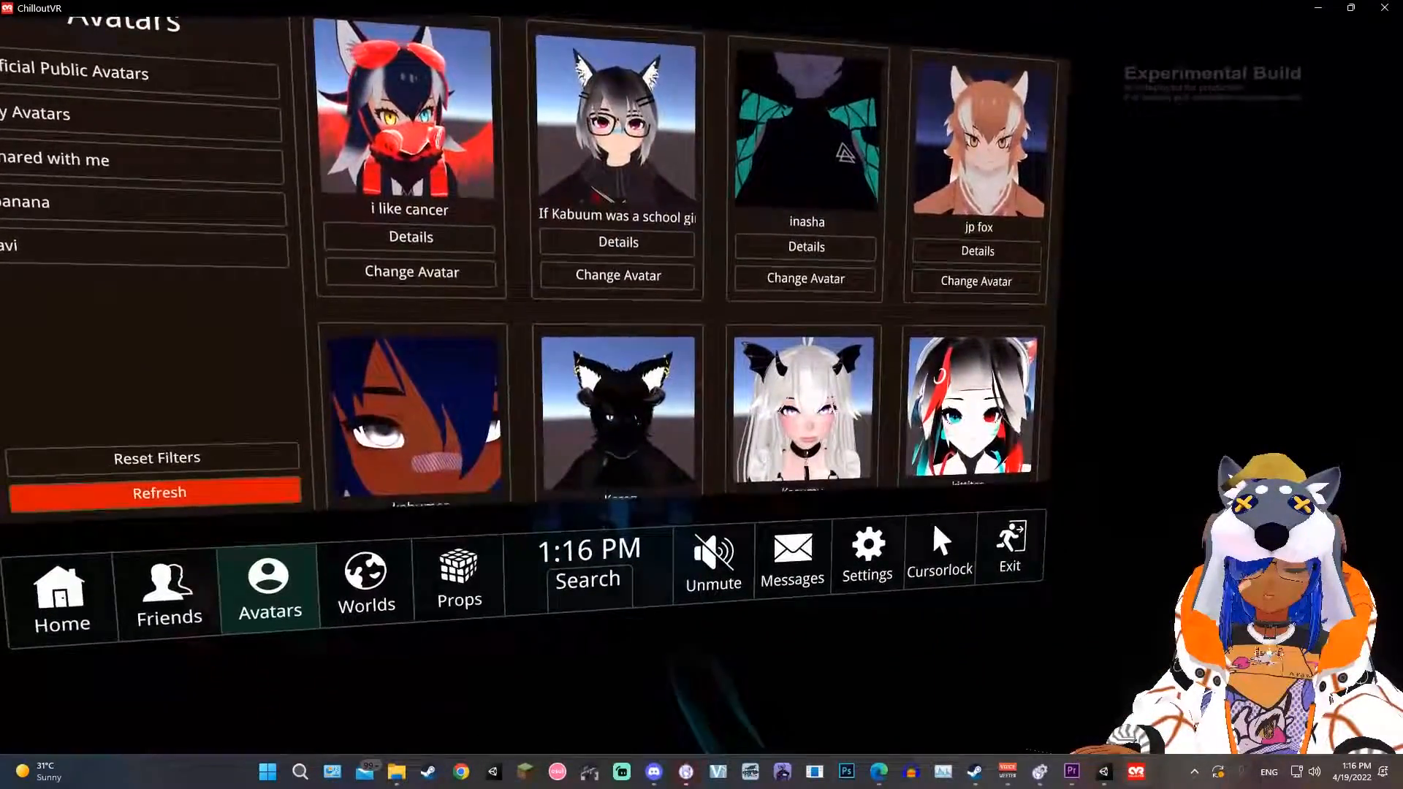
{"action": "scroll", "scroll_direction": "down", "scroll_amount": 3}
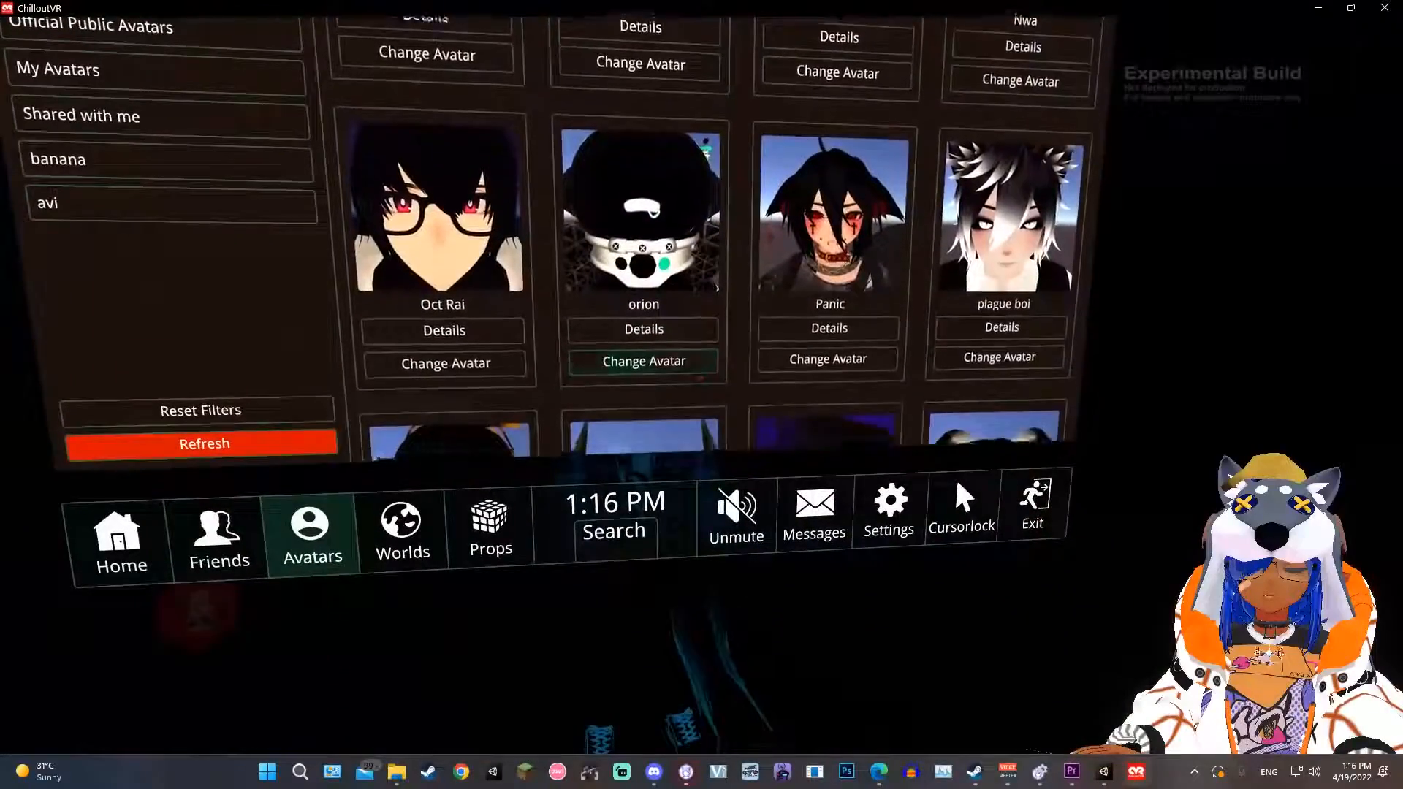
{"action": "scroll", "scroll_direction": "down", "scroll_amount": 3}
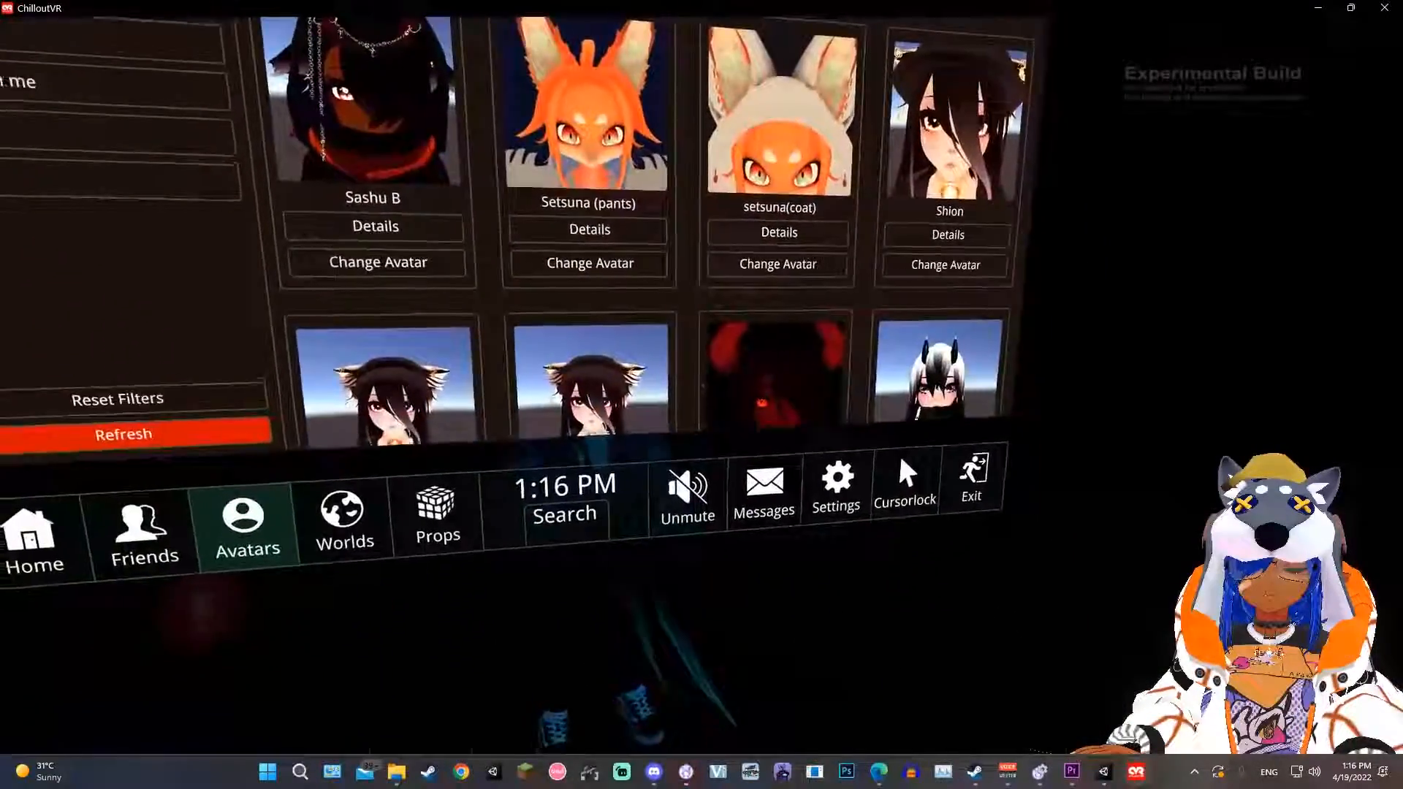
{"action": "scroll", "scroll_direction": "down", "scroll_amount": 3}
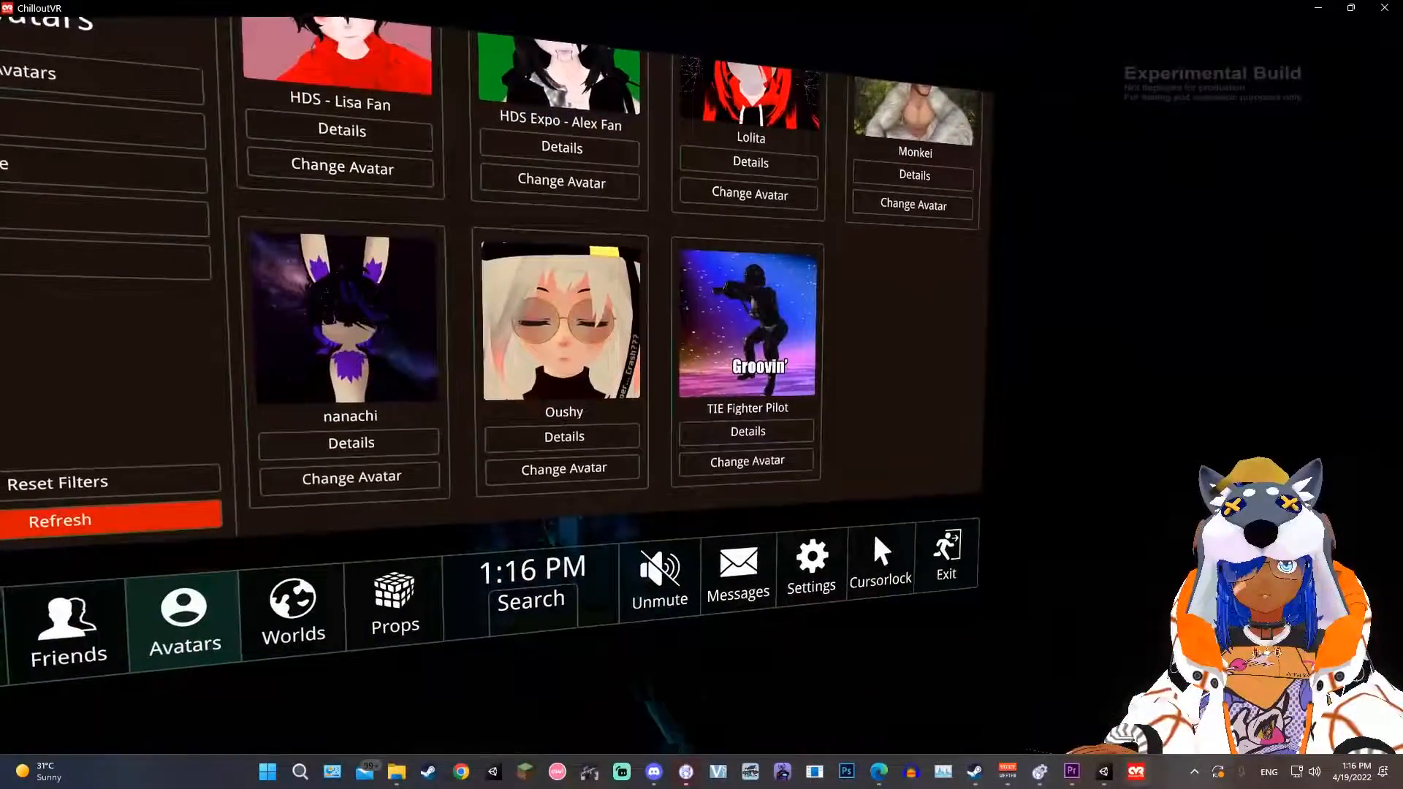
{"action": "scroll", "scroll_direction": "down", "scroll_amount": 3}
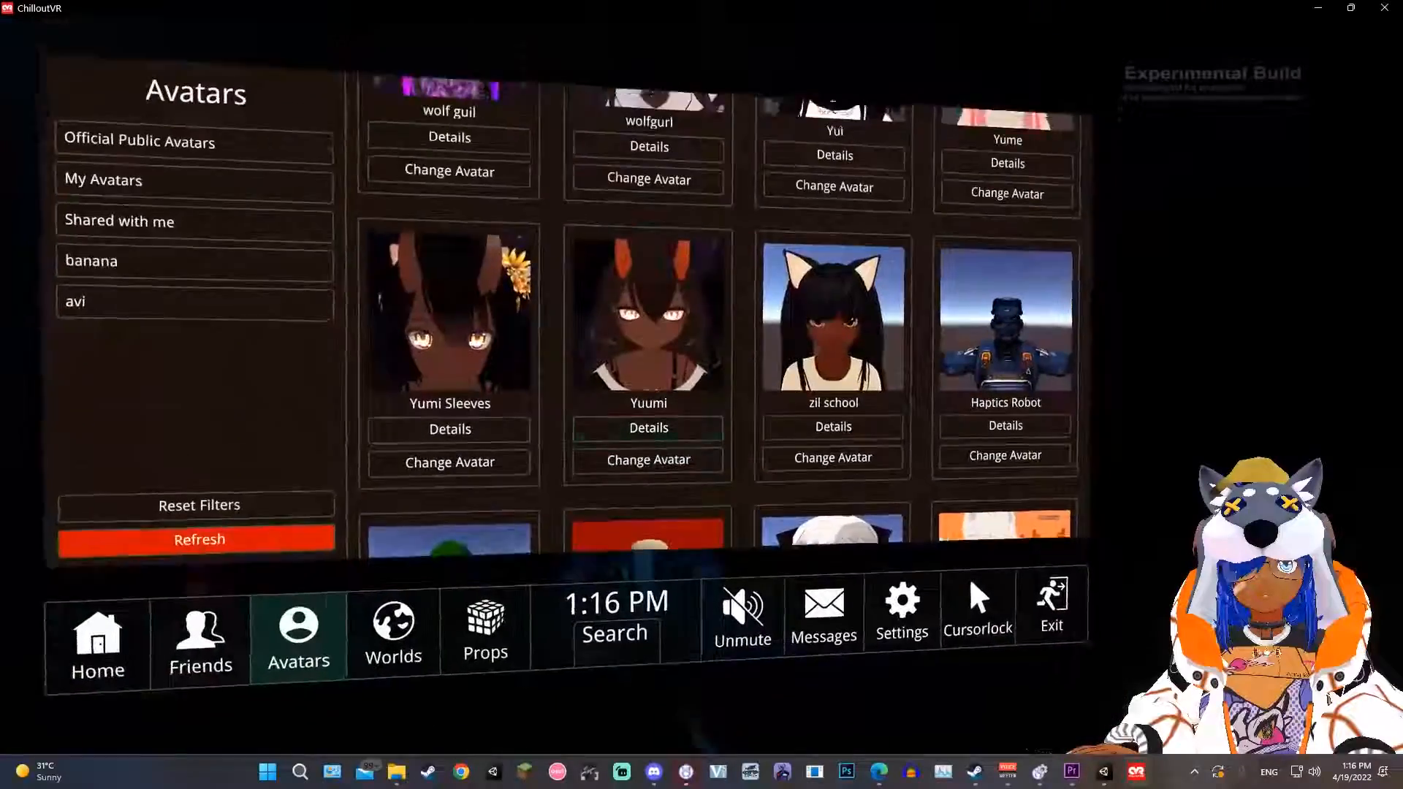
{"action": "scroll", "scroll_direction": "down", "scroll_amount": 3}
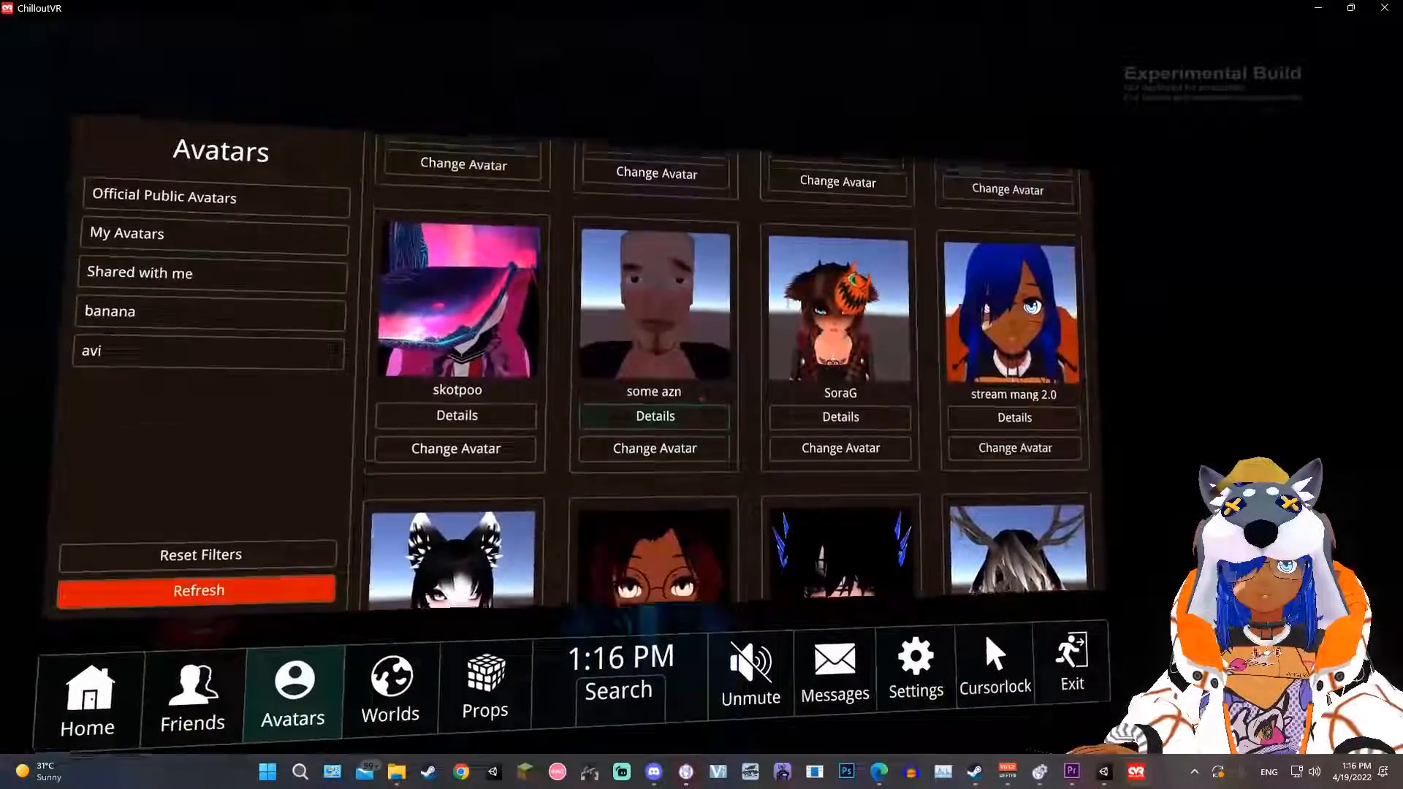
{"action": "scroll", "scroll_direction": "down", "scroll_amount": 3}
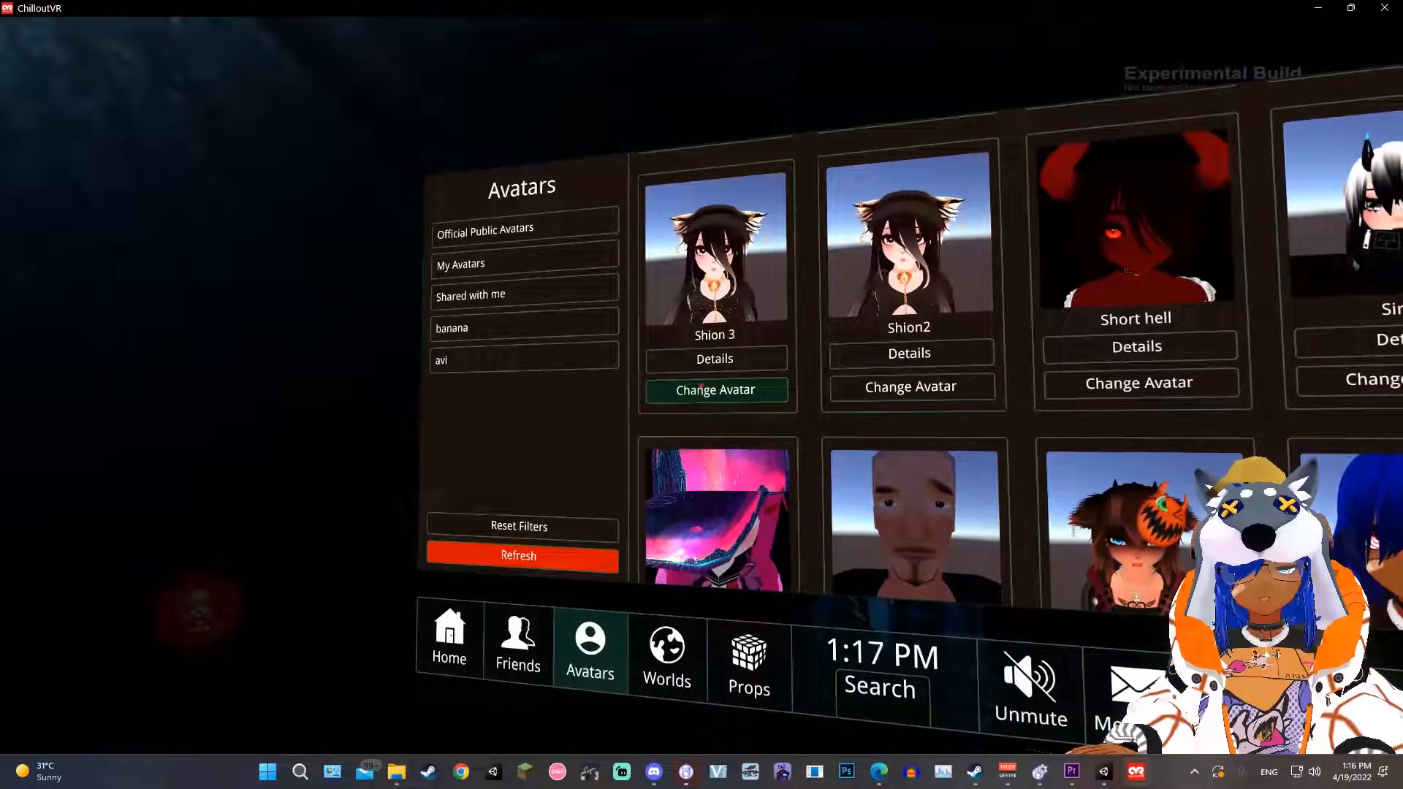
Change the worn avatar to Shion 3.
{"action": "left_click", "coordinate": [715, 389]}
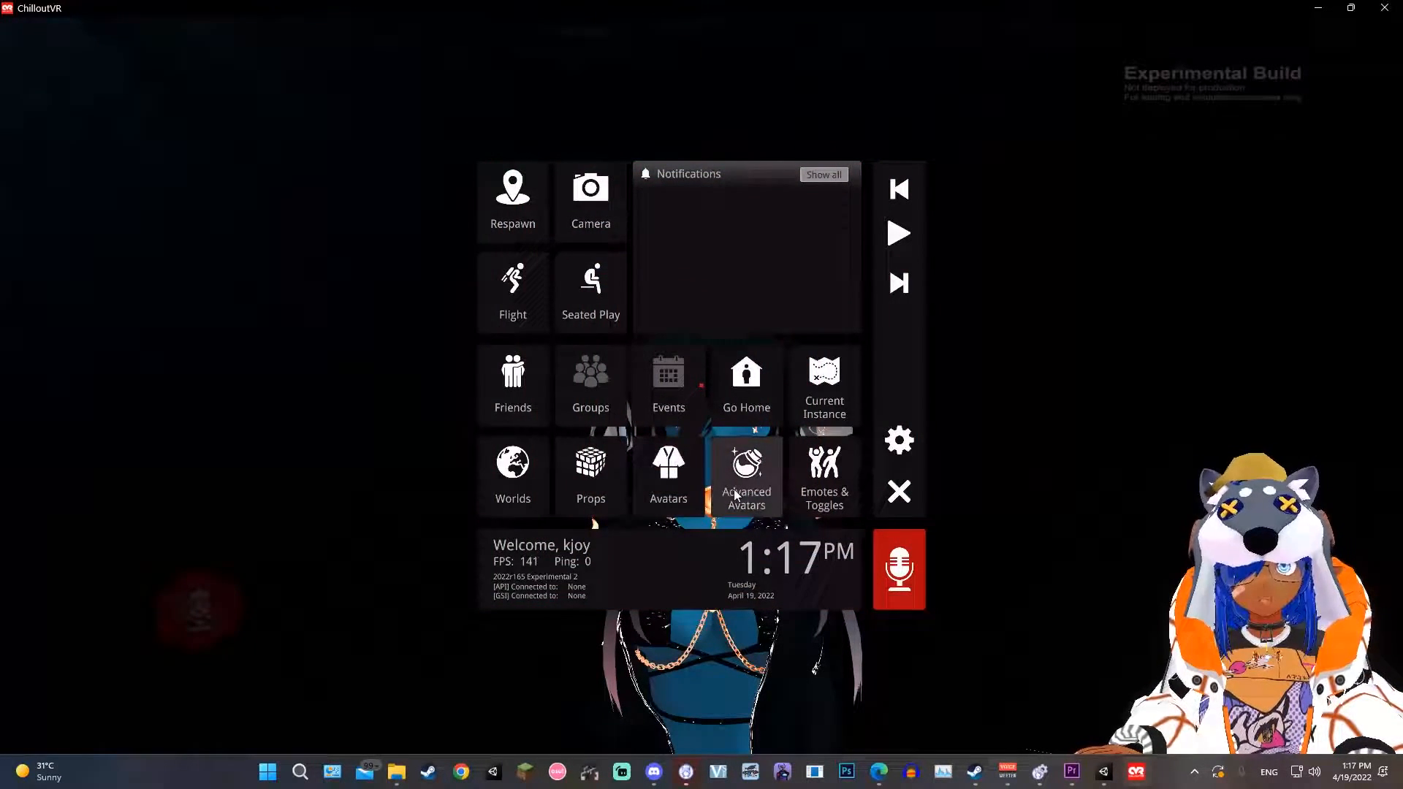
Open Advanced Avatars and test the hoodie and top(nsfw) outfit toggles.
{"action": "left_click", "coordinate": [746, 473]}
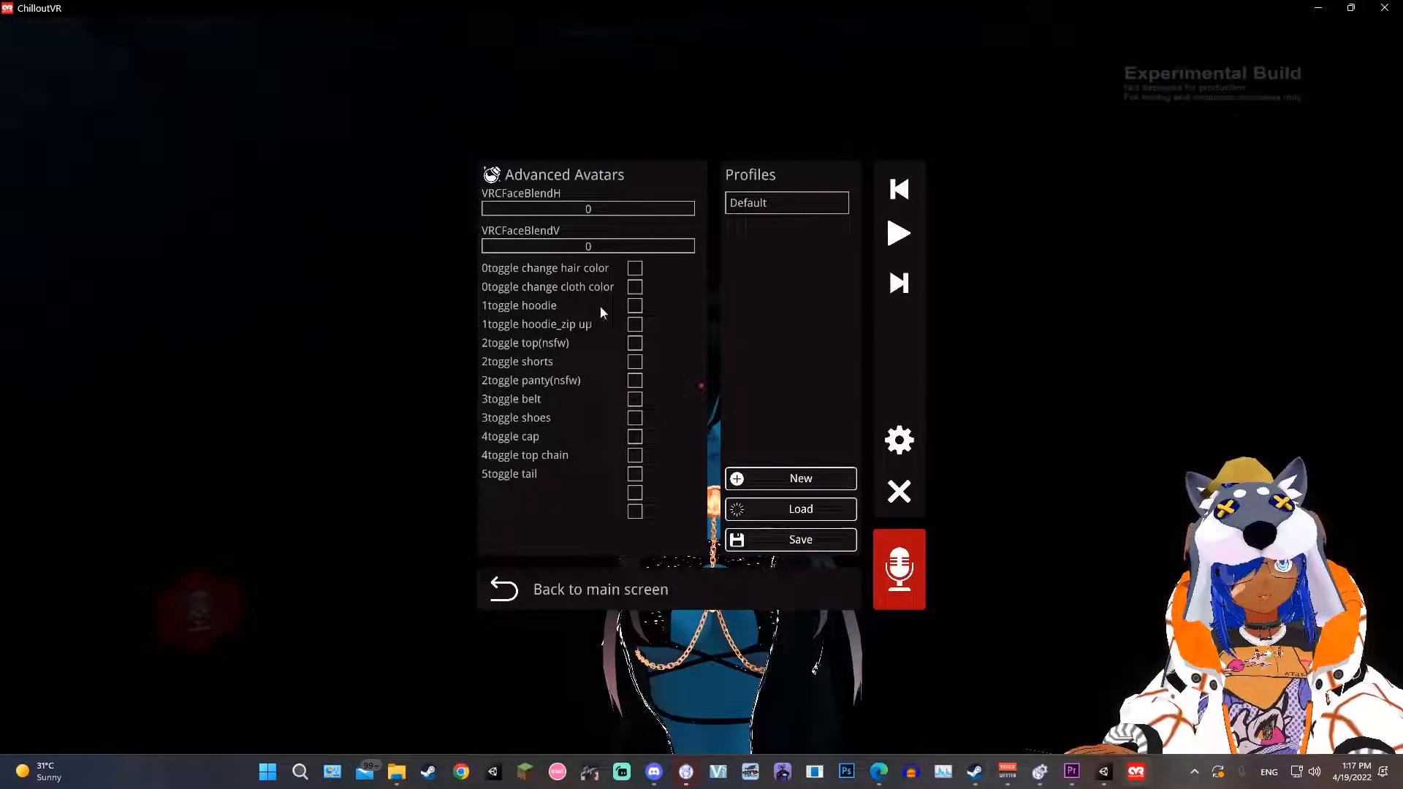
{"action": "left_click", "coordinate": [635, 306]}
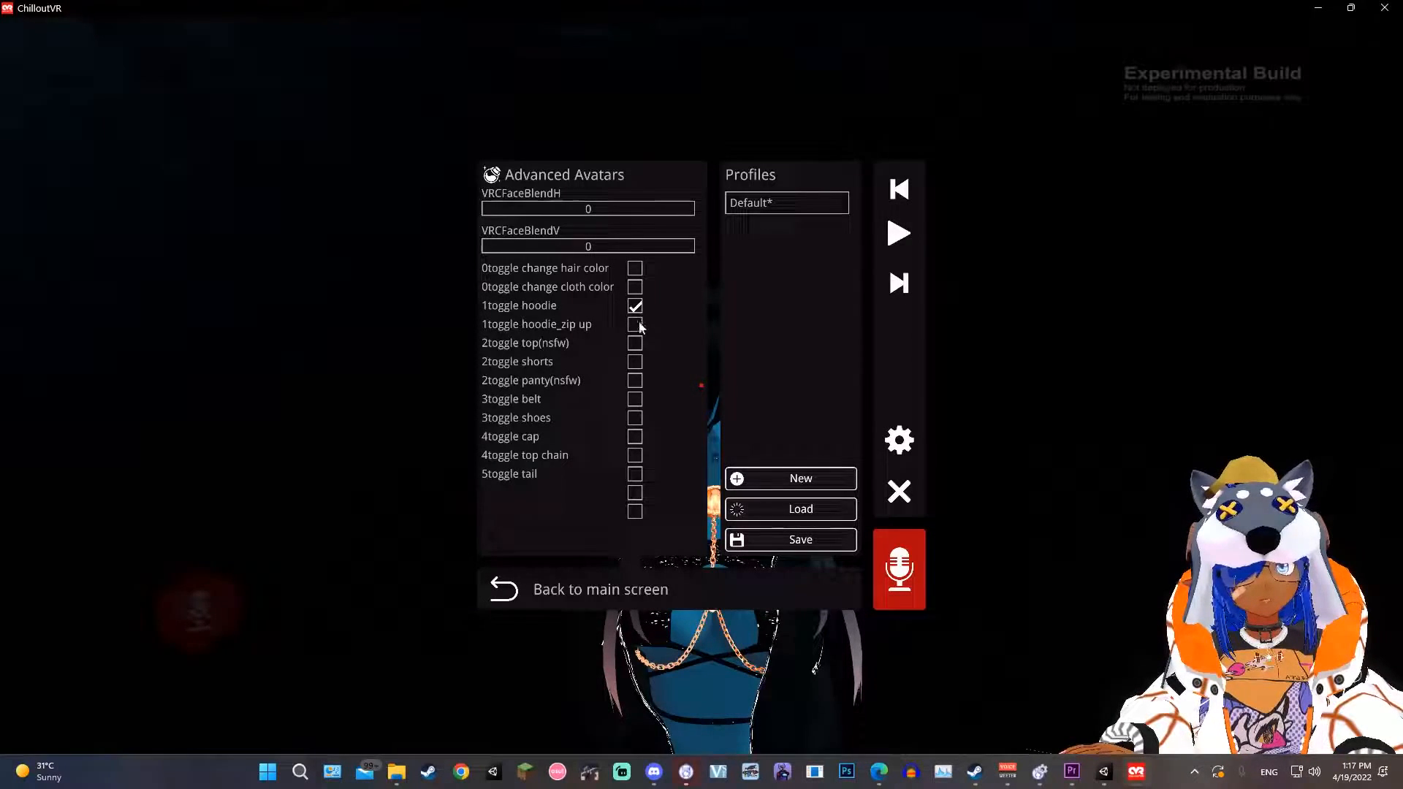
{"action": "left_click", "coordinate": [634, 343]}
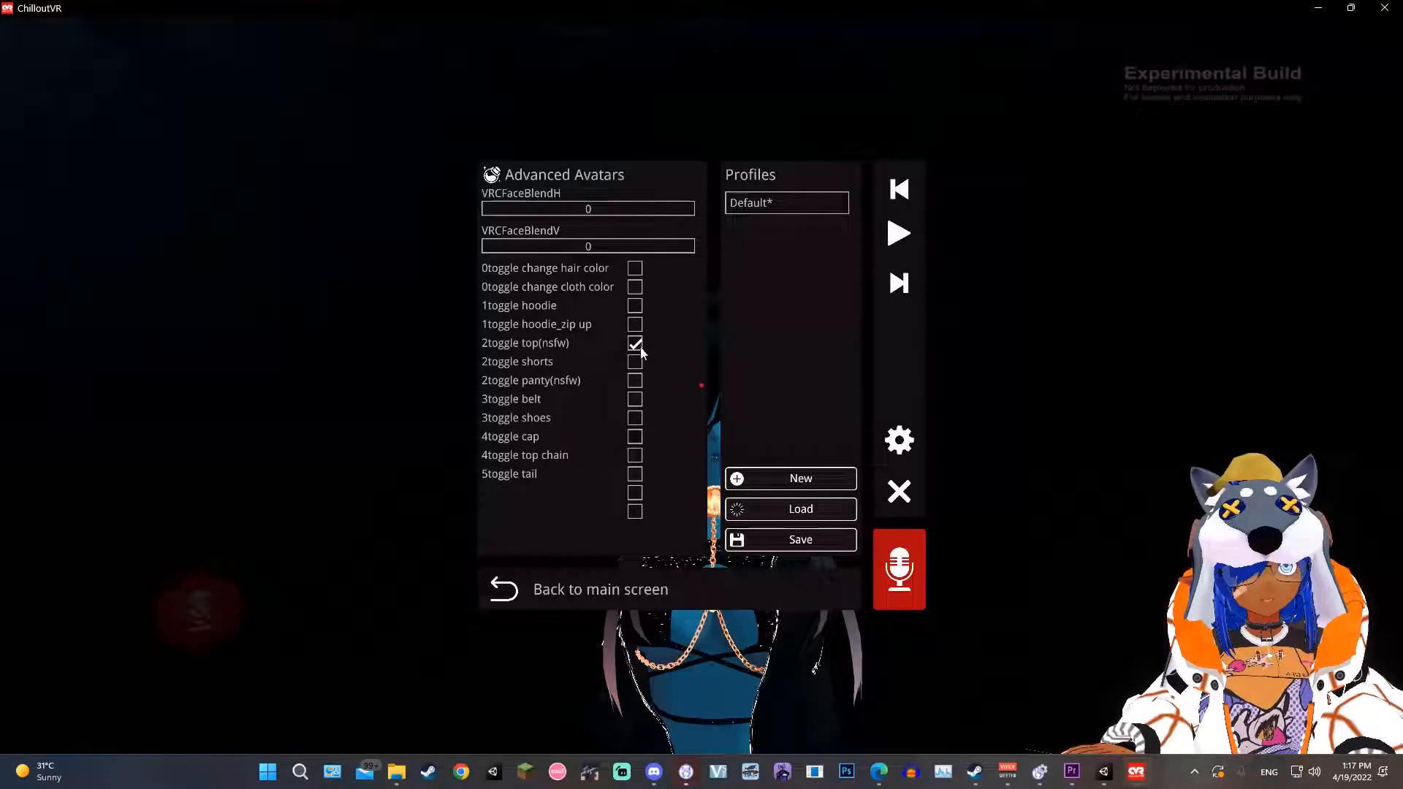
{"action": "left_click", "coordinate": [634, 343]}
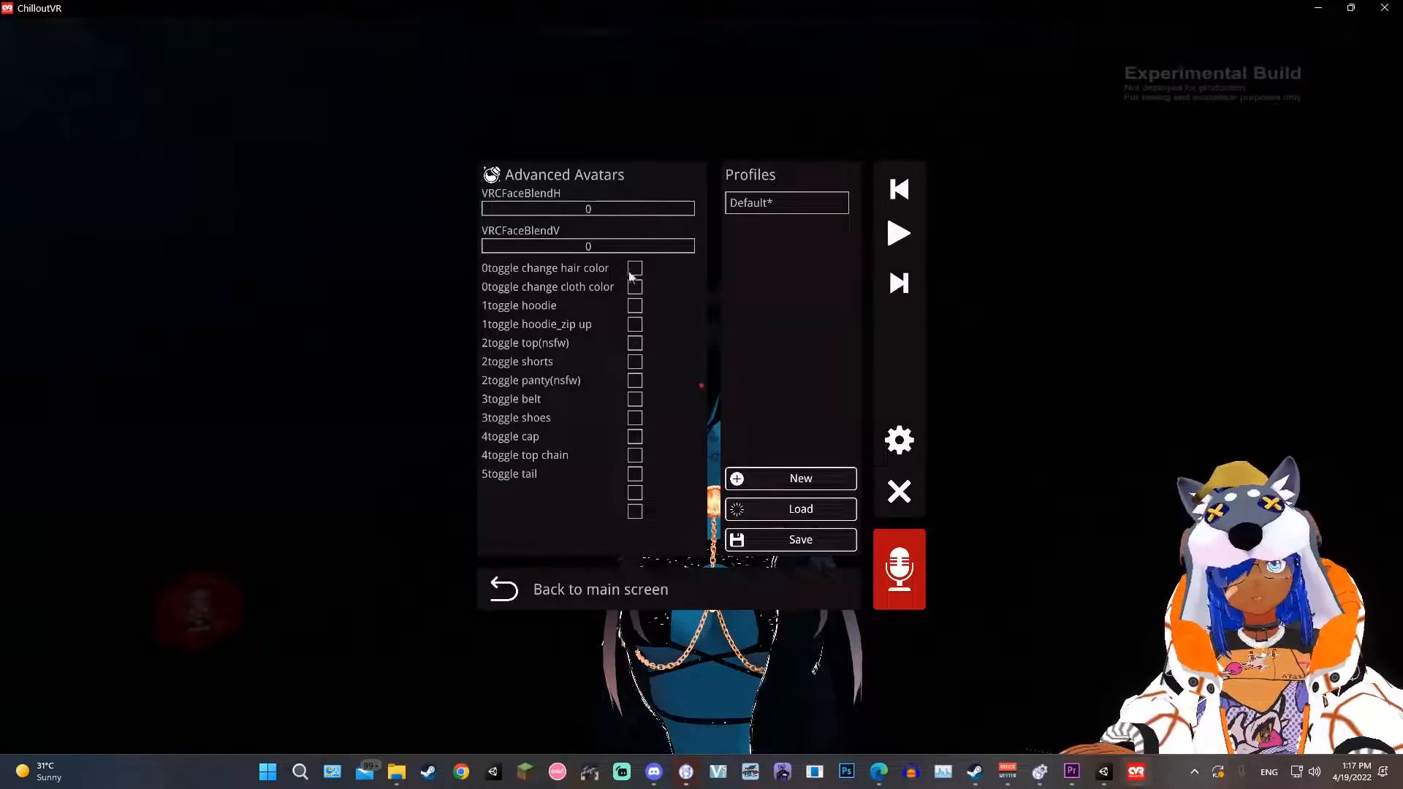